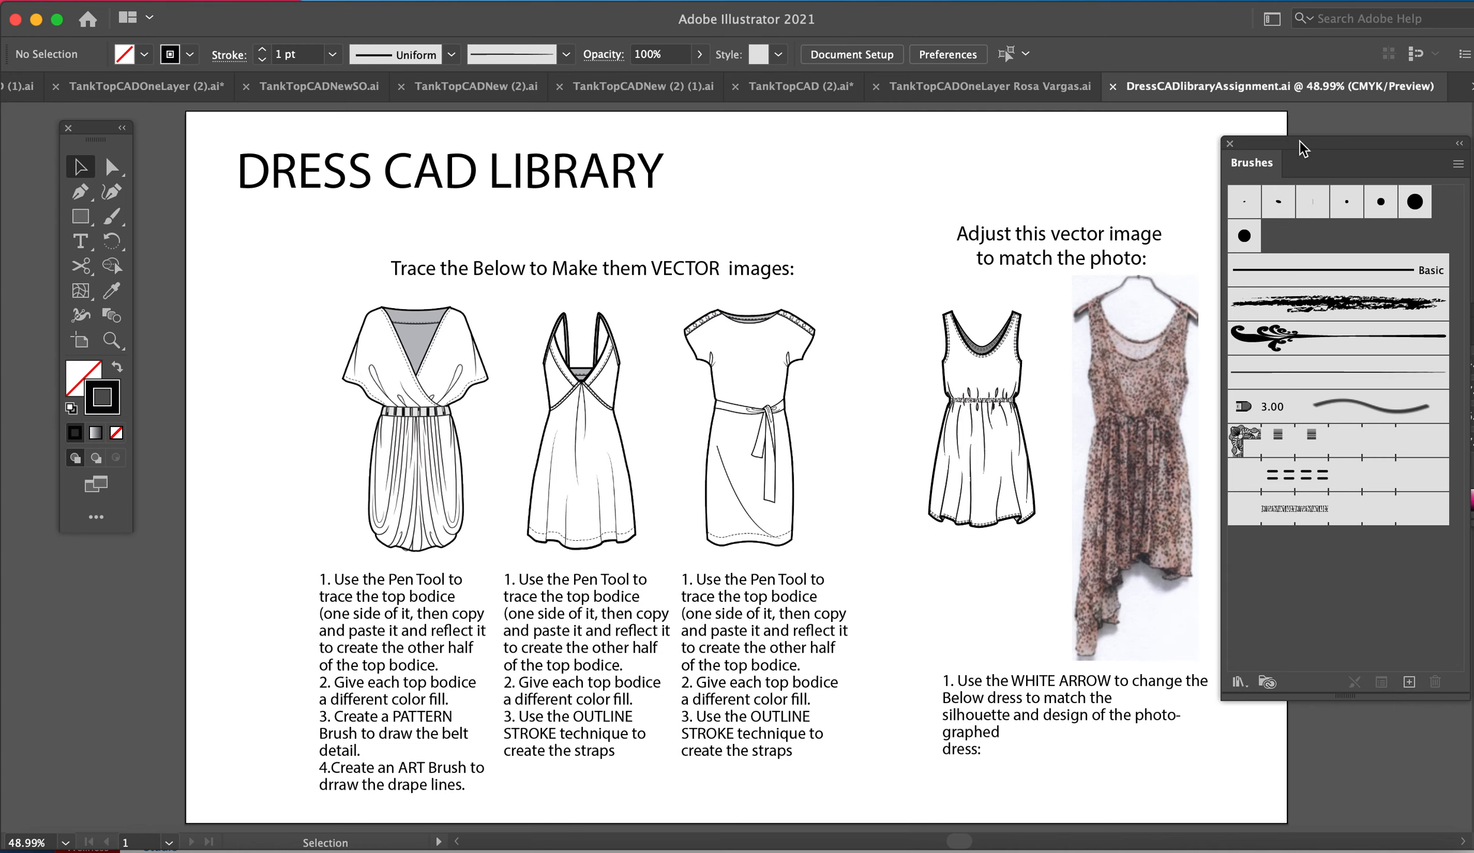
{"action": "mouse_move", "coordinate": [1335, 603]}
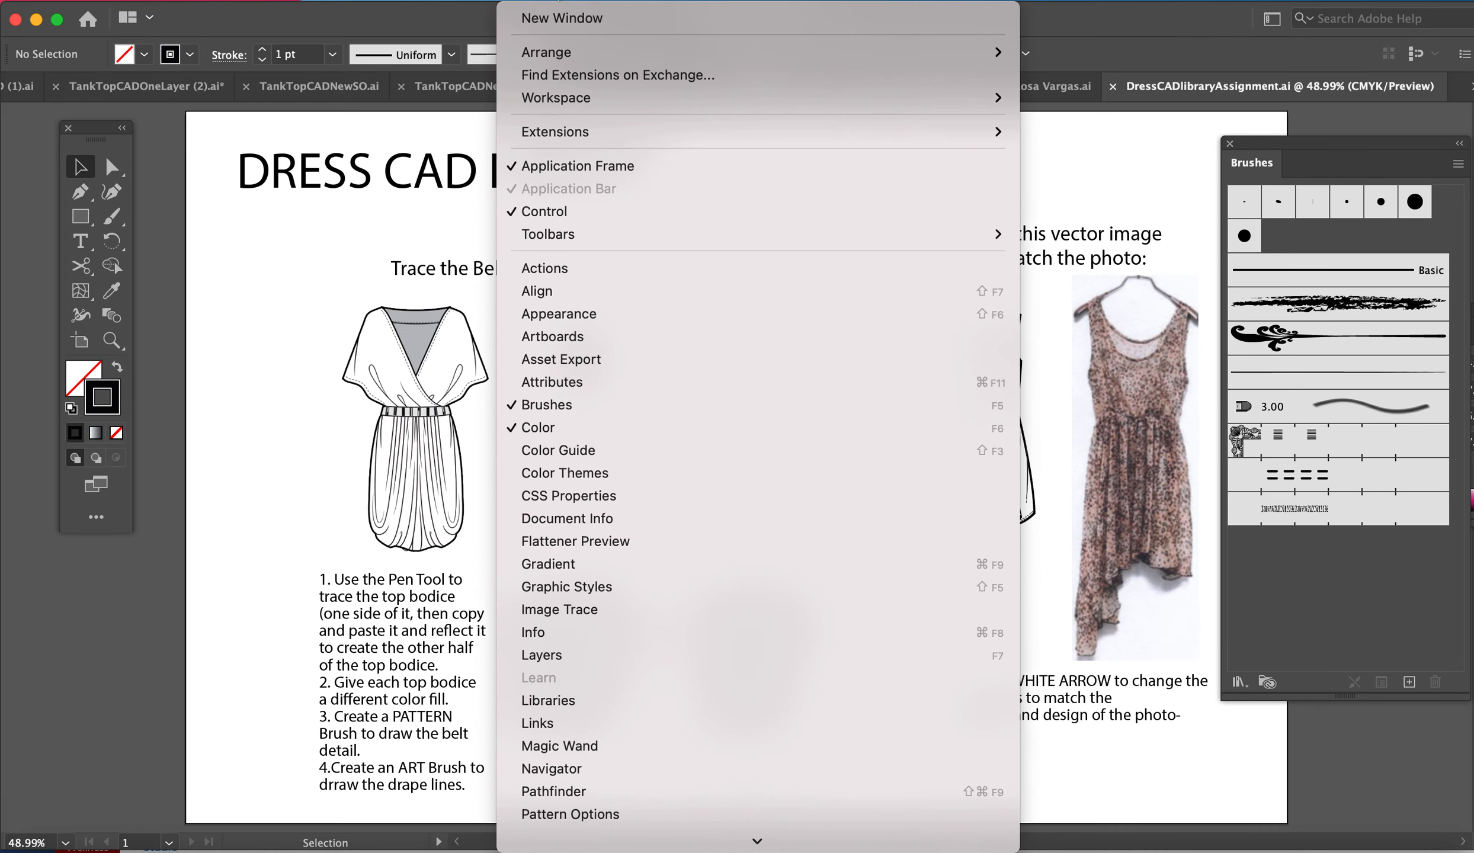
{"action": "mouse_move", "coordinate": [547, 405]}
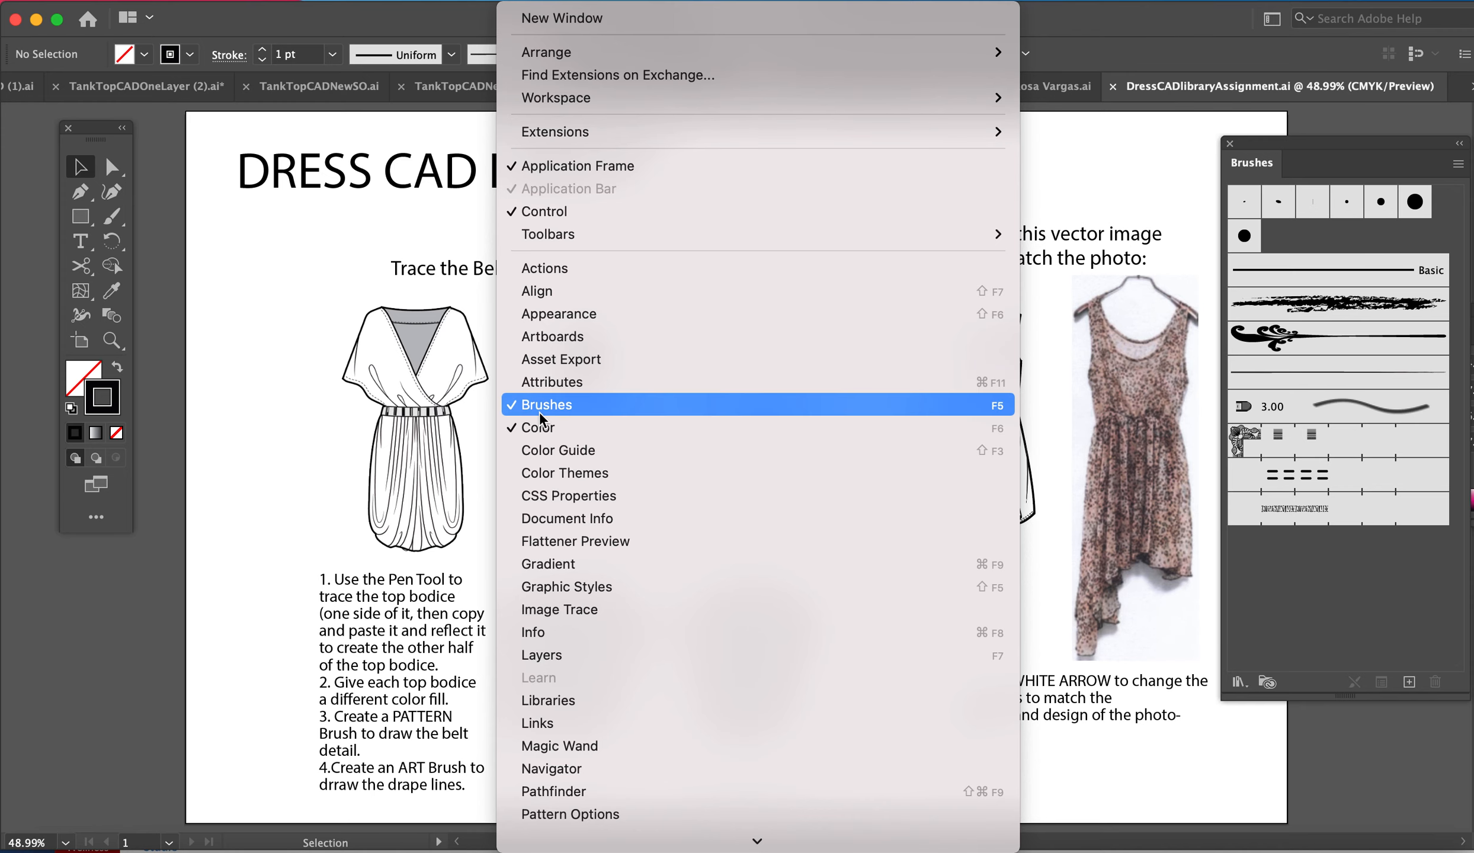
{"action": "mouse_move", "coordinate": [536, 292]}
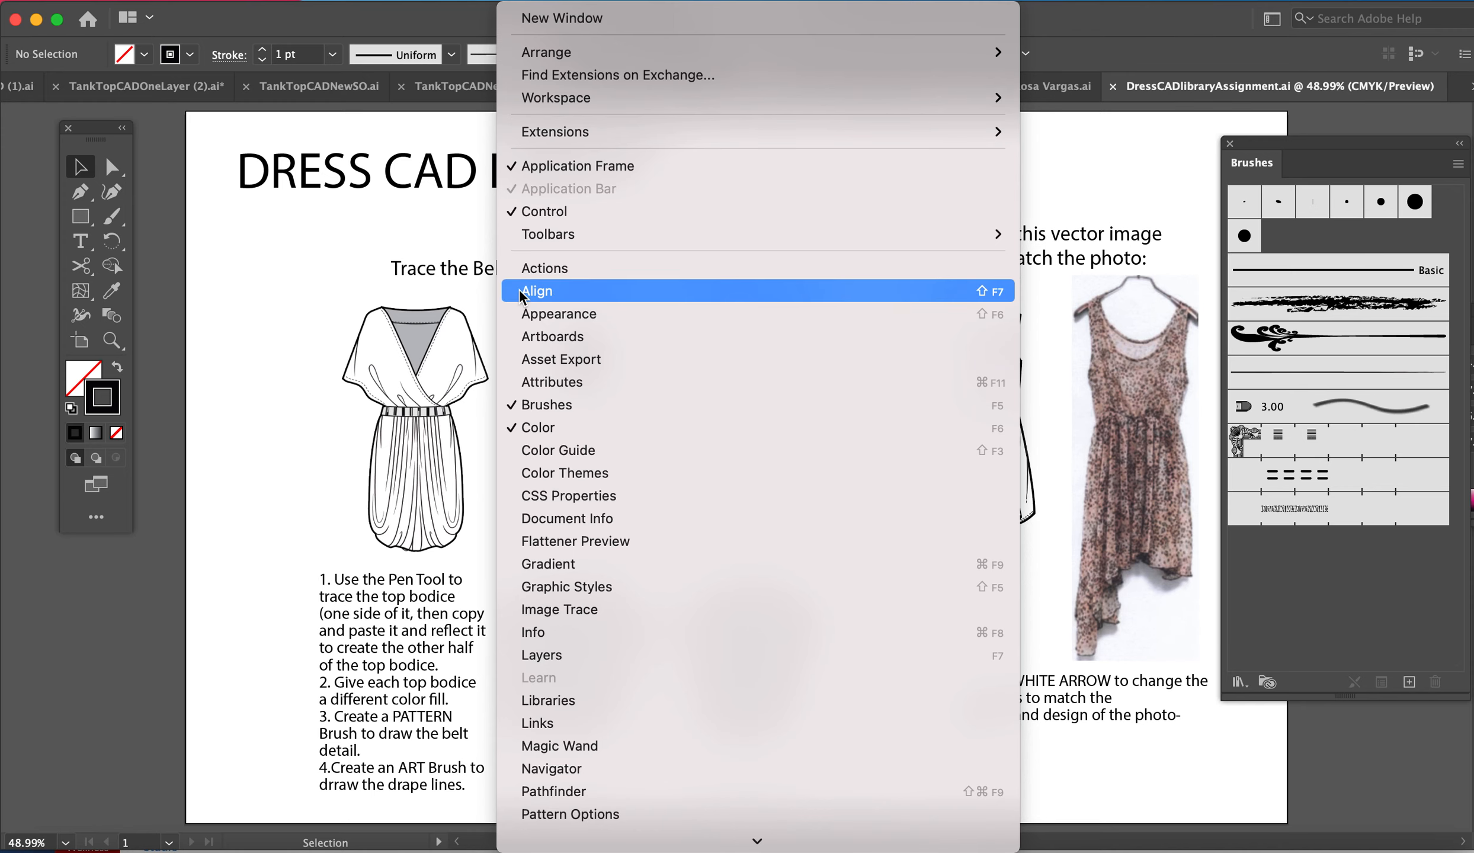
{"action": "mouse_move", "coordinate": [512, 411]}
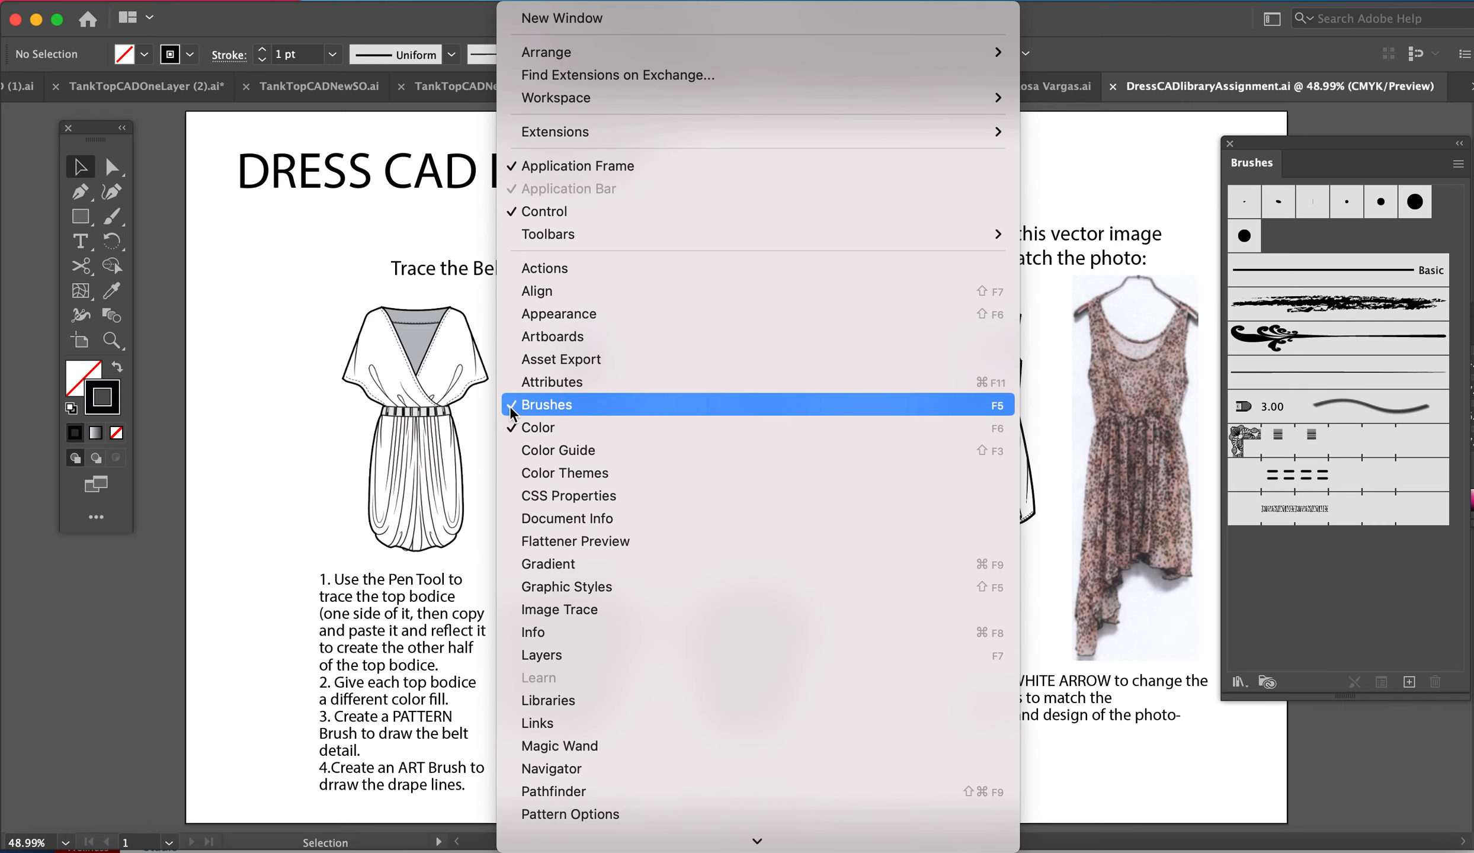
Zoom in on the first dress's belt and draw a thin rectangle over a belt bar.
{"action": "left_click", "coordinate": [548, 404]}
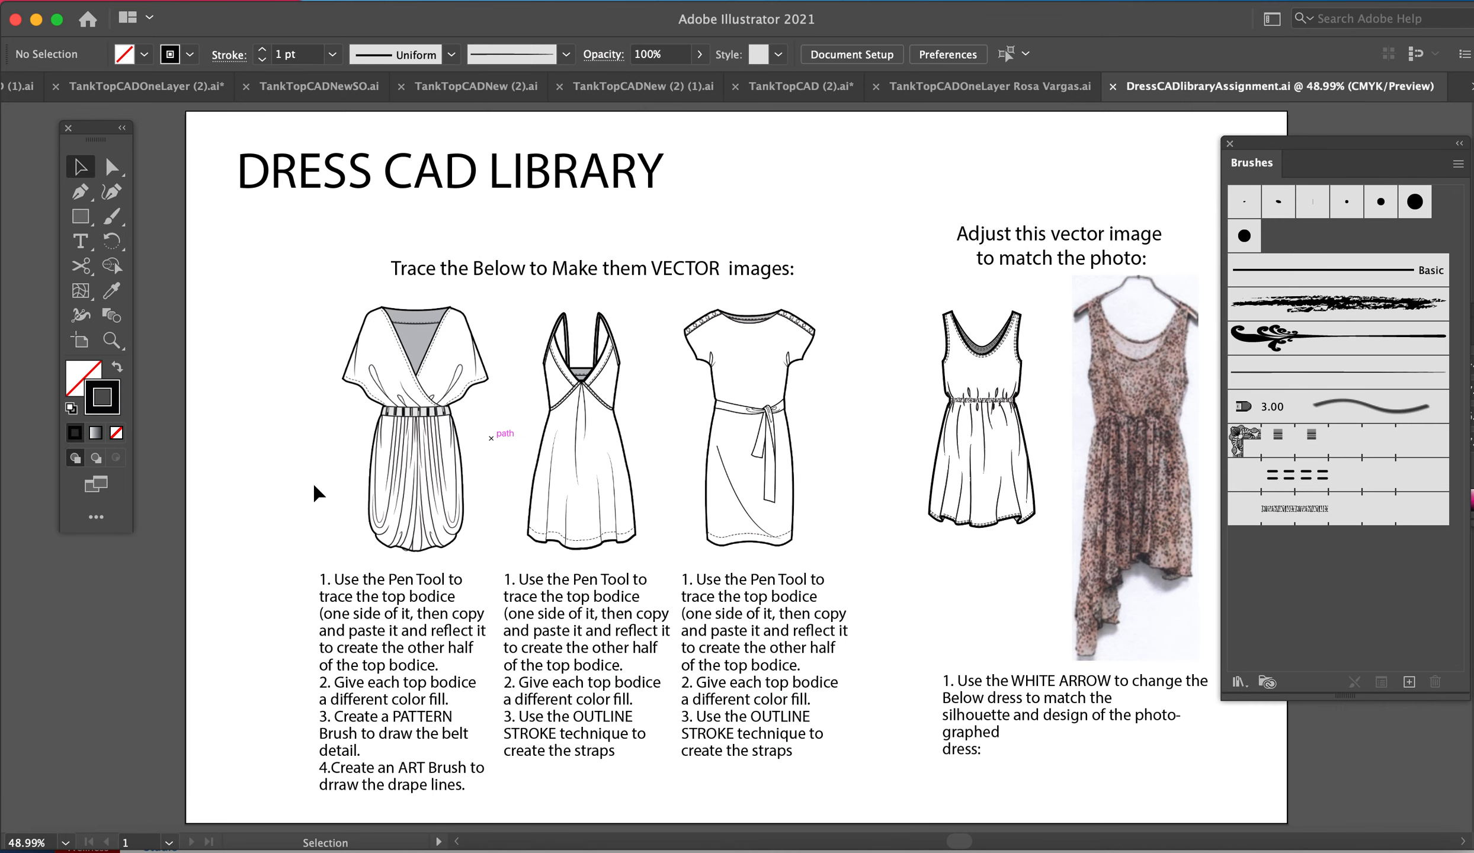
{"action": "mouse_move", "coordinate": [395, 512]}
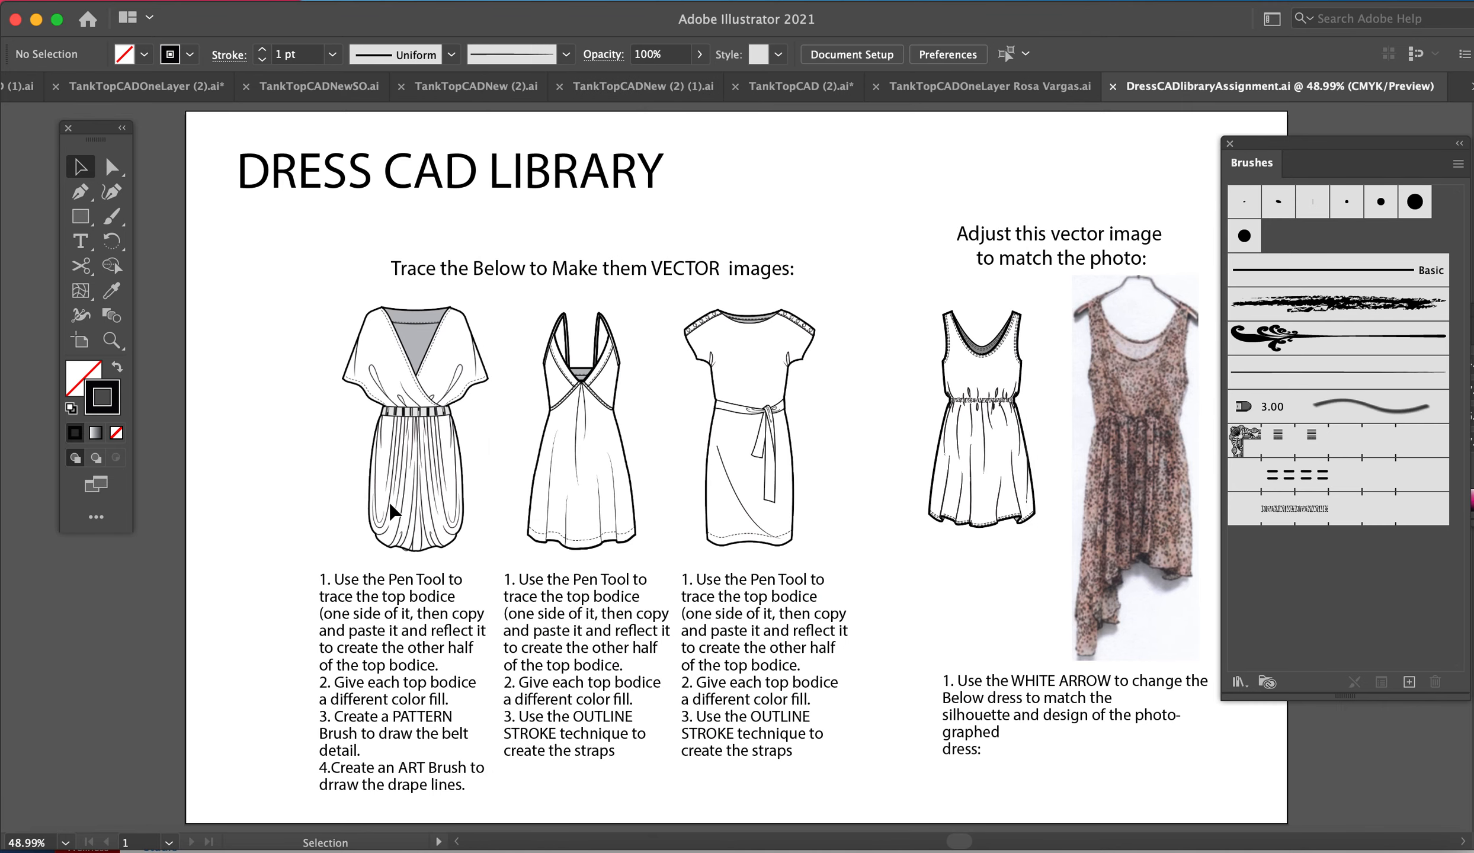
{"action": "left_click", "coordinate": [112, 340]}
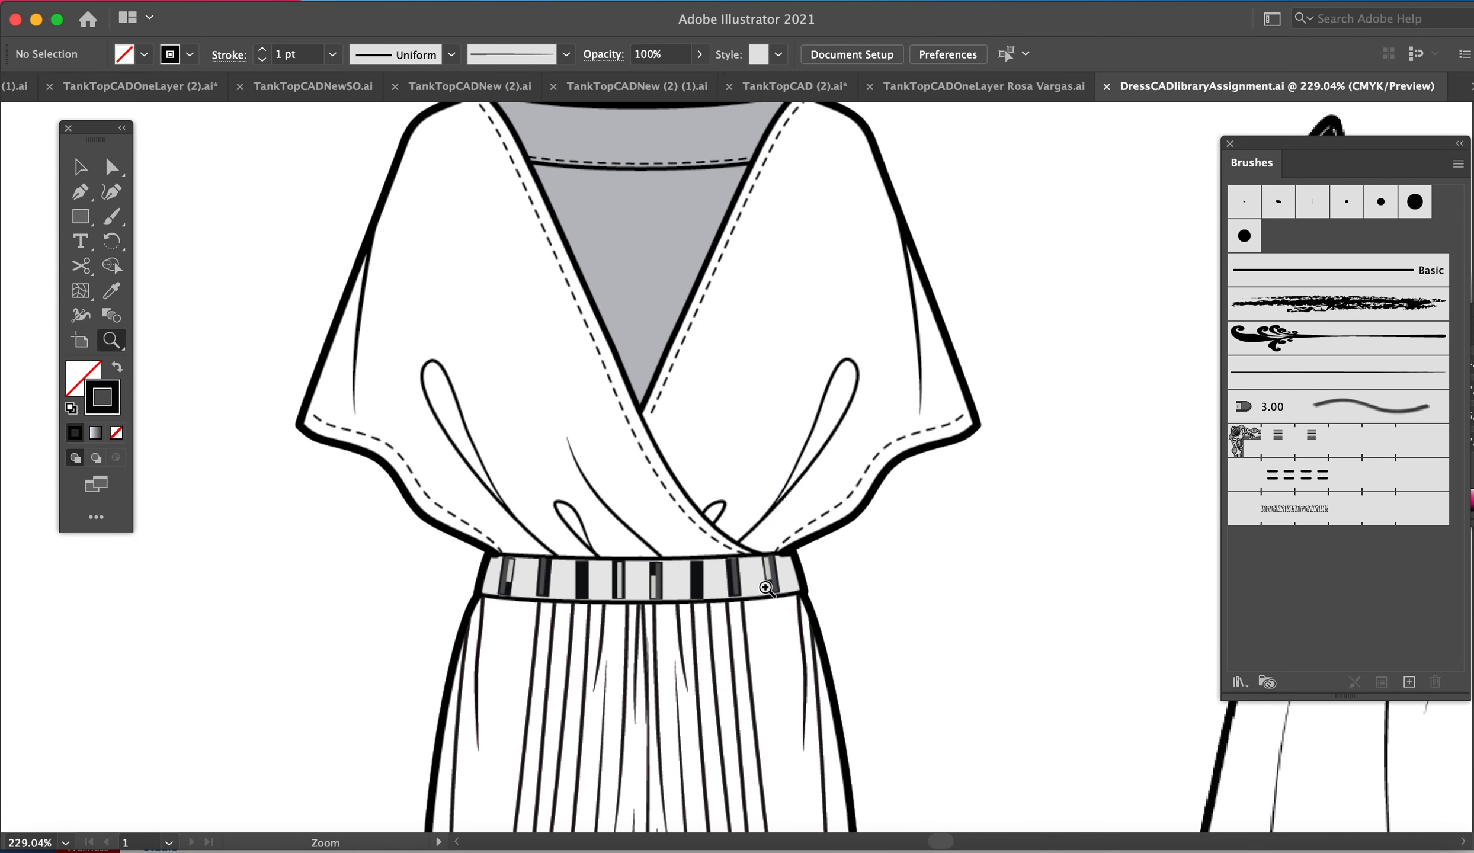
{"action": "mouse_move", "coordinate": [714, 592]}
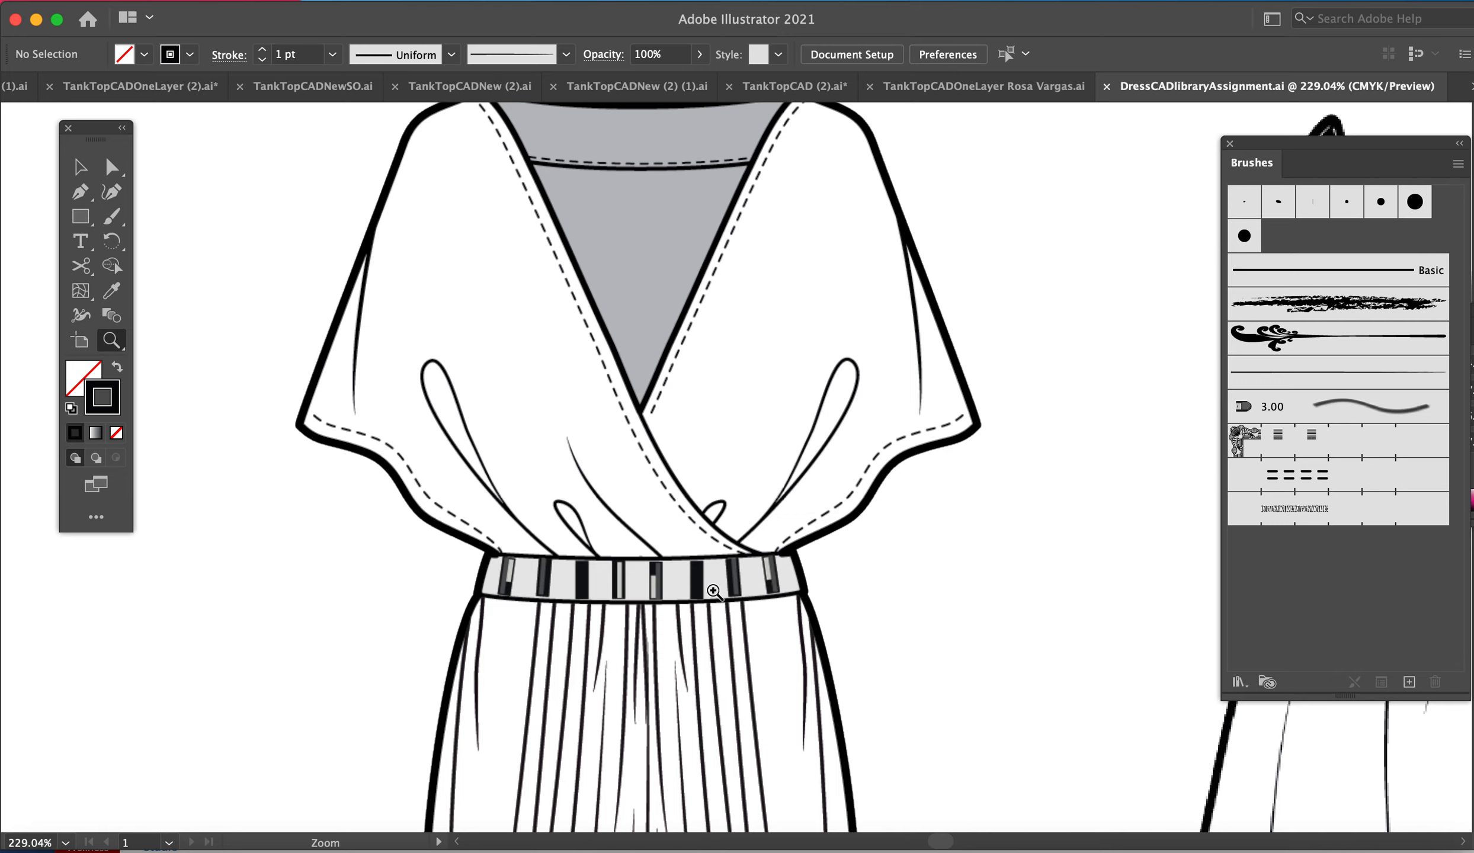
{"action": "mouse_move", "coordinate": [515, 593]}
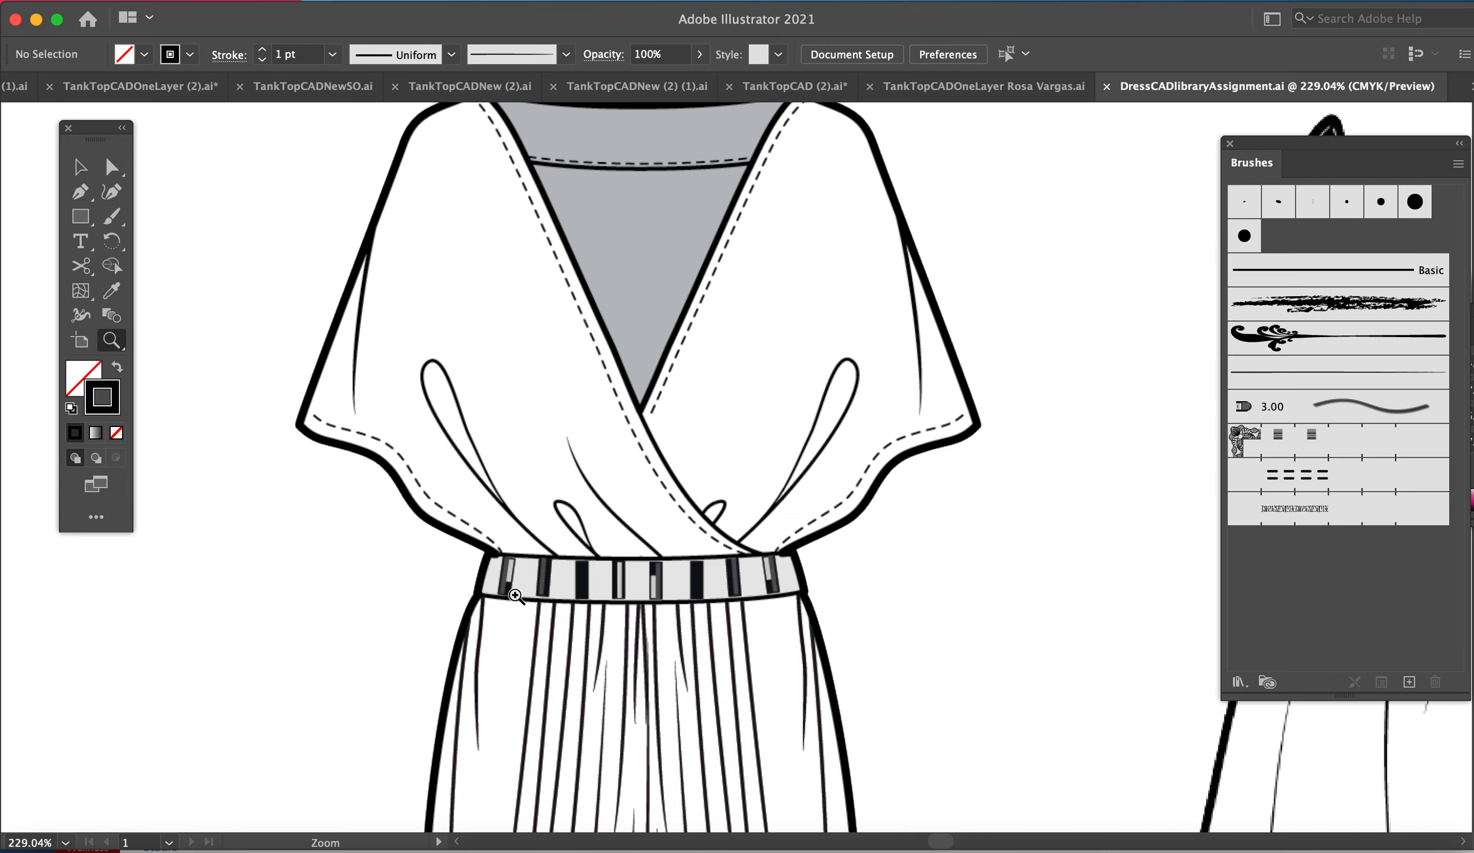
{"action": "mouse_move", "coordinate": [670, 601]}
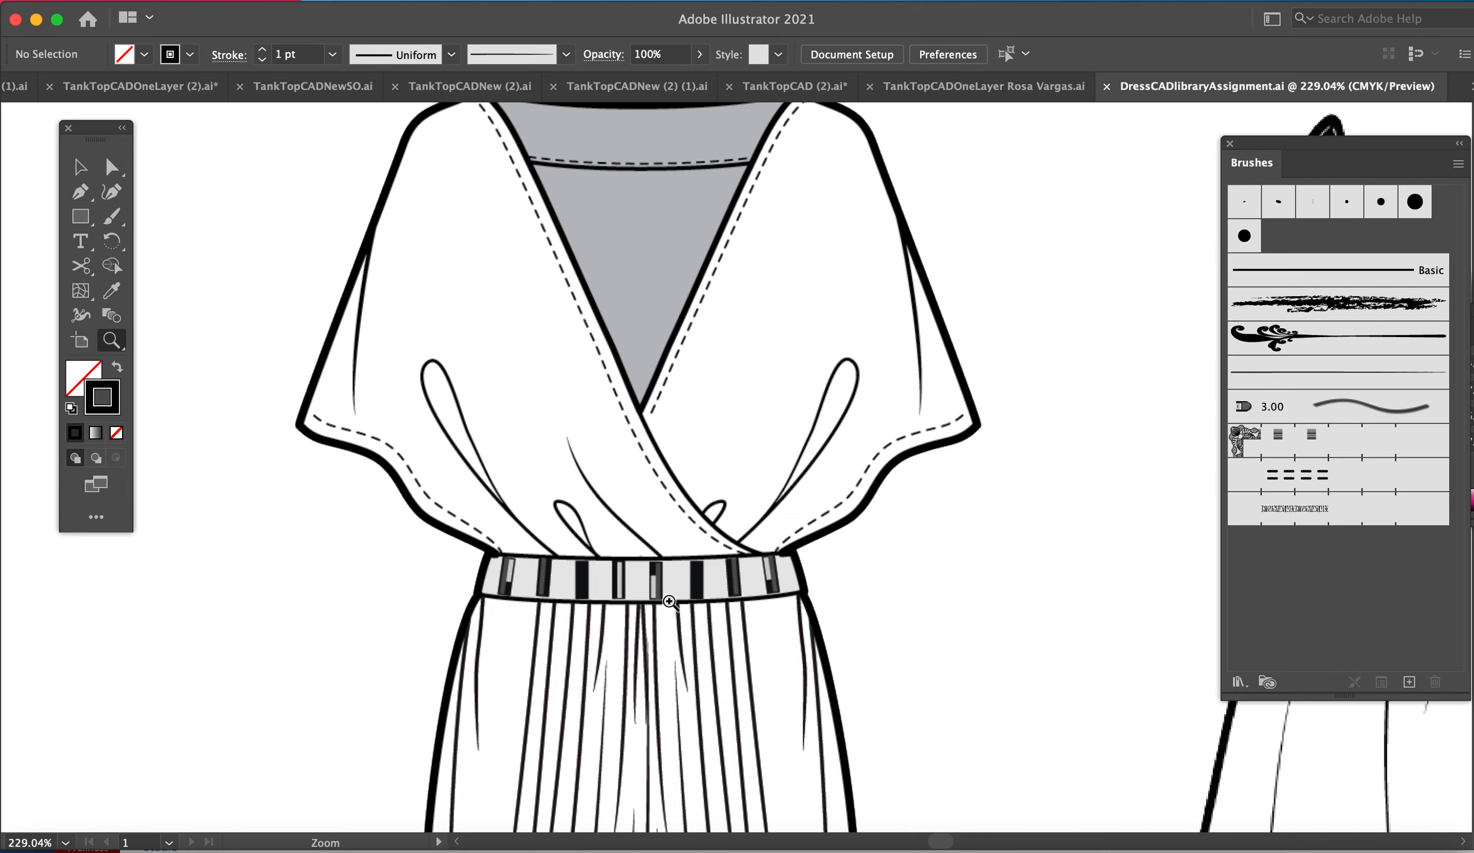
{"action": "mouse_move", "coordinate": [630, 583]}
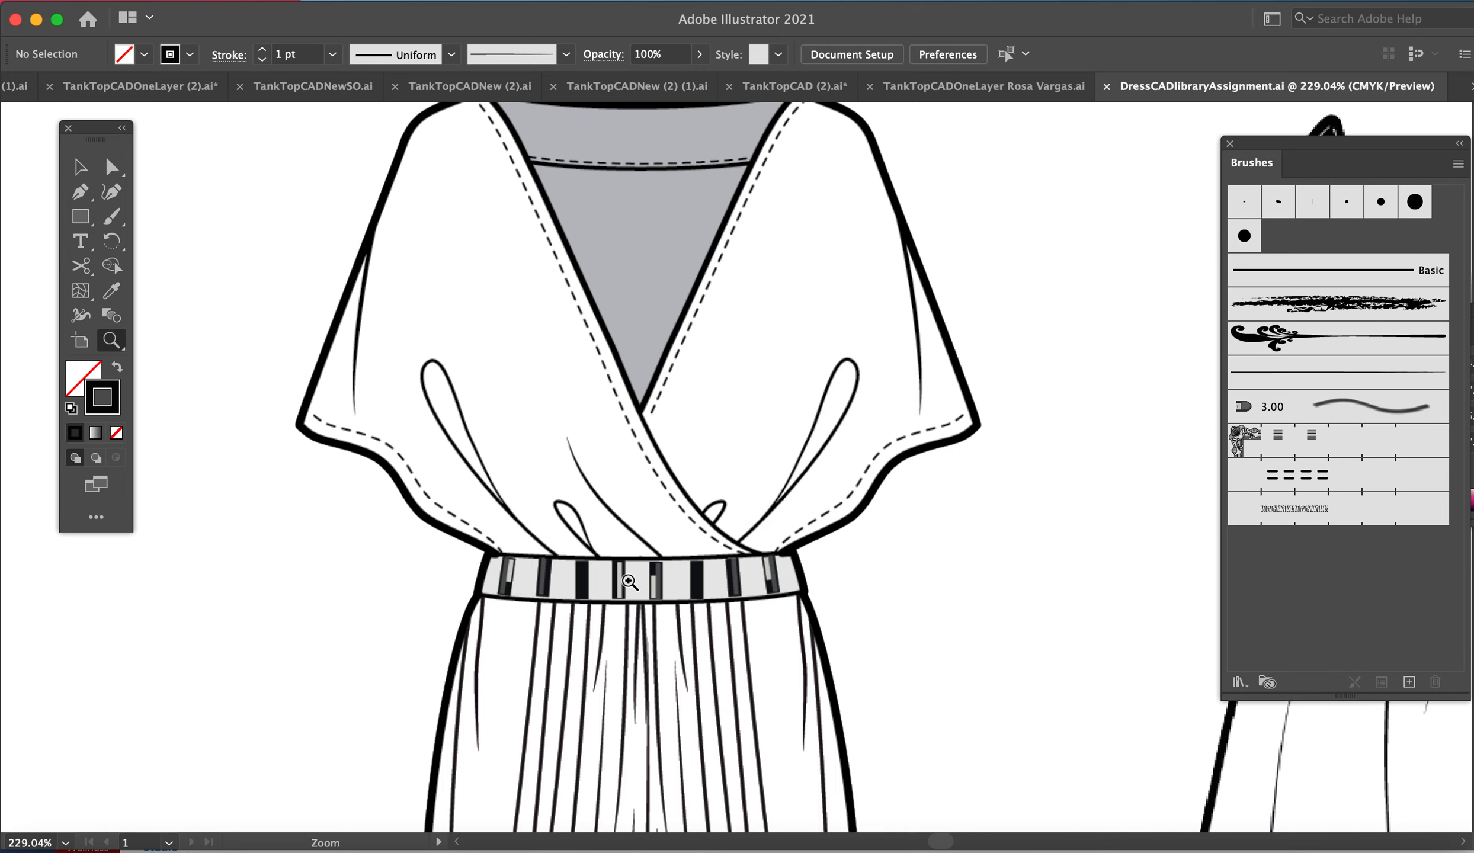
{"action": "left_click", "coordinate": [80, 216]}
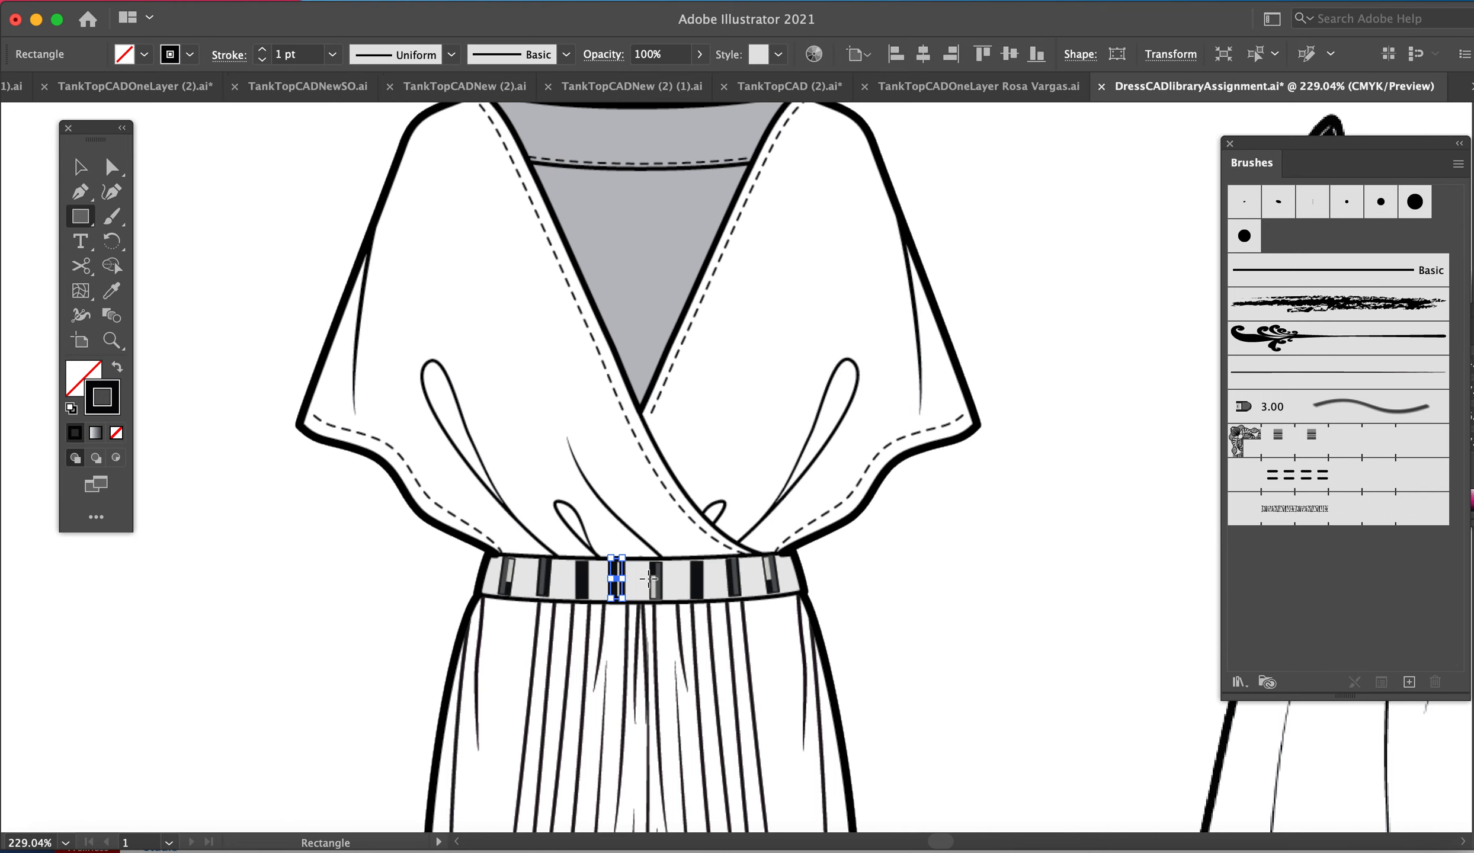
Fill the belt rectangle with a light blue cyan colour, keeping the stroke set to None.
{"action": "left_click", "coordinate": [80, 216]}
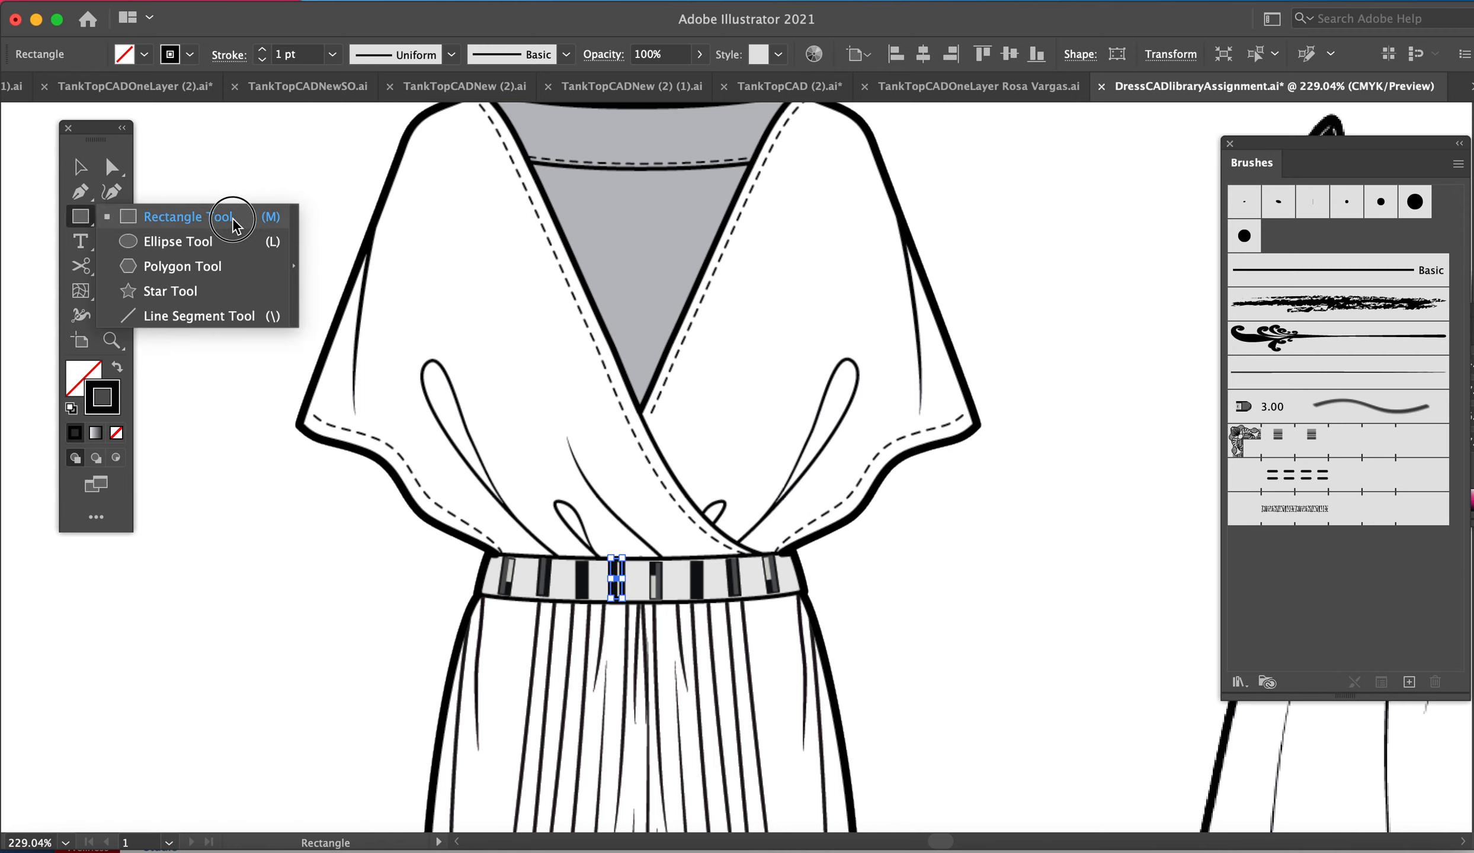
{"action": "left_click", "coordinate": [172, 216]}
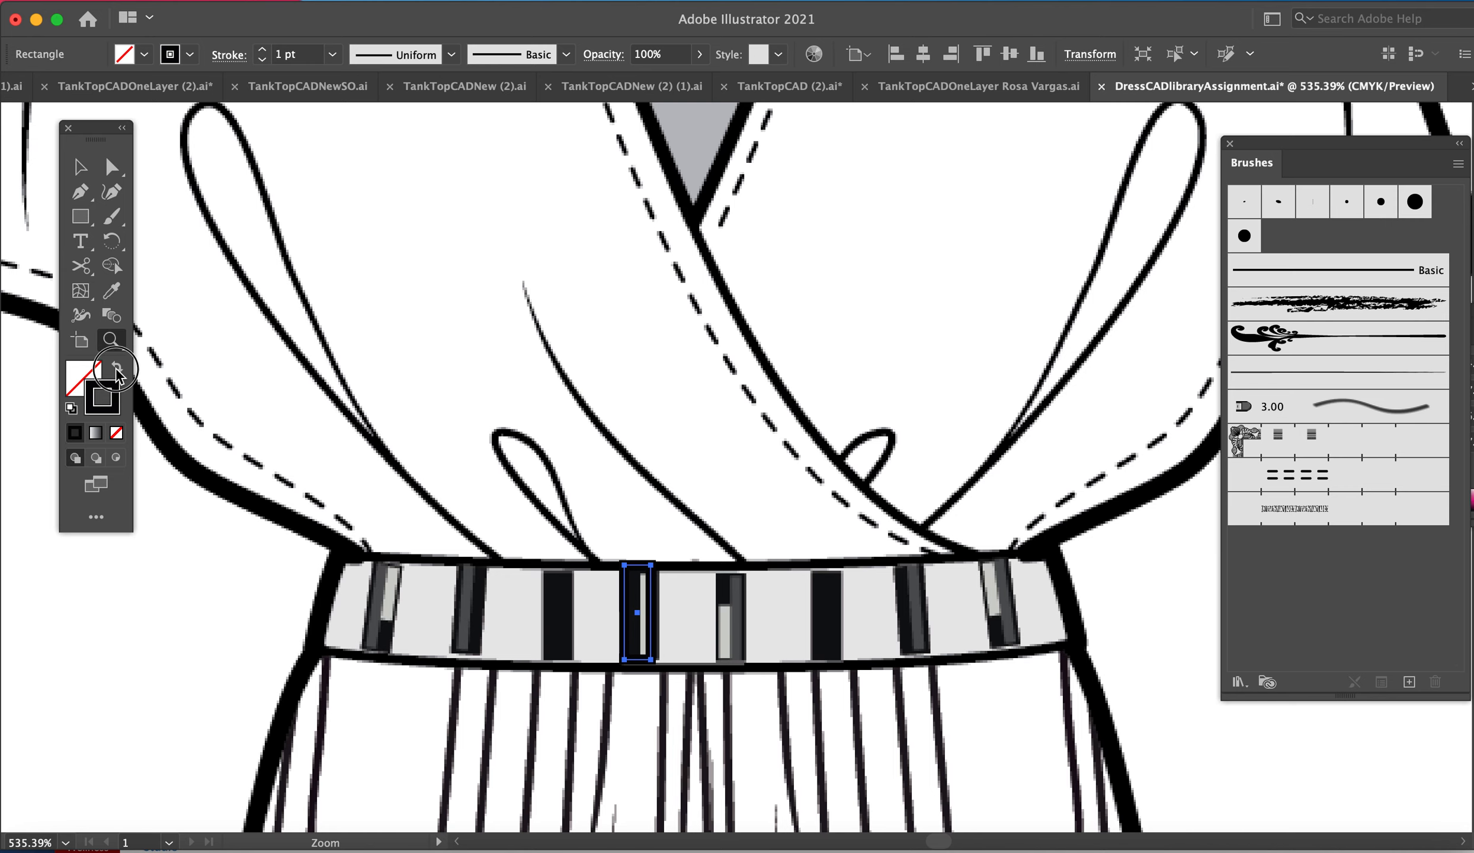
{"action": "left_click", "coordinate": [115, 367]}
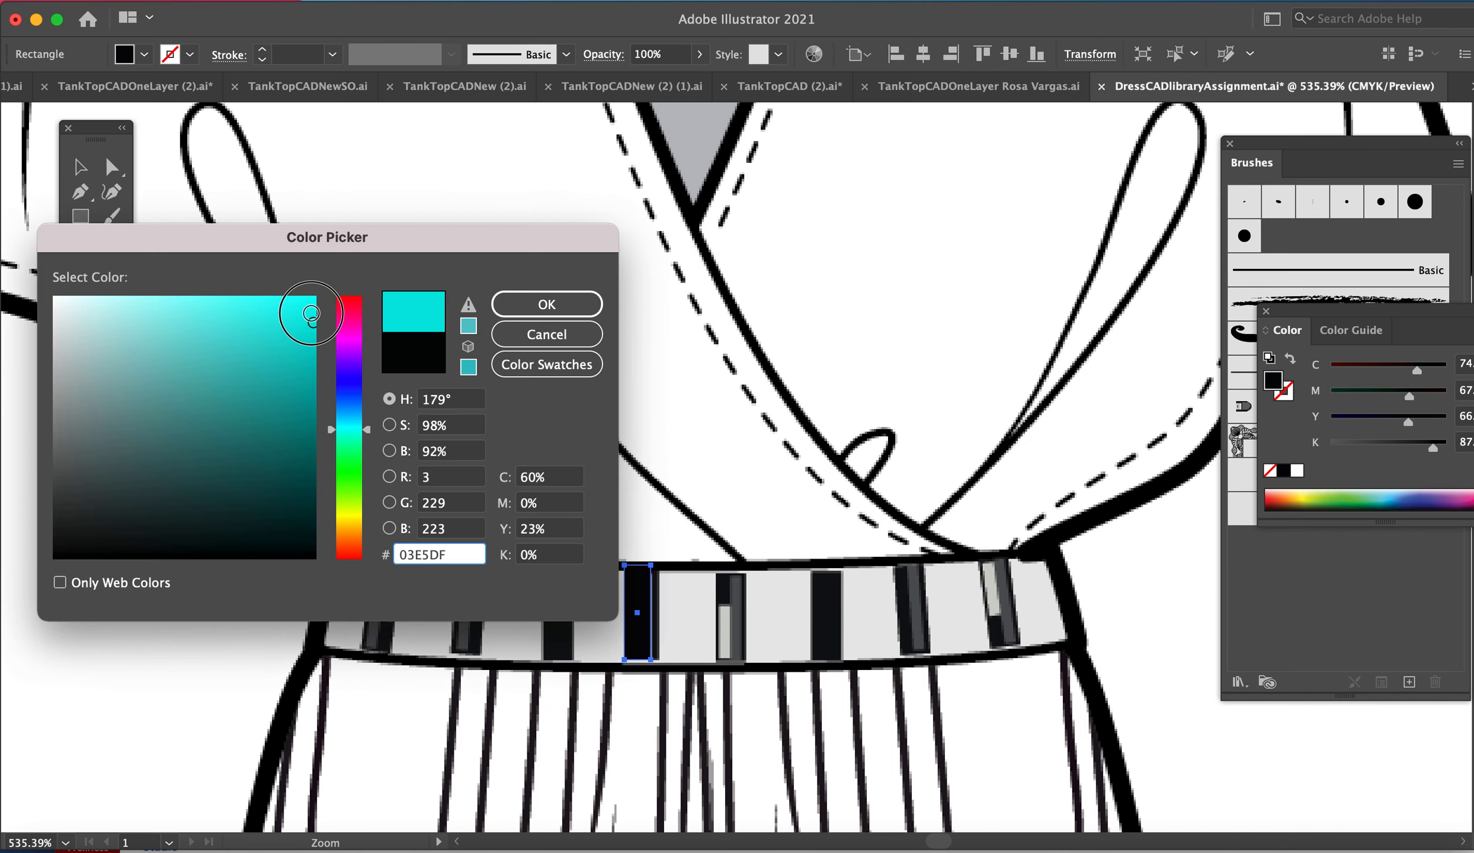
{"action": "left_click", "coordinate": [545, 303]}
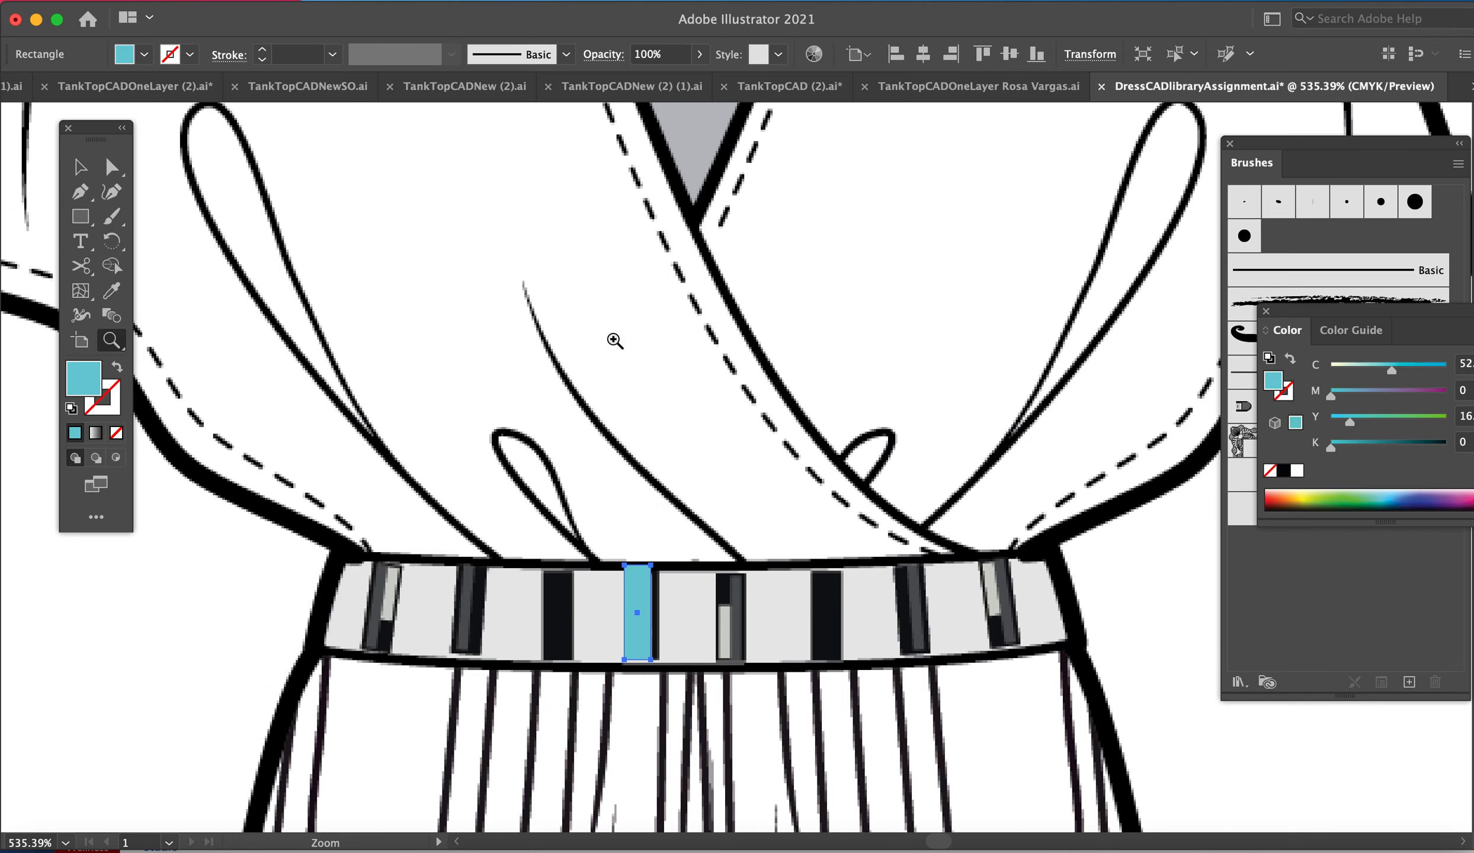
{"action": "left_click", "coordinate": [80, 166]}
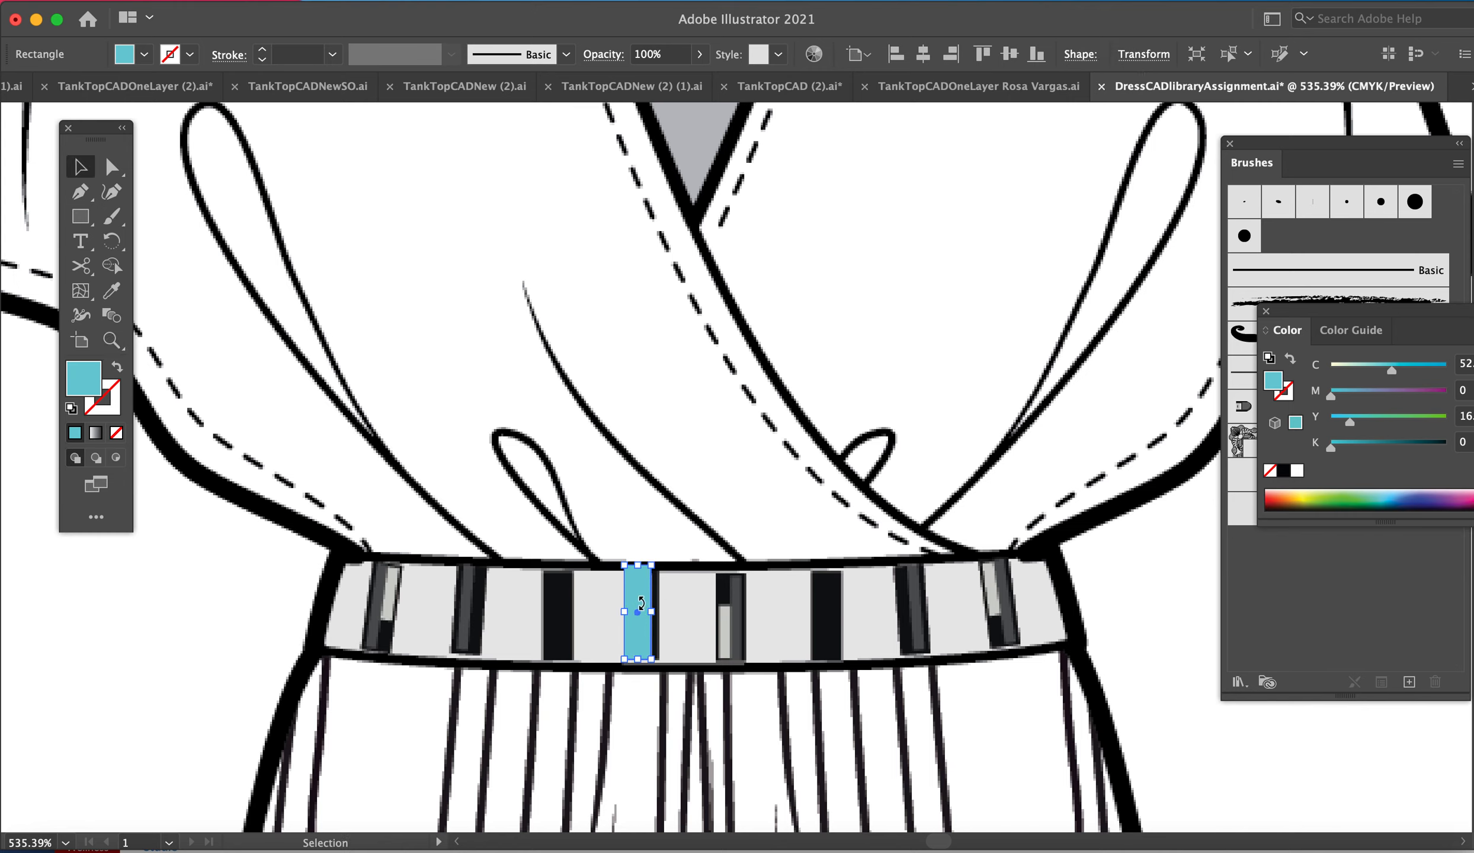
Fit the light blue rectangle to the belt-bar height and park it left of the dress.
{"action": "left_click_drag", "start_coordinate": [640, 606], "coordinate": [206, 625]}
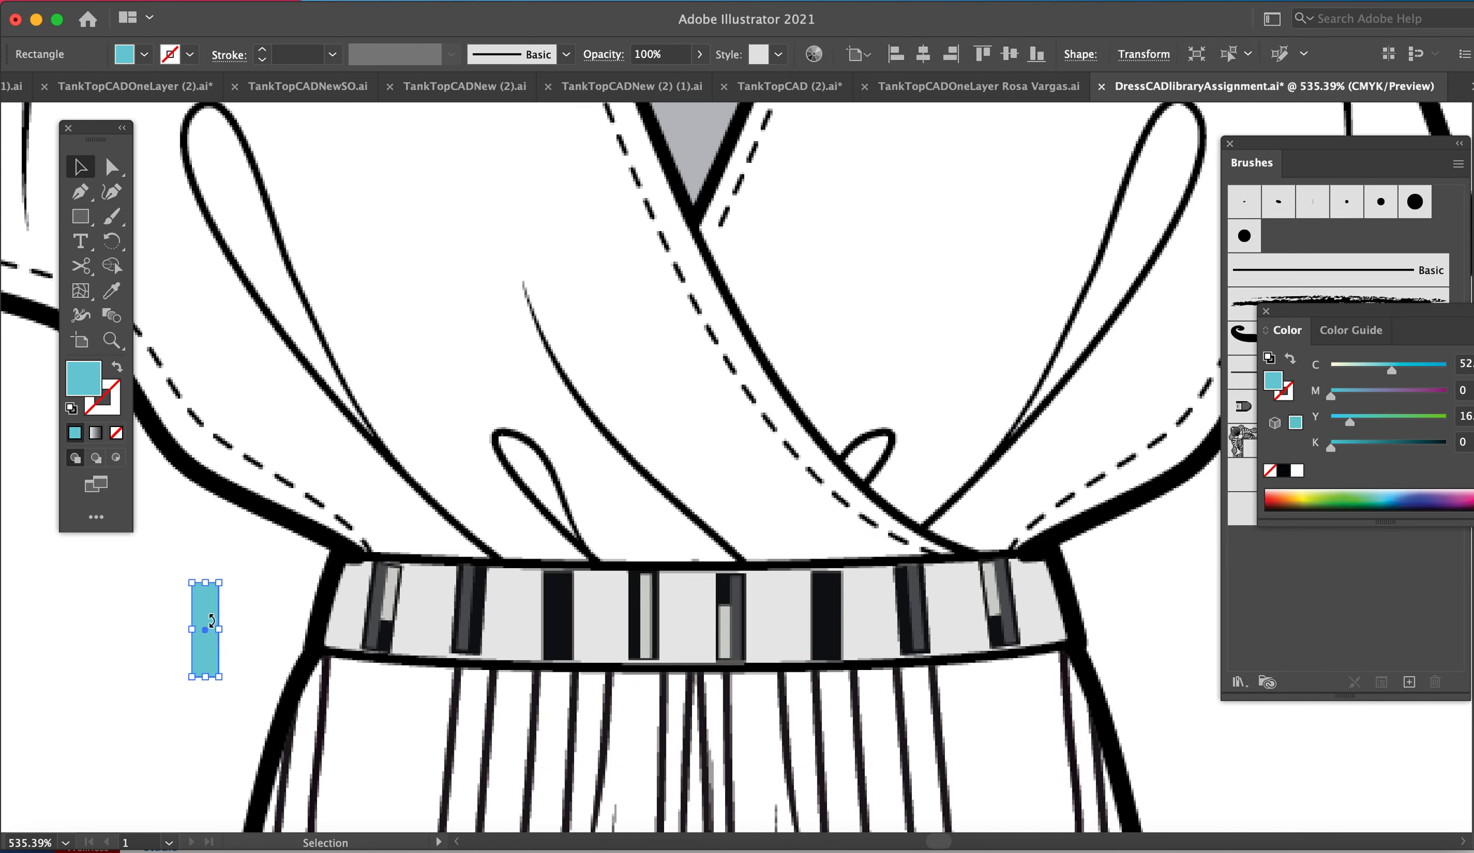
{"action": "left_click_drag", "start_coordinate": [205, 627], "coordinate": [635, 606]}
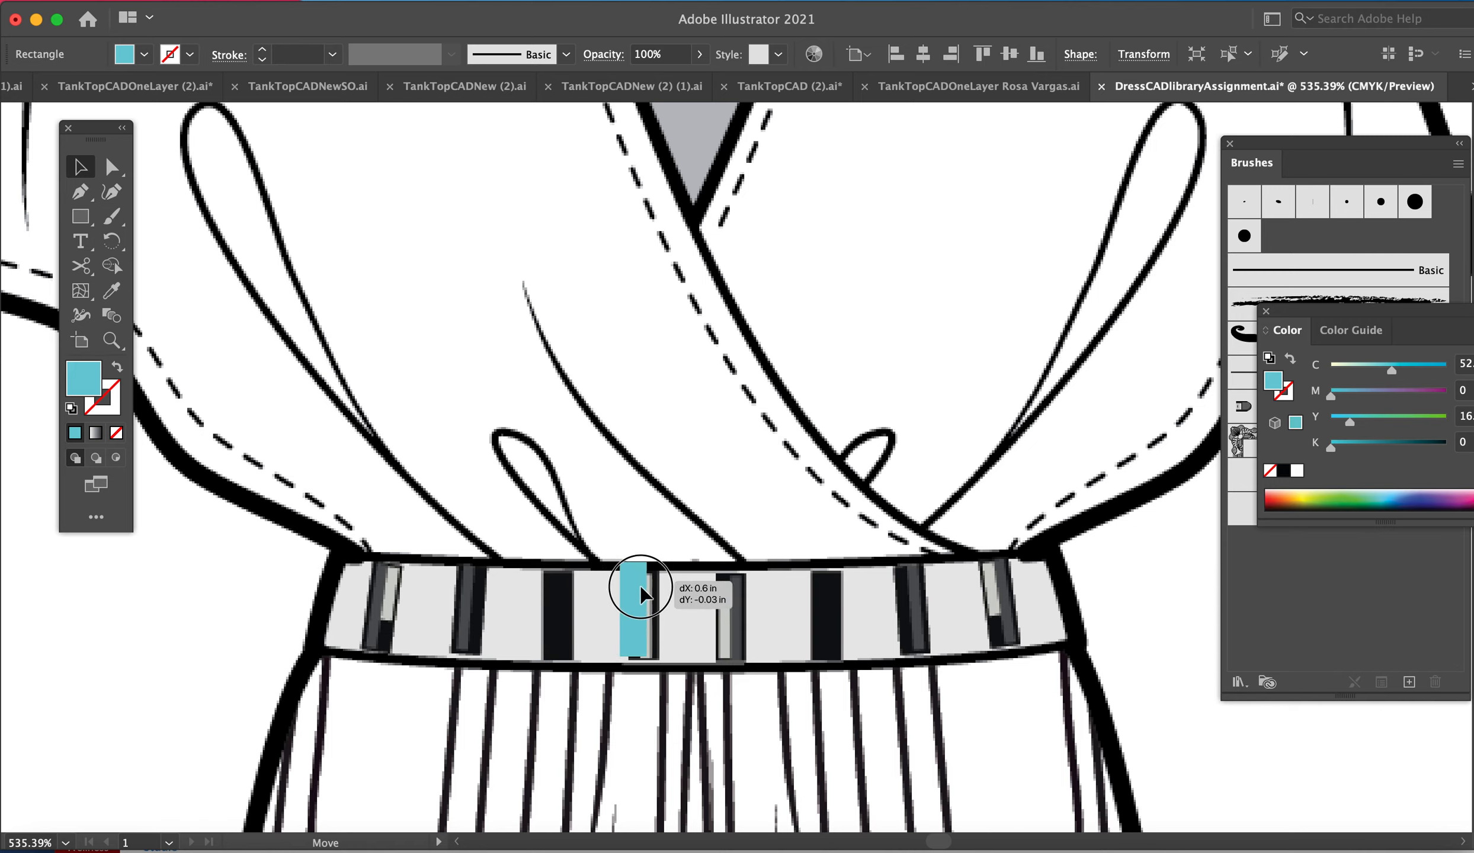
{"action": "left_click_drag", "start_coordinate": [635, 588], "coordinate": [644, 601]}
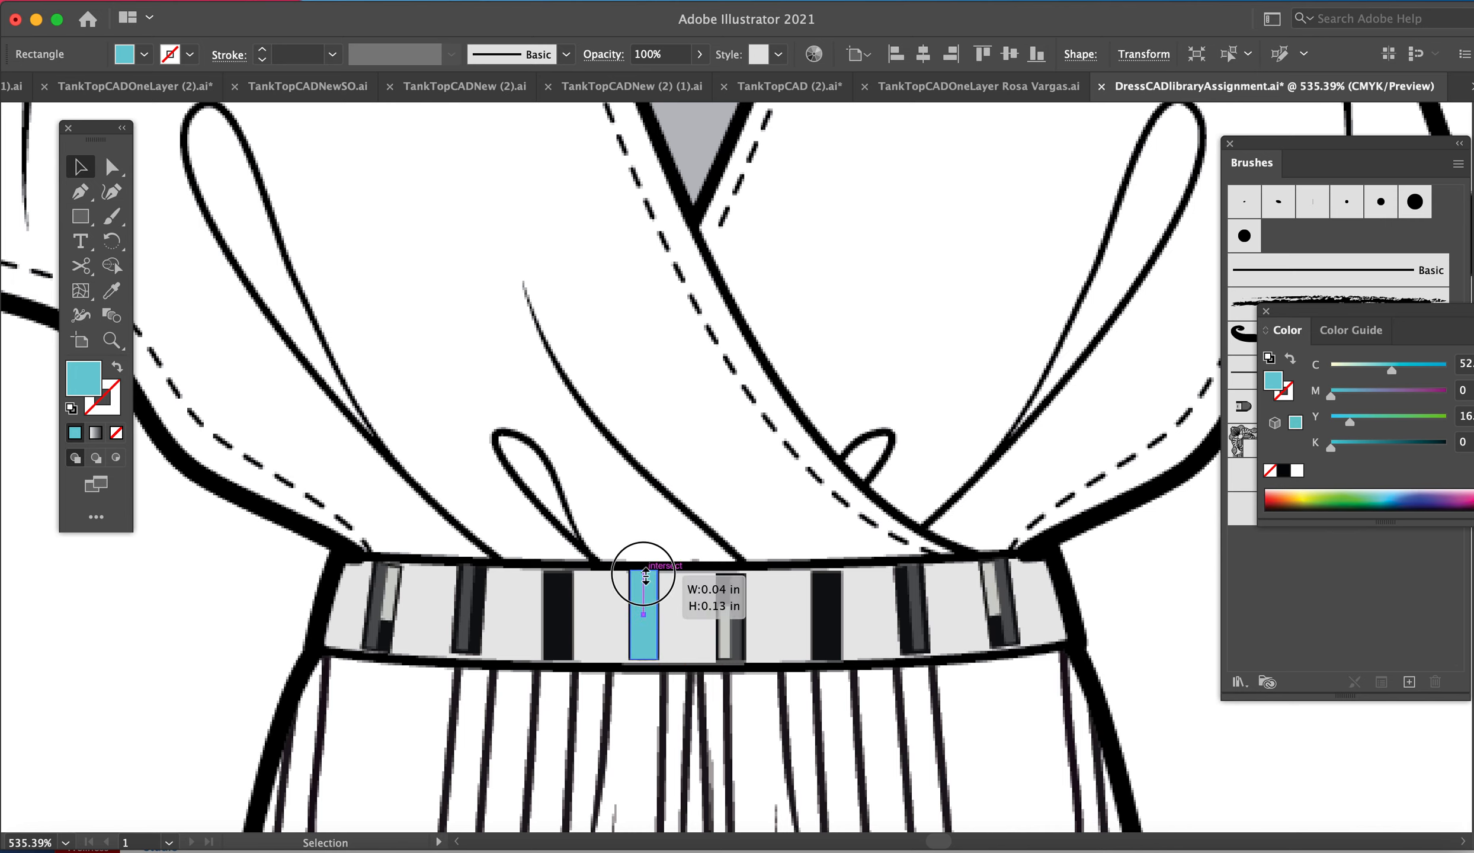
{"action": "left_click_drag", "start_coordinate": [645, 578], "coordinate": [645, 573]}
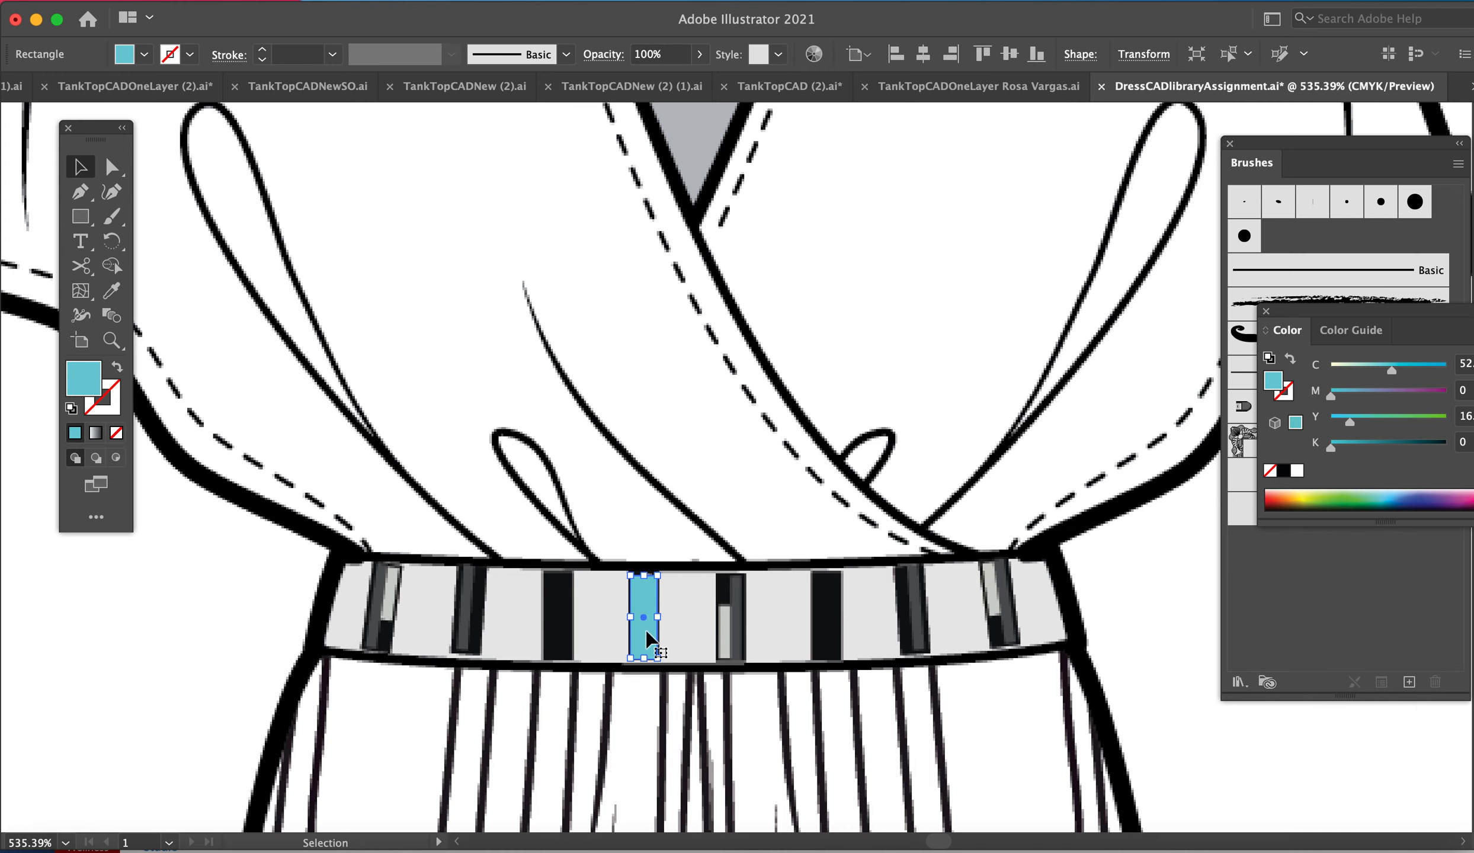
{"action": "left_click_drag", "start_coordinate": [645, 621], "coordinate": [421, 616]}
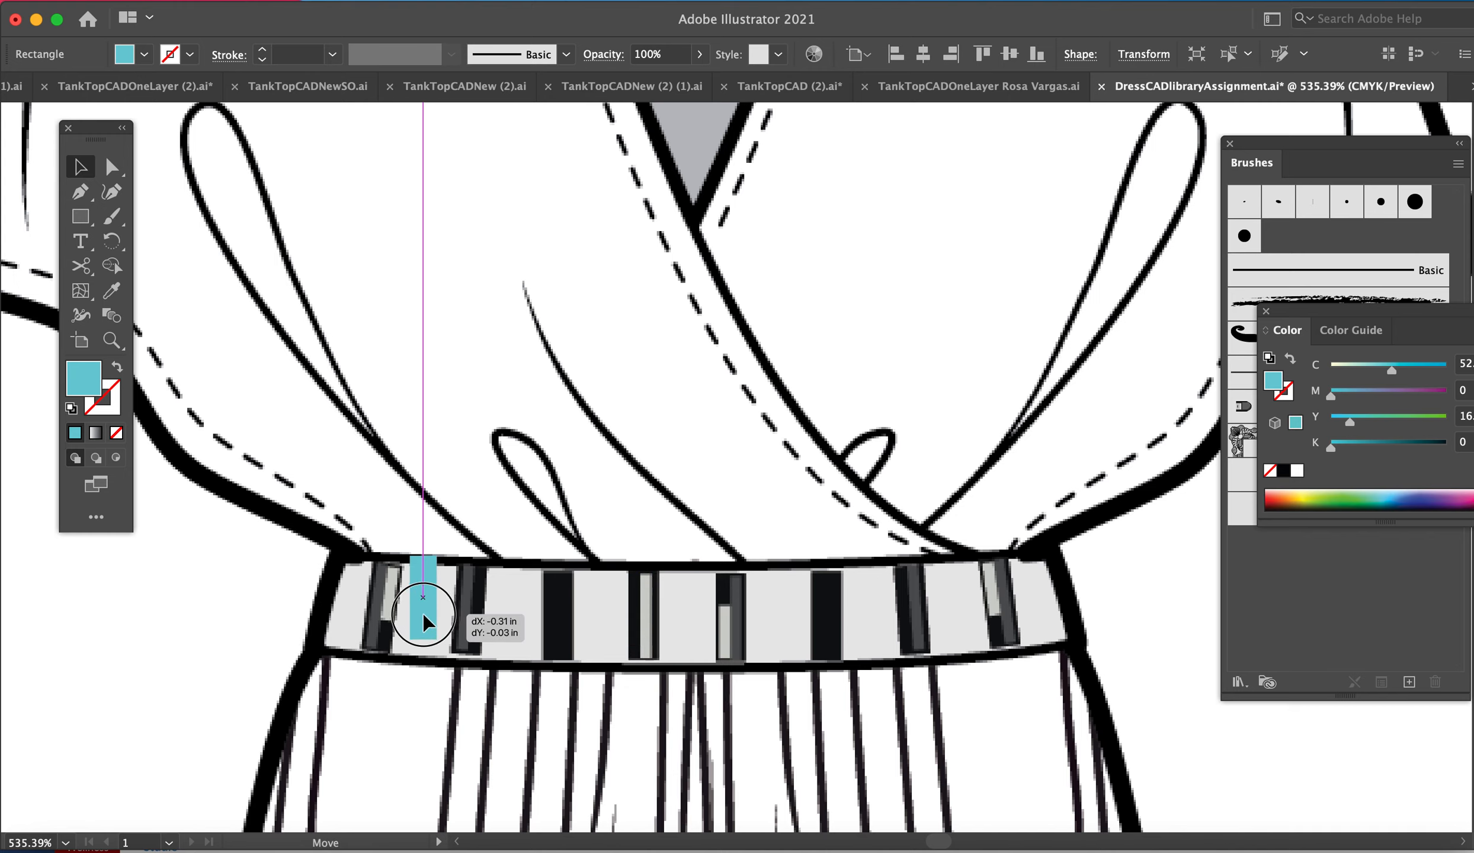
{"action": "left_click_drag", "start_coordinate": [424, 592], "coordinate": [1082, 588]}
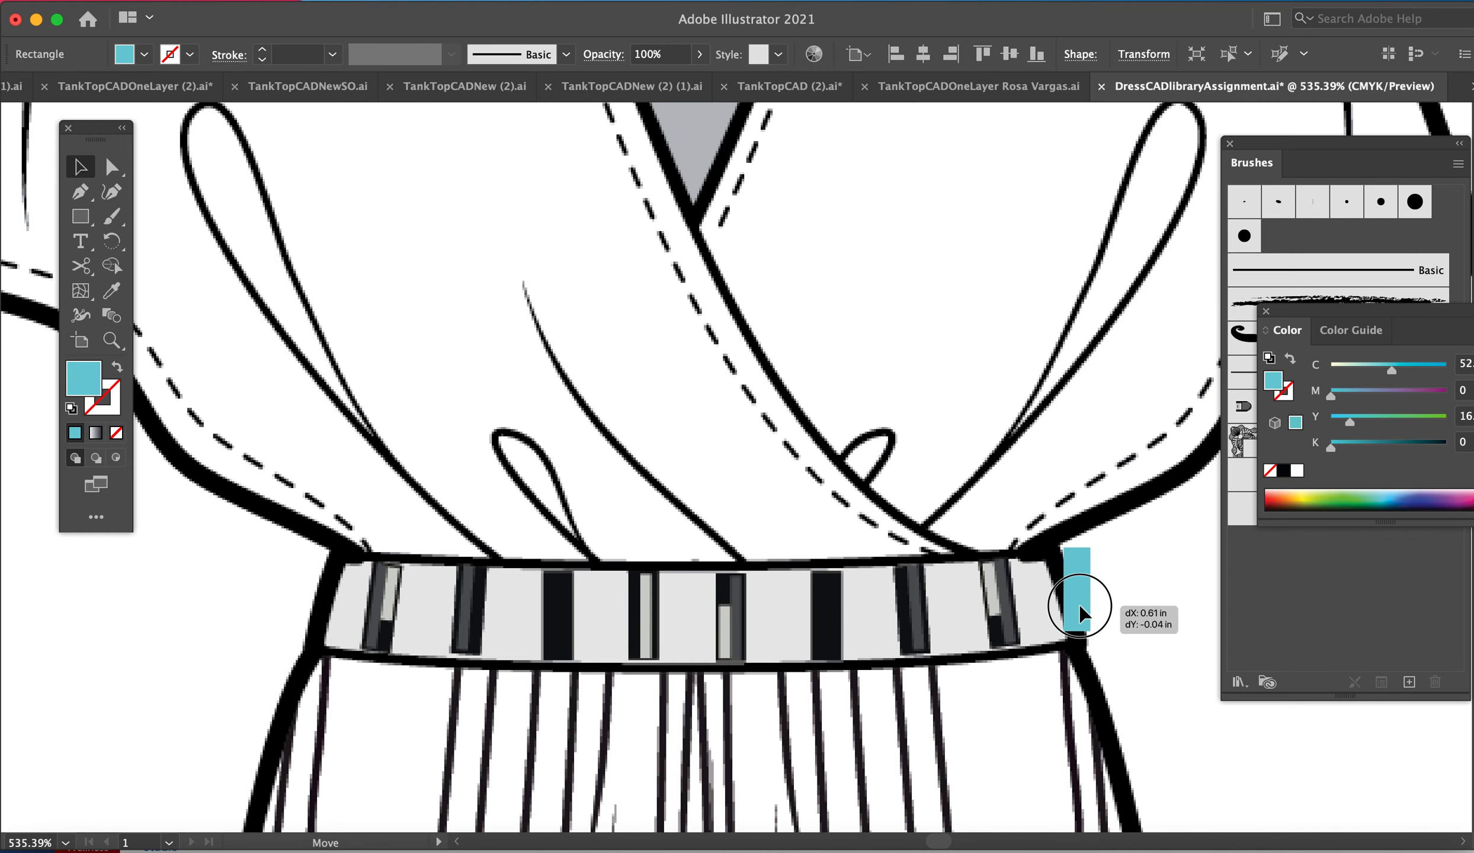
{"action": "left_click_drag", "start_coordinate": [1078, 587], "coordinate": [165, 625]}
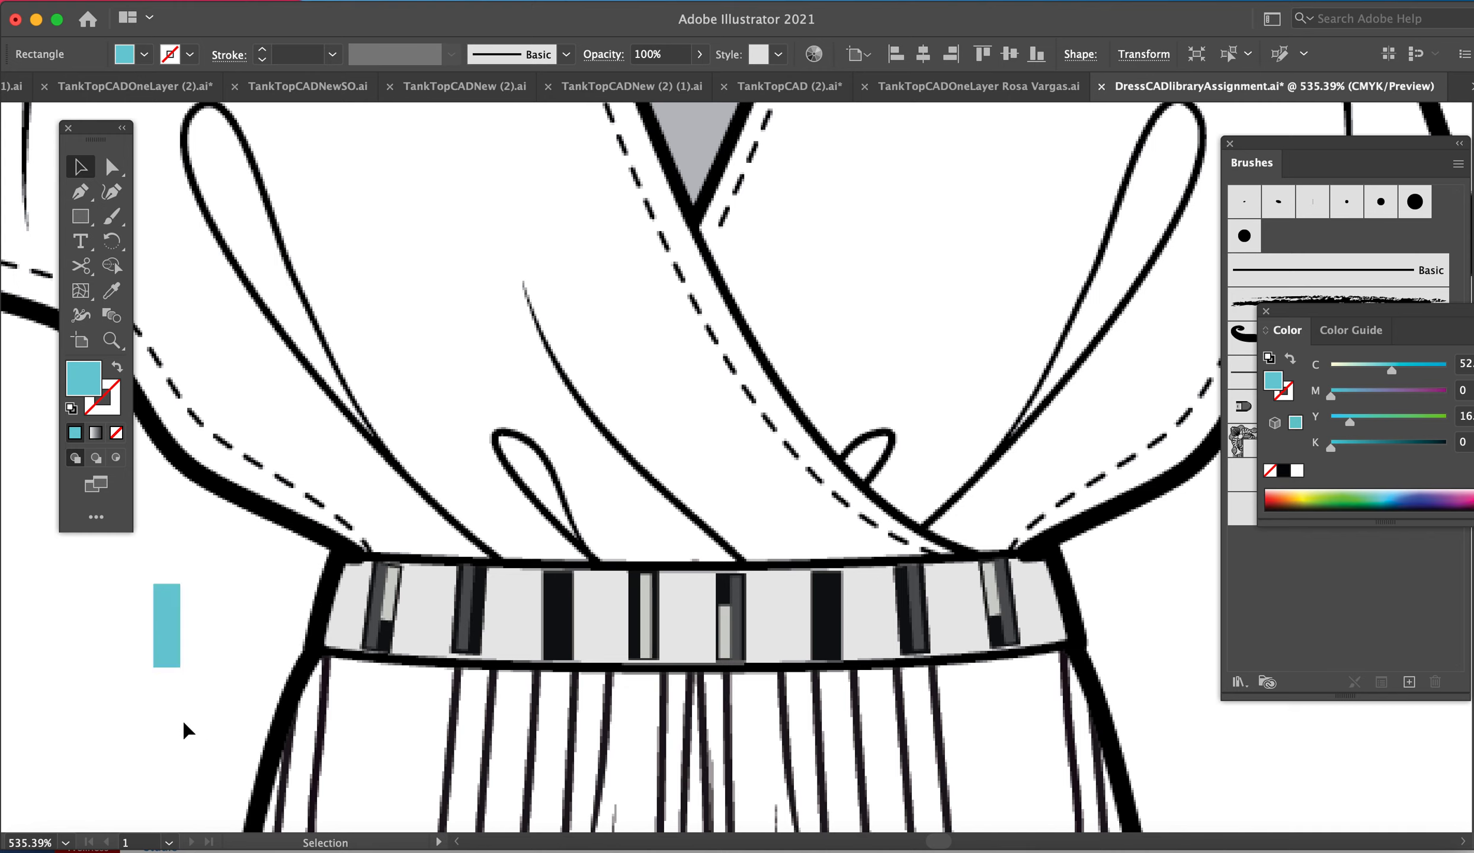
Select the set-aside rectangle and define it as a new Pattern Brush.
{"action": "left_click", "coordinate": [165, 625]}
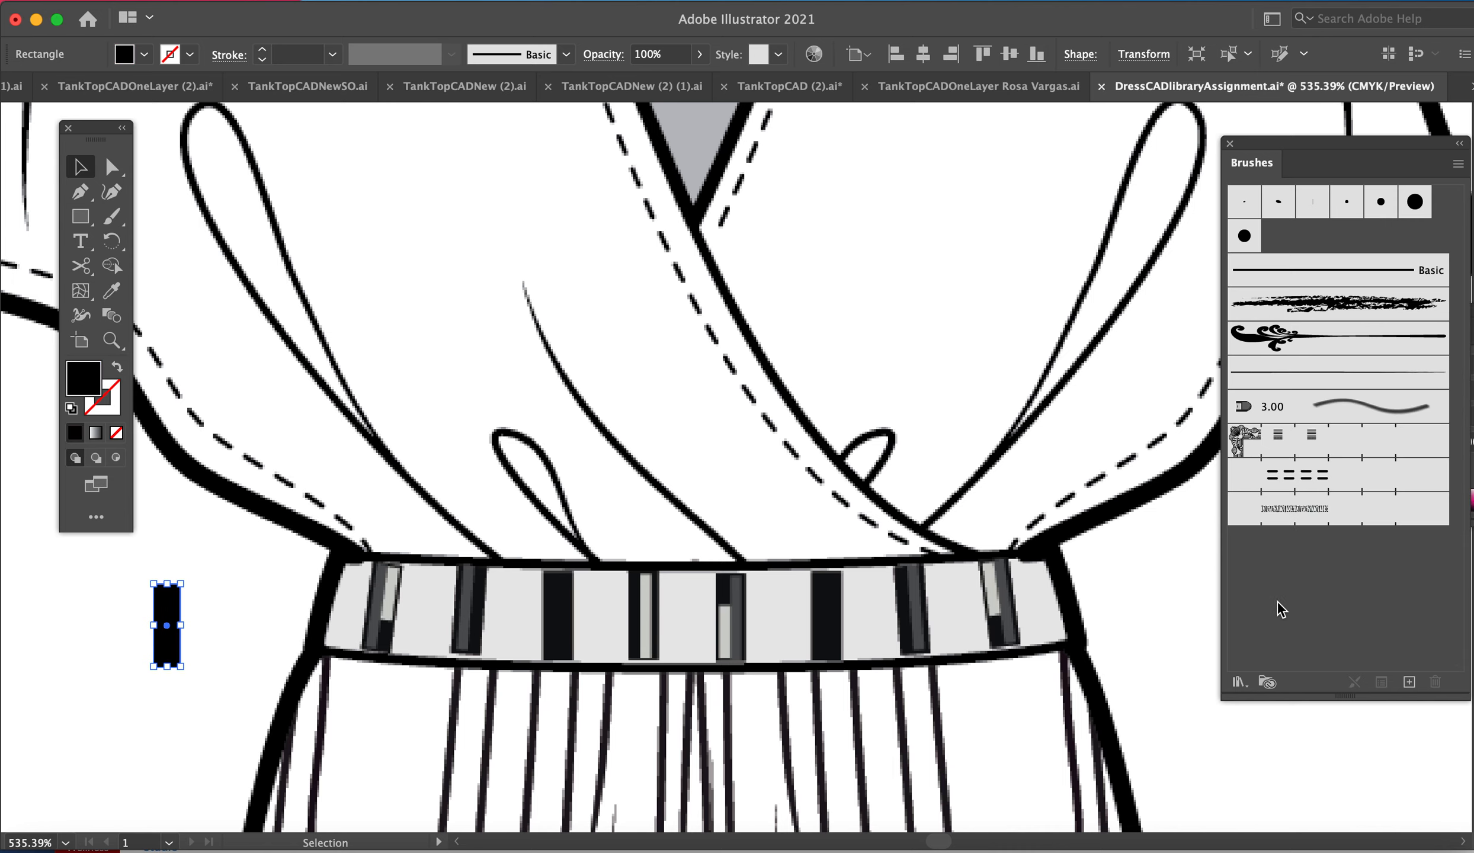
{"action": "mouse_move", "coordinate": [183, 610]}
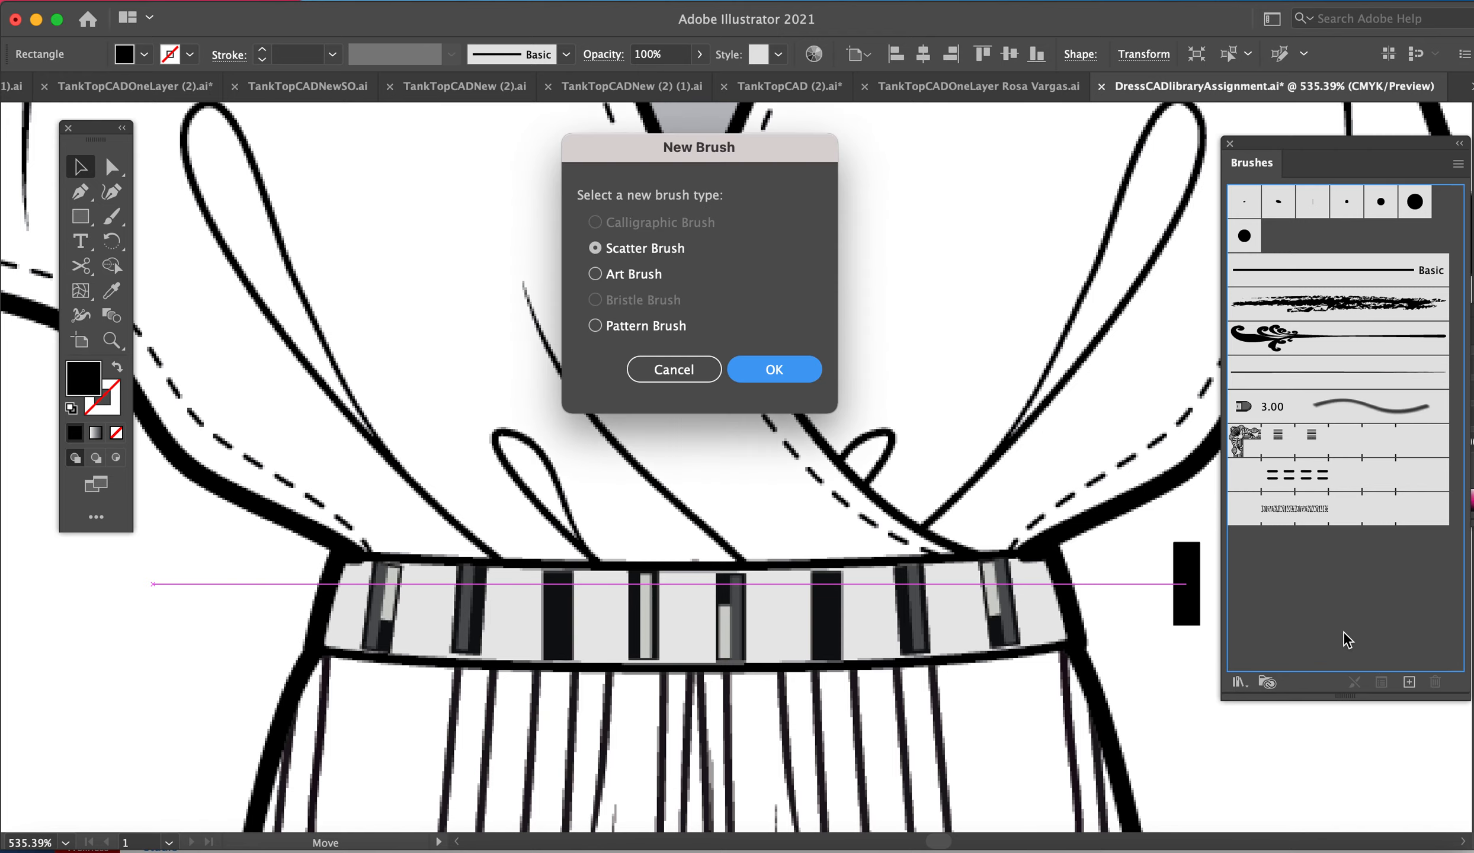
{"action": "mouse_move", "coordinate": [628, 274]}
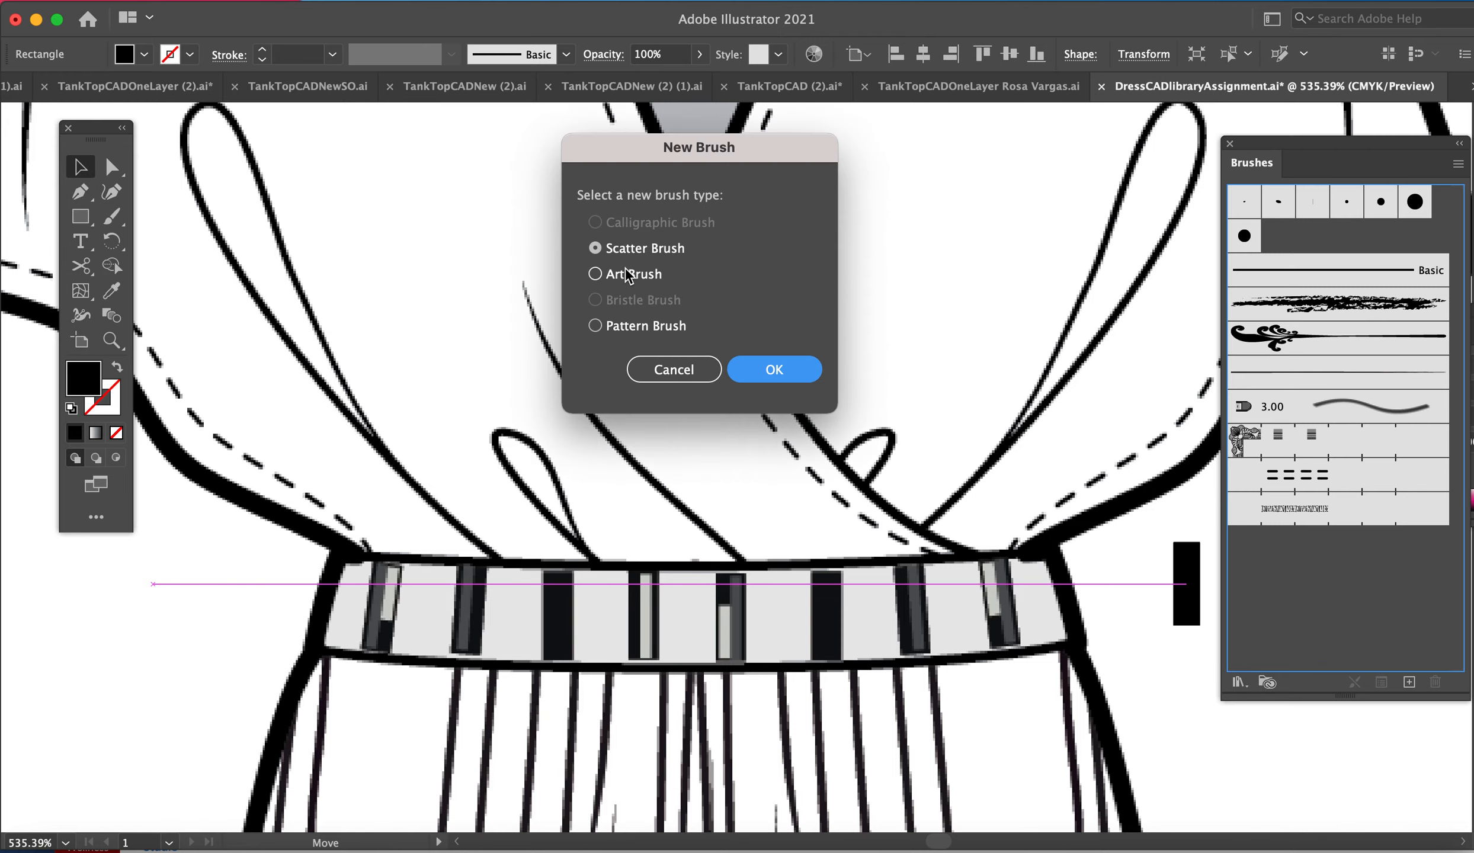
{"action": "mouse_move", "coordinate": [620, 356]}
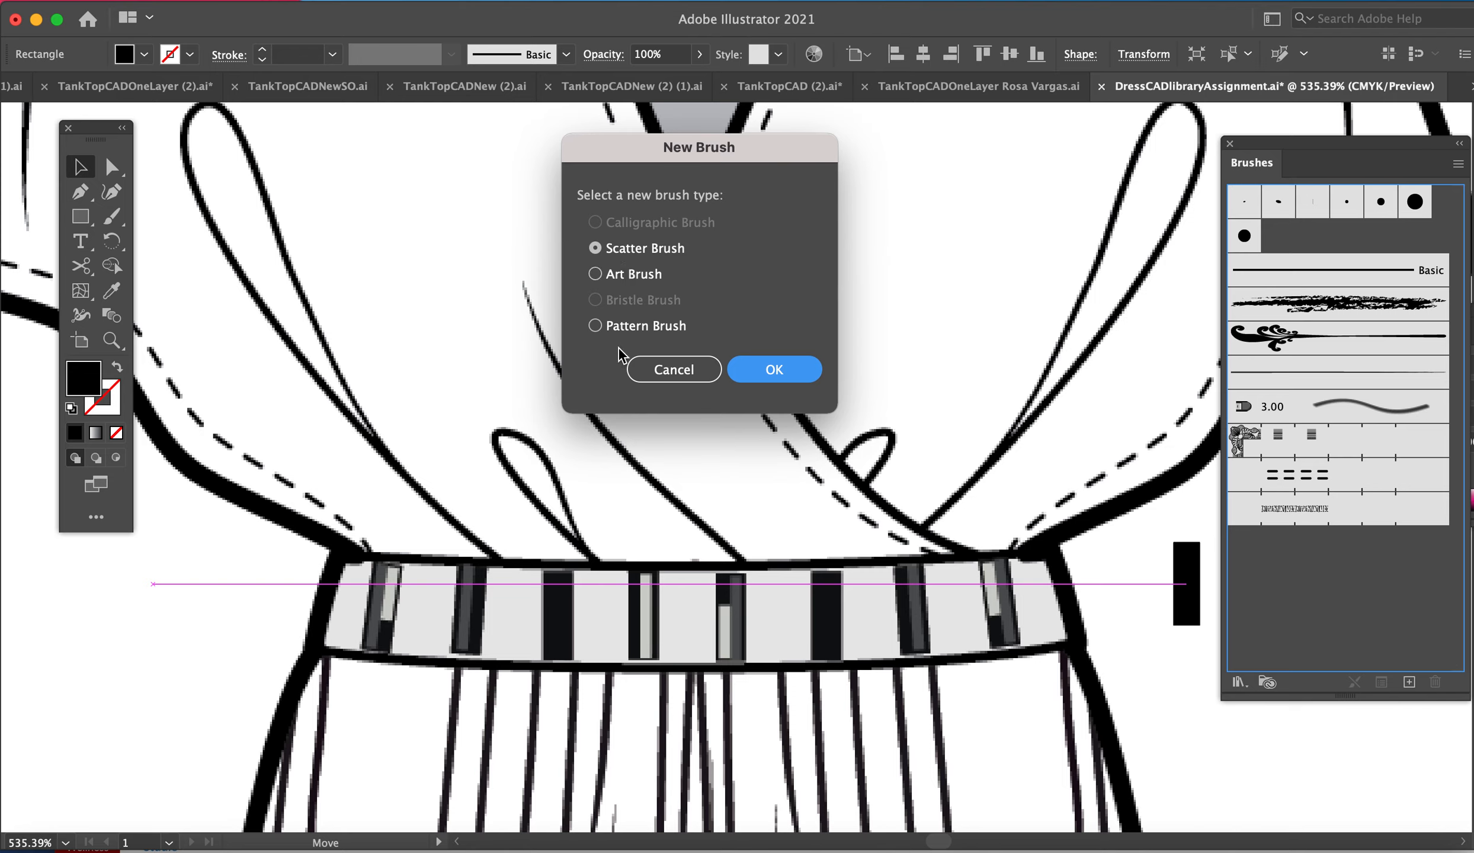
{"action": "mouse_move", "coordinate": [637, 335]}
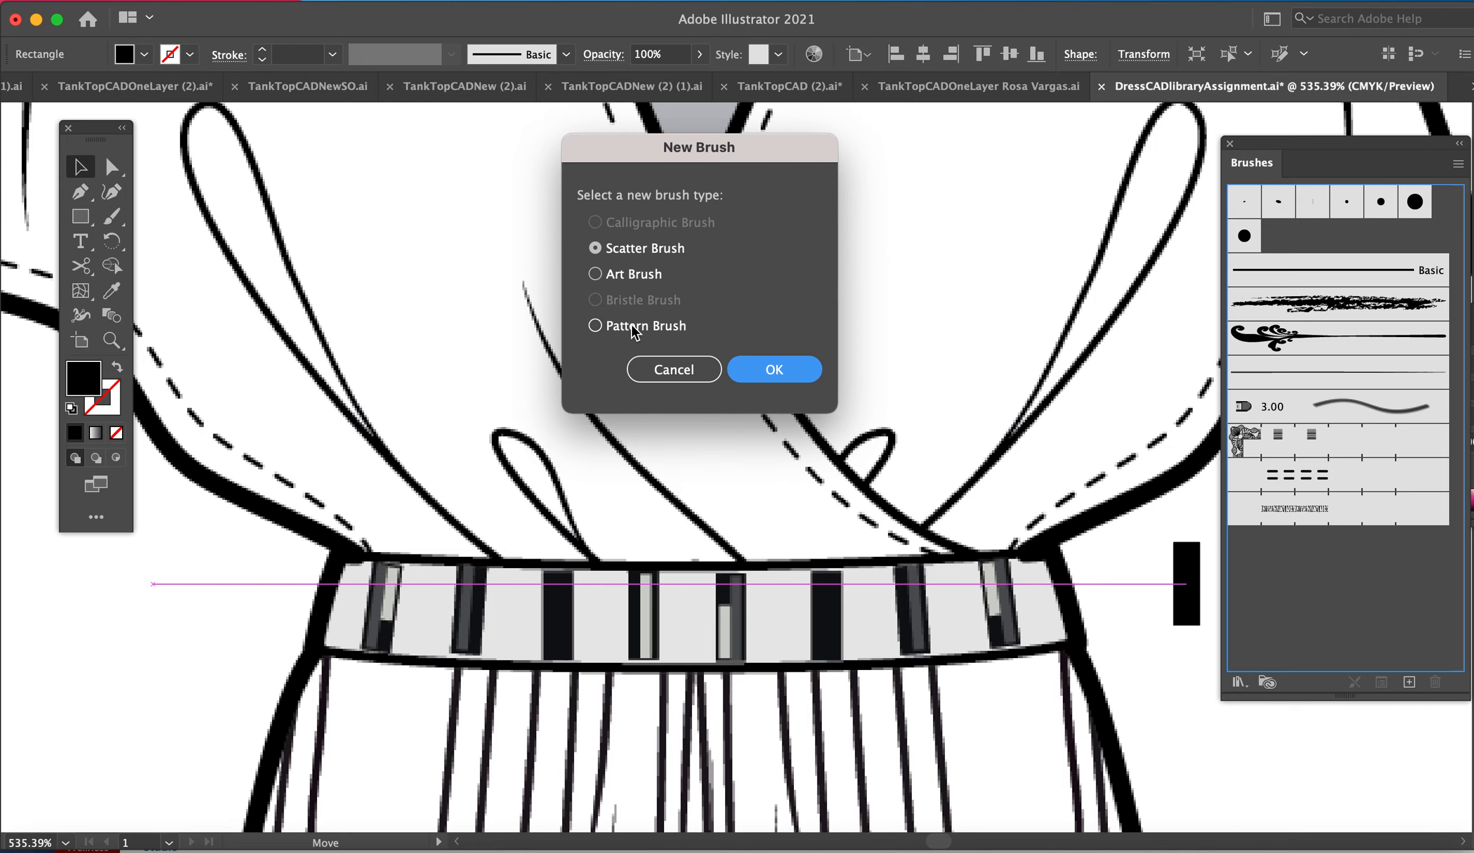
{"action": "mouse_move", "coordinate": [655, 331]}
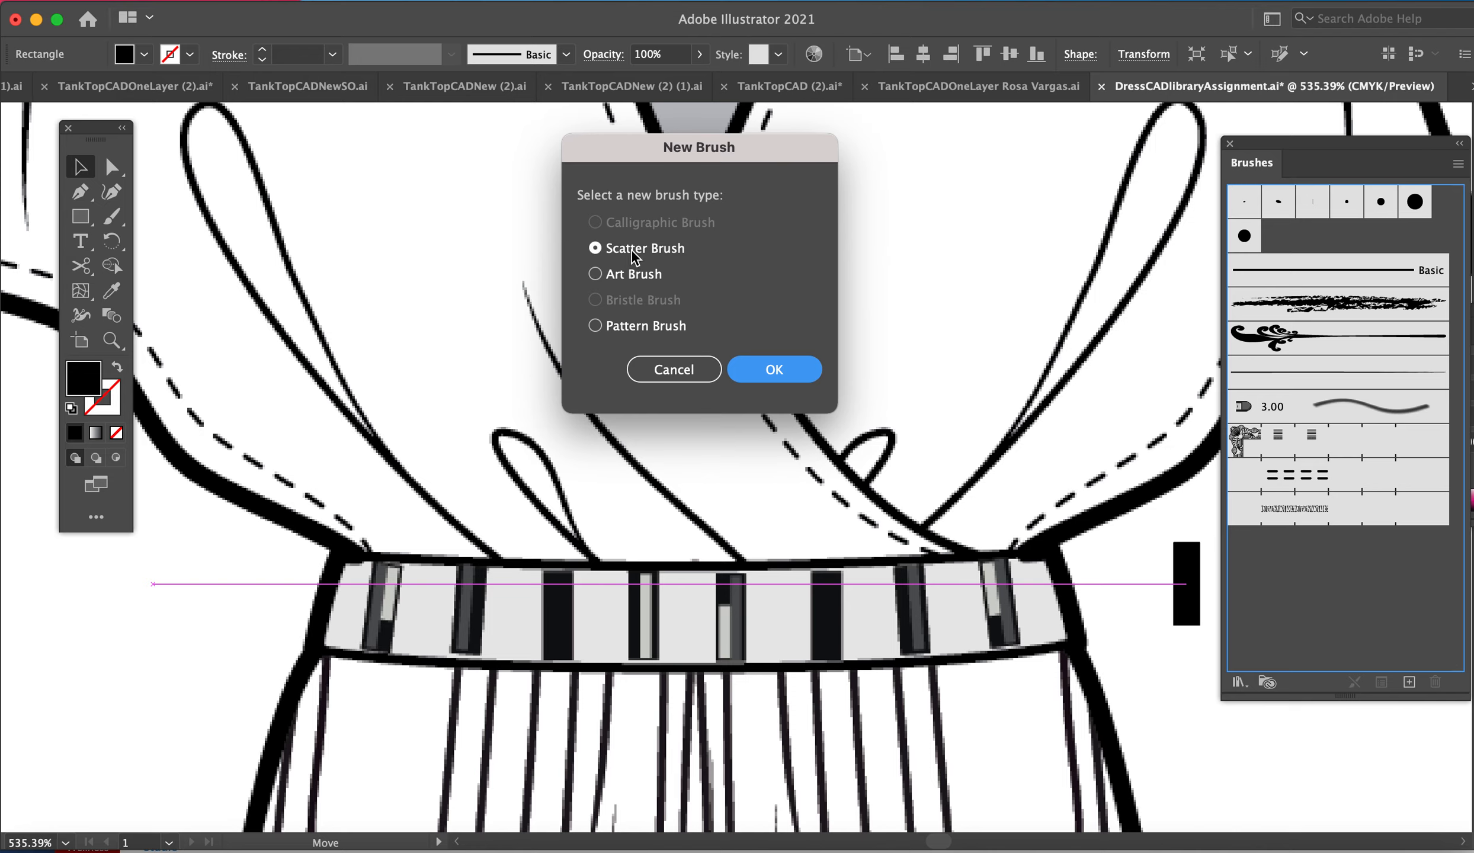
{"action": "mouse_move", "coordinate": [638, 256]}
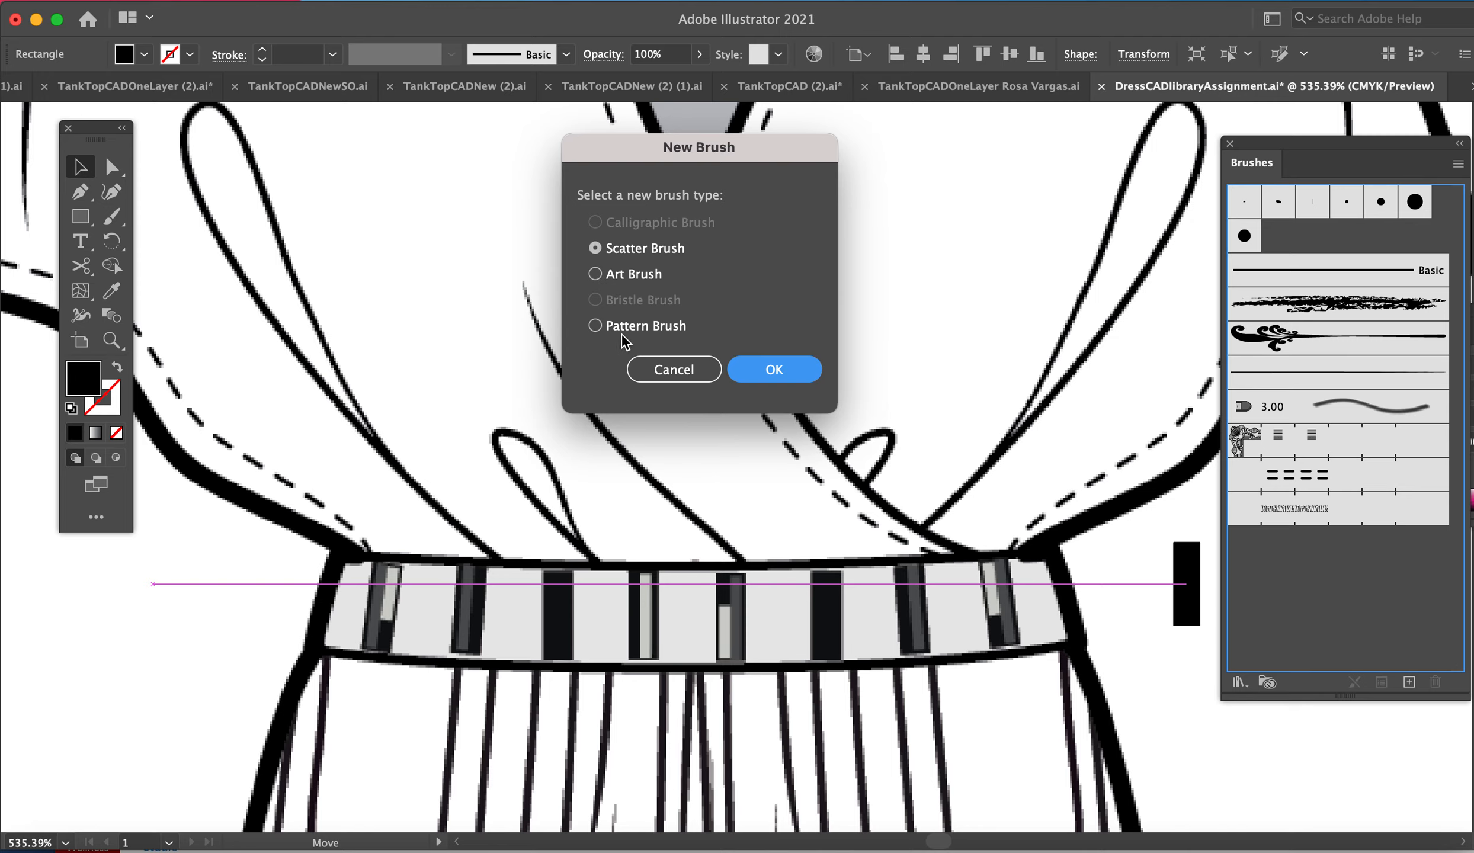
{"action": "left_click", "coordinate": [594, 326]}
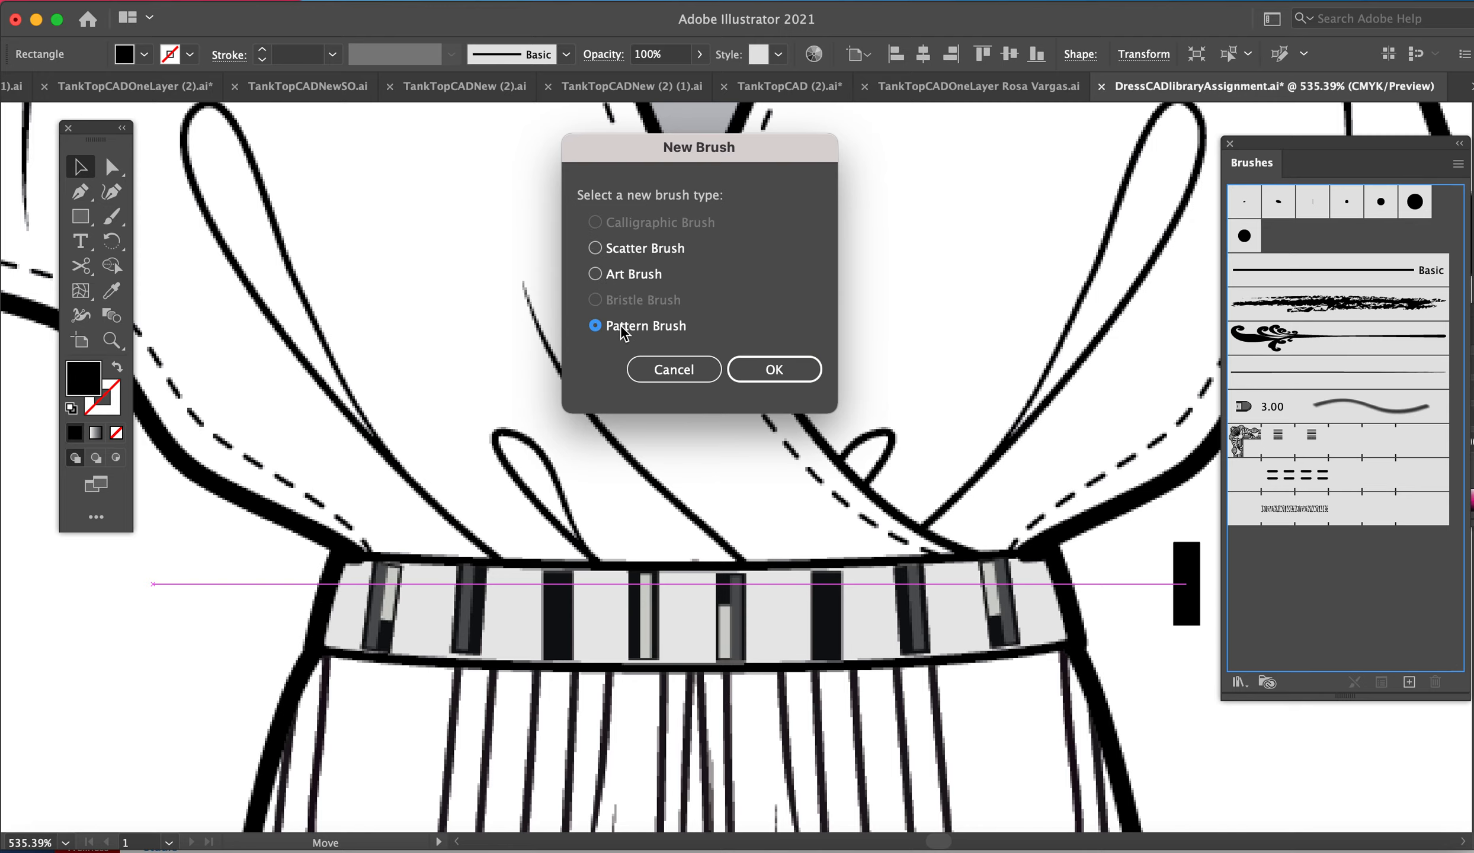
{"action": "left_click", "coordinate": [773, 368]}
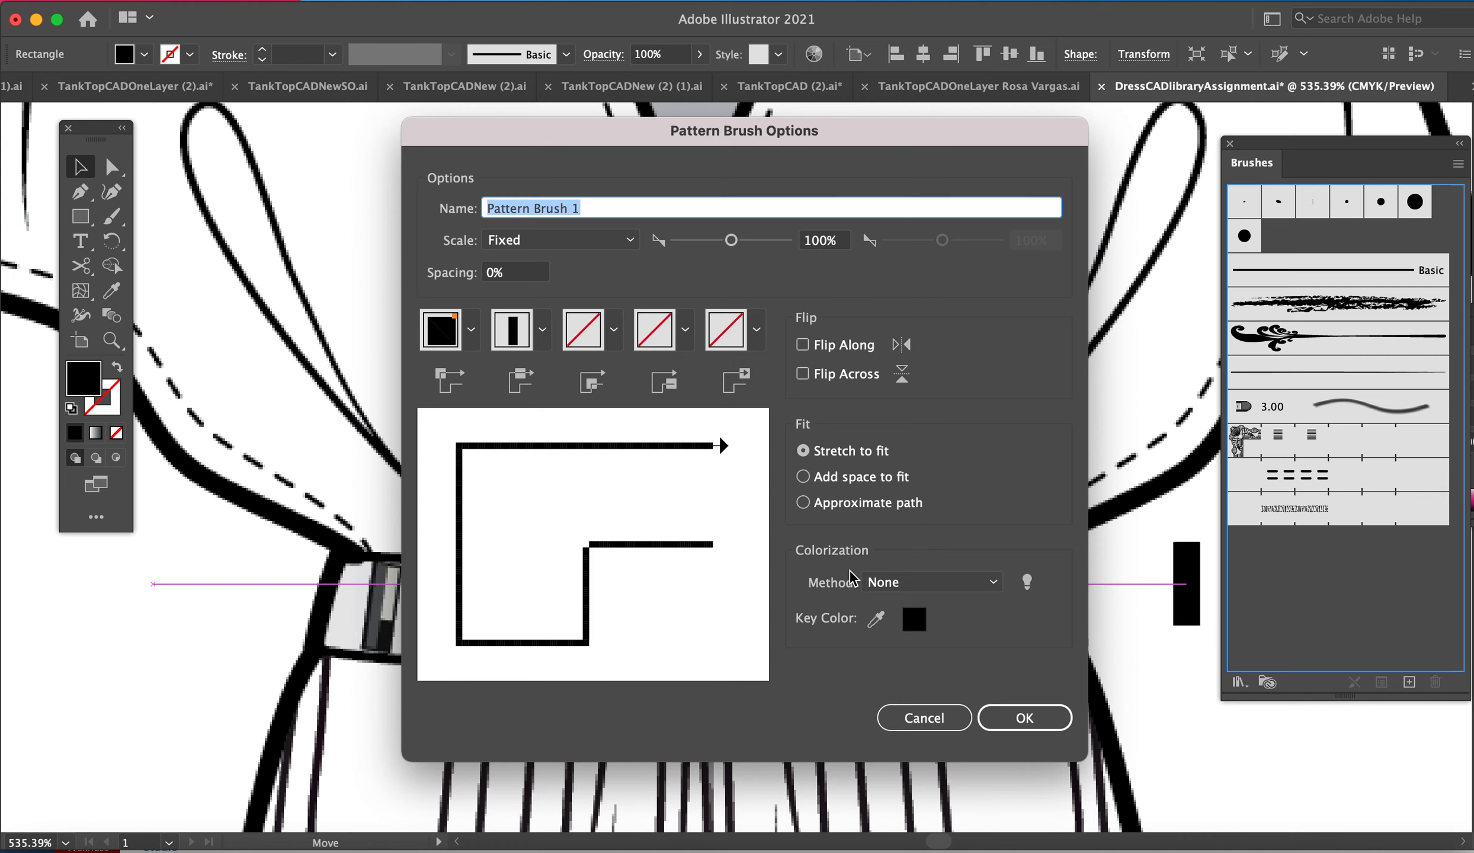
{"action": "mouse_move", "coordinate": [869, 609]}
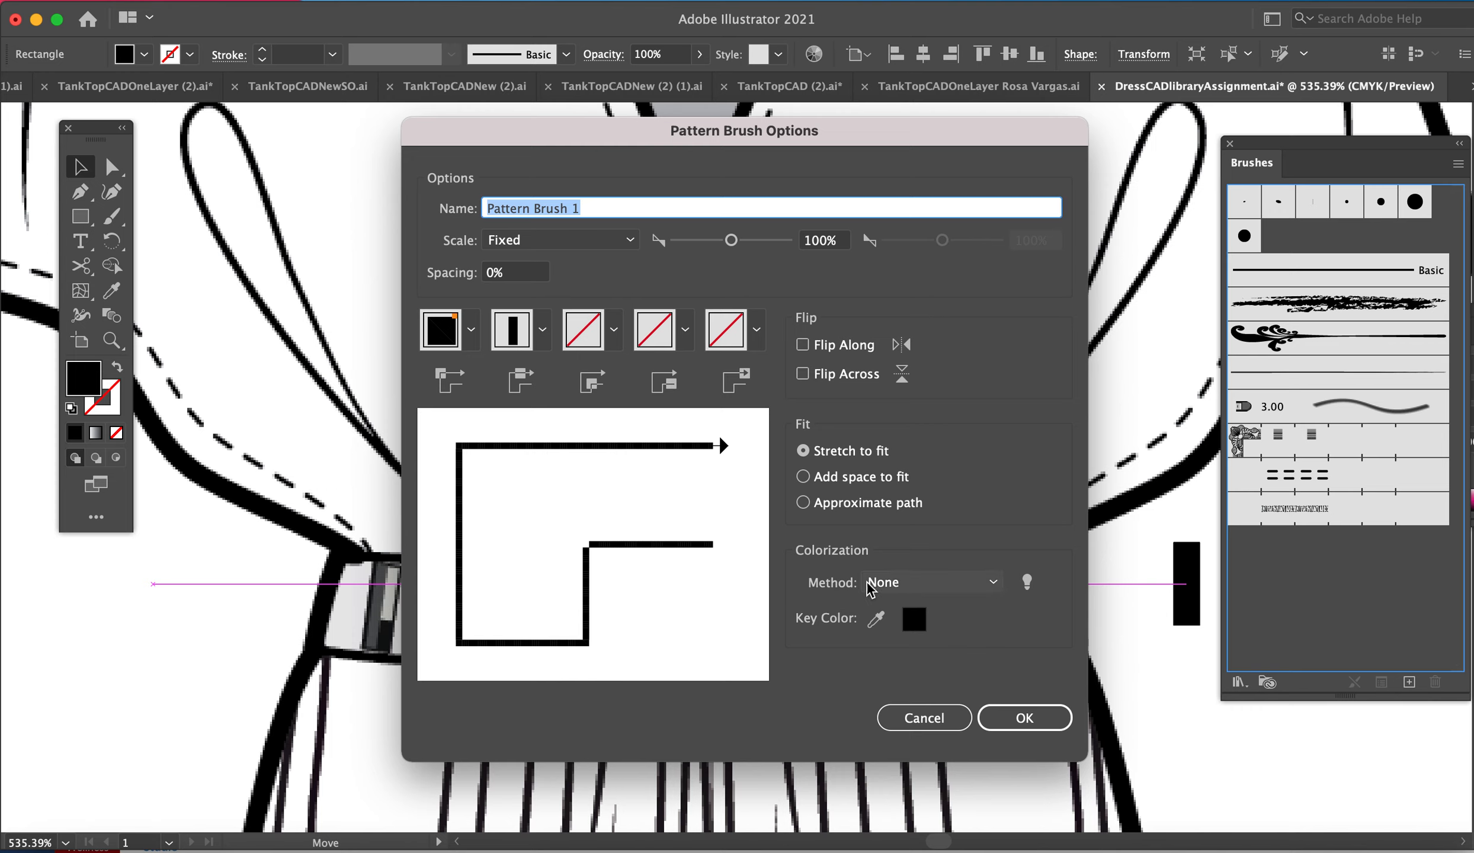
{"action": "mouse_move", "coordinate": [870, 594]}
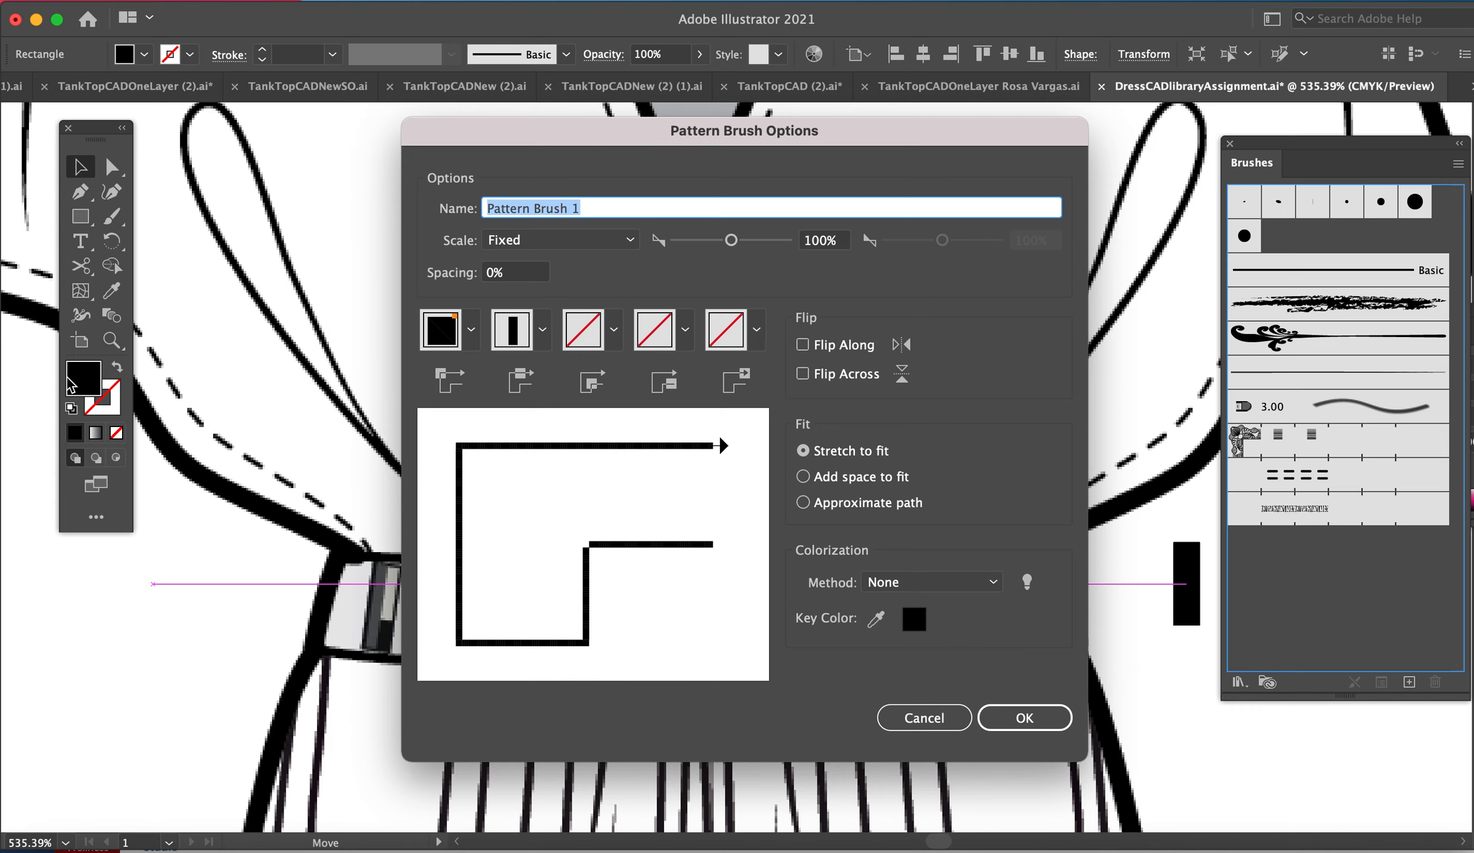
{"action": "mouse_move", "coordinate": [99, 480]}
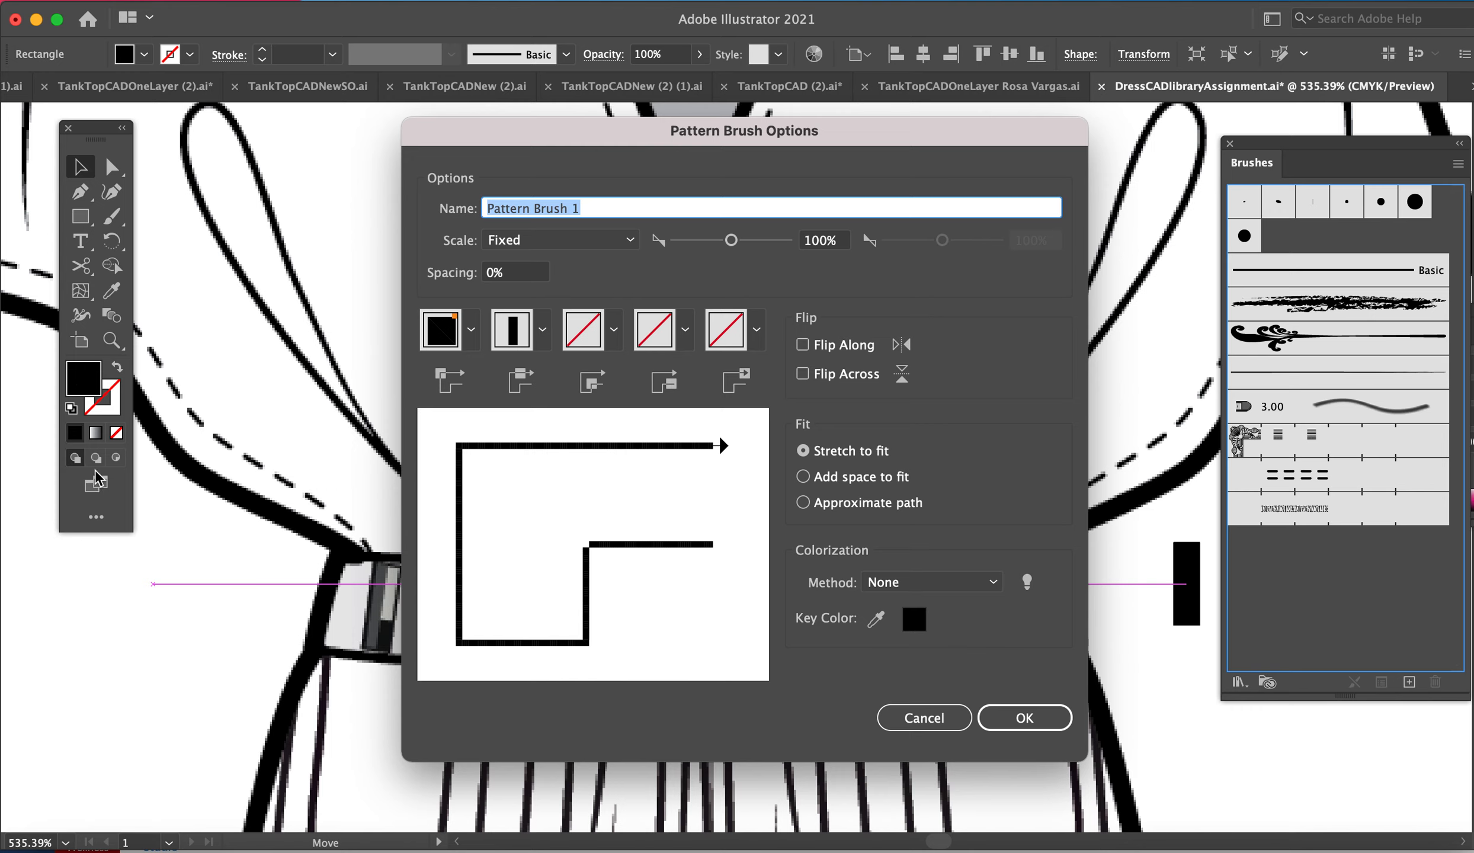
{"action": "mouse_move", "coordinate": [884, 656]}
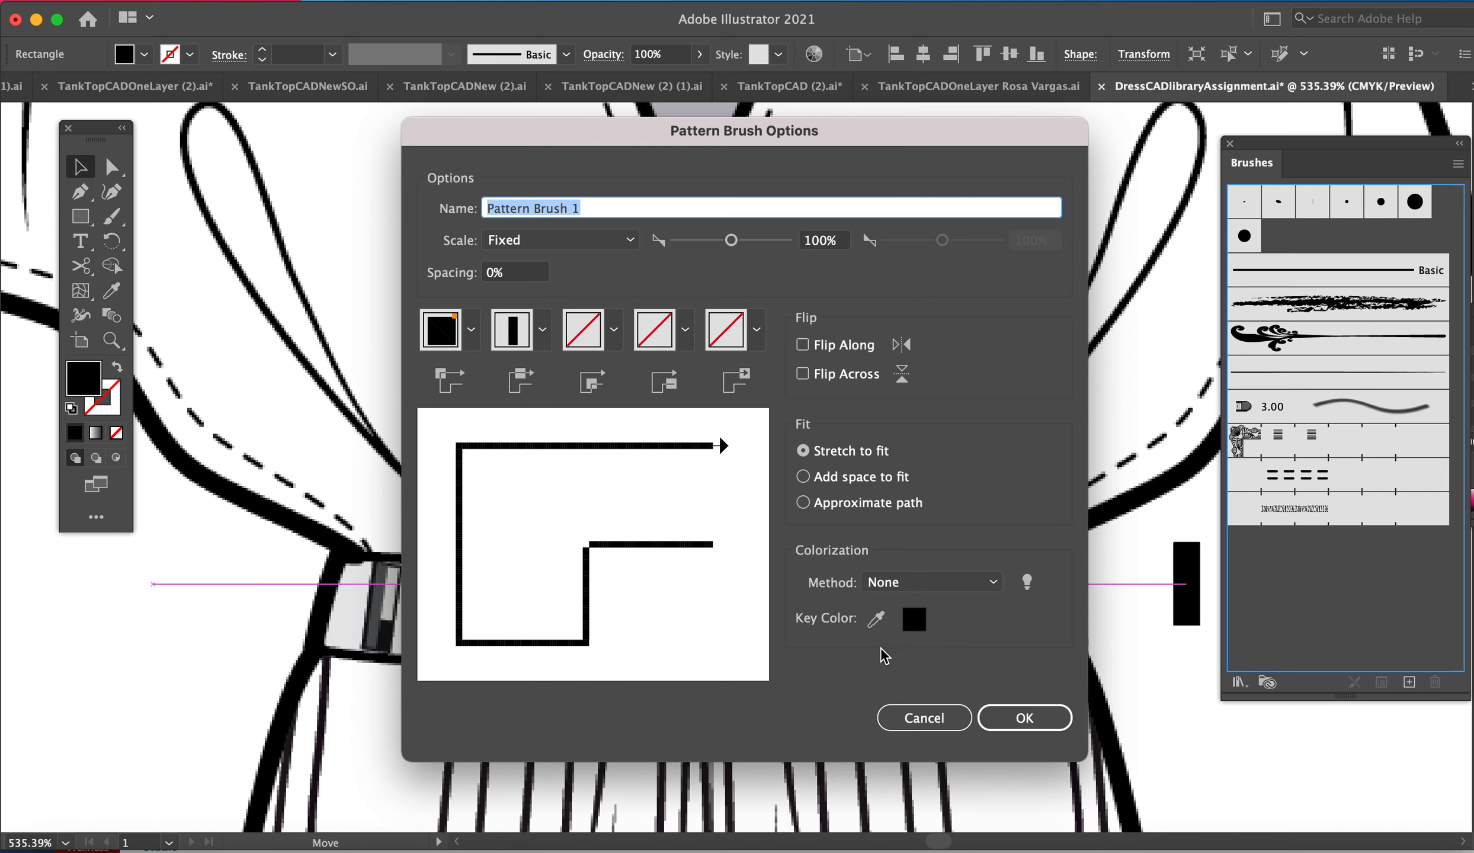
Set the pattern brush's colorization method to Tints.
{"action": "left_click", "coordinate": [931, 582]}
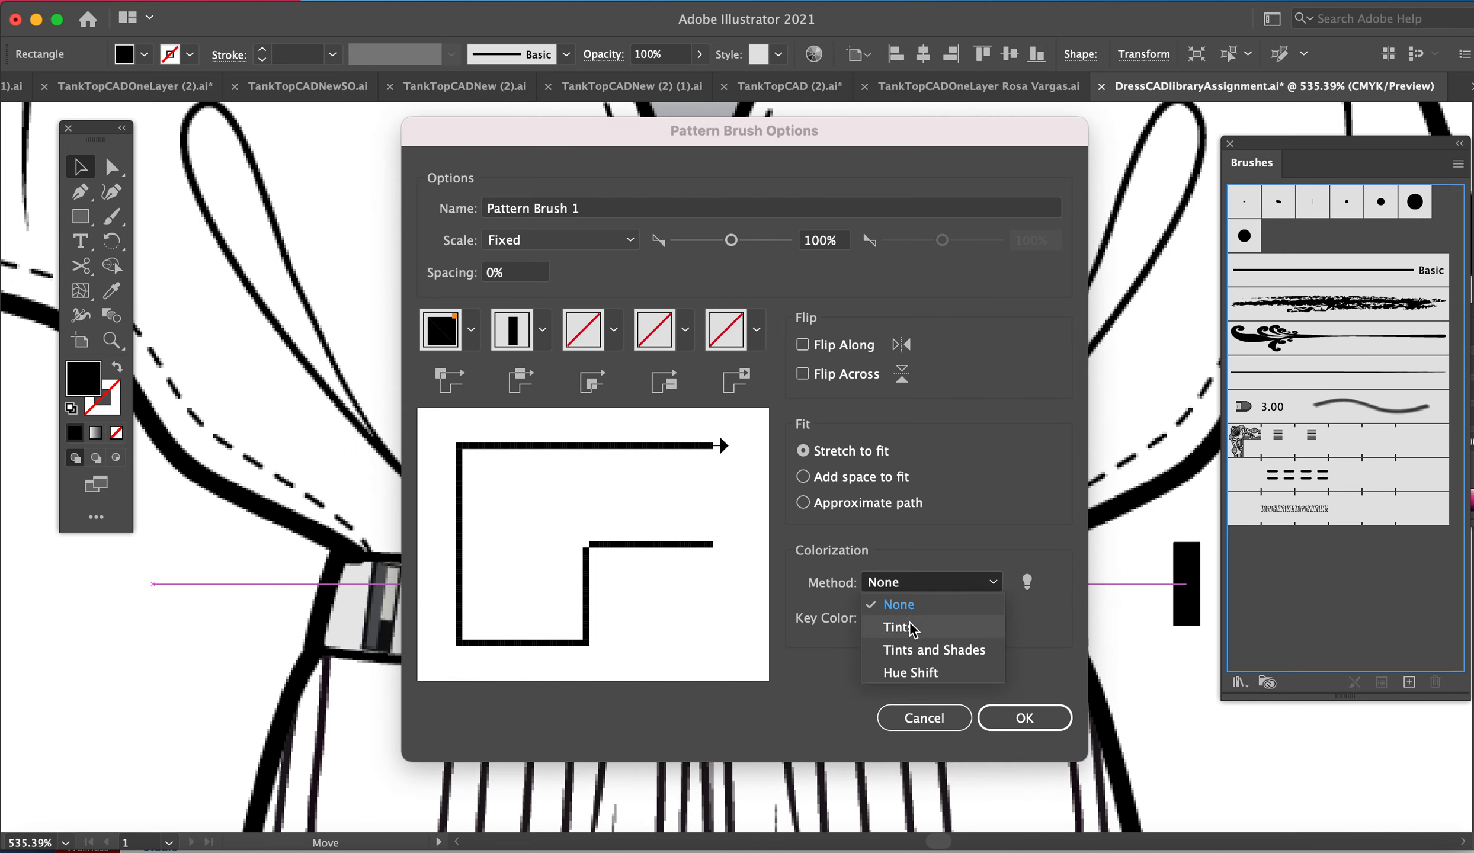
{"action": "left_click", "coordinate": [899, 627]}
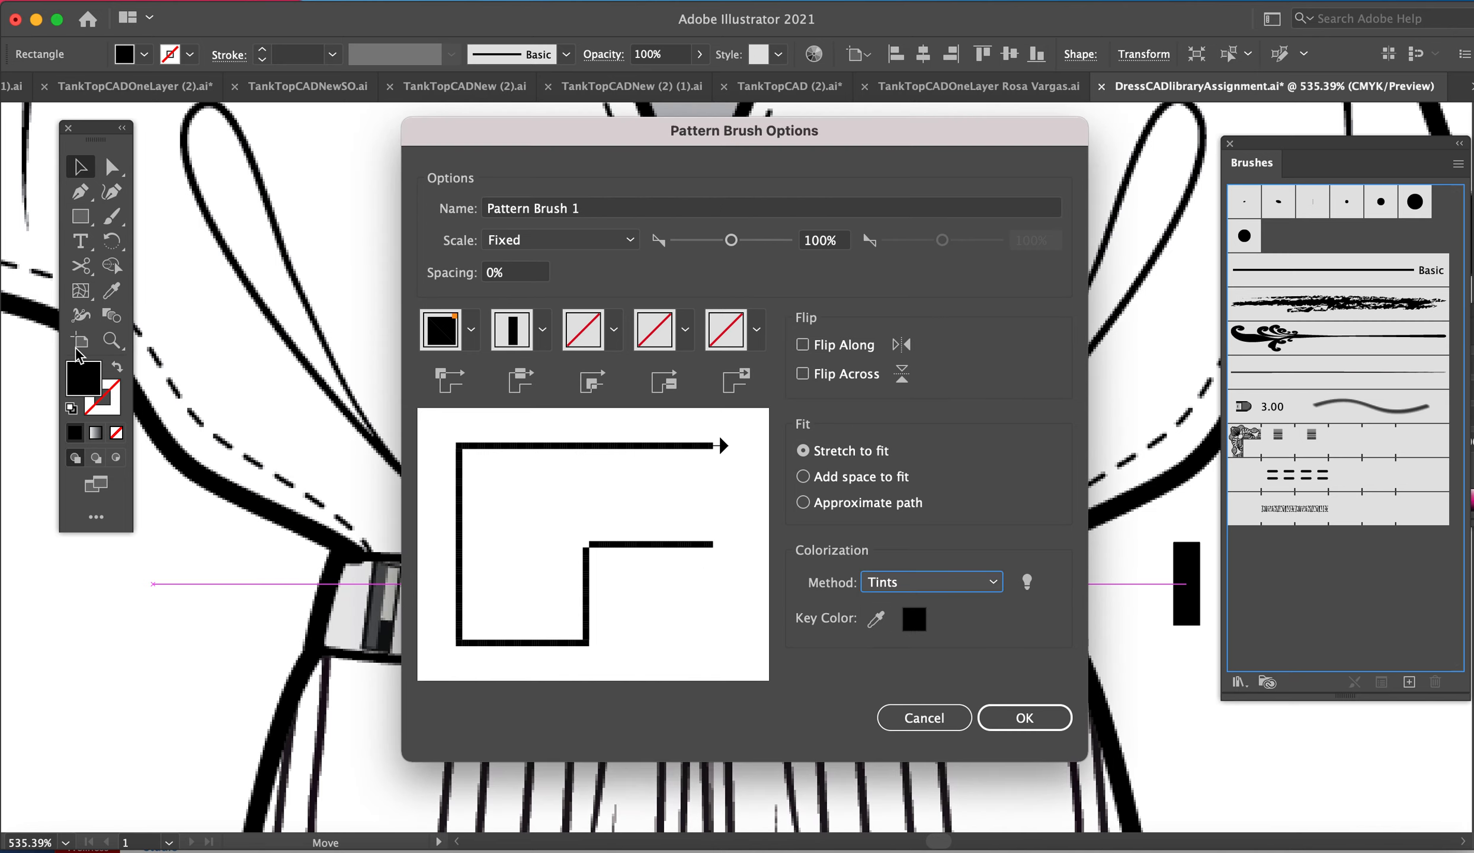
{"action": "mouse_move", "coordinate": [61, 402]}
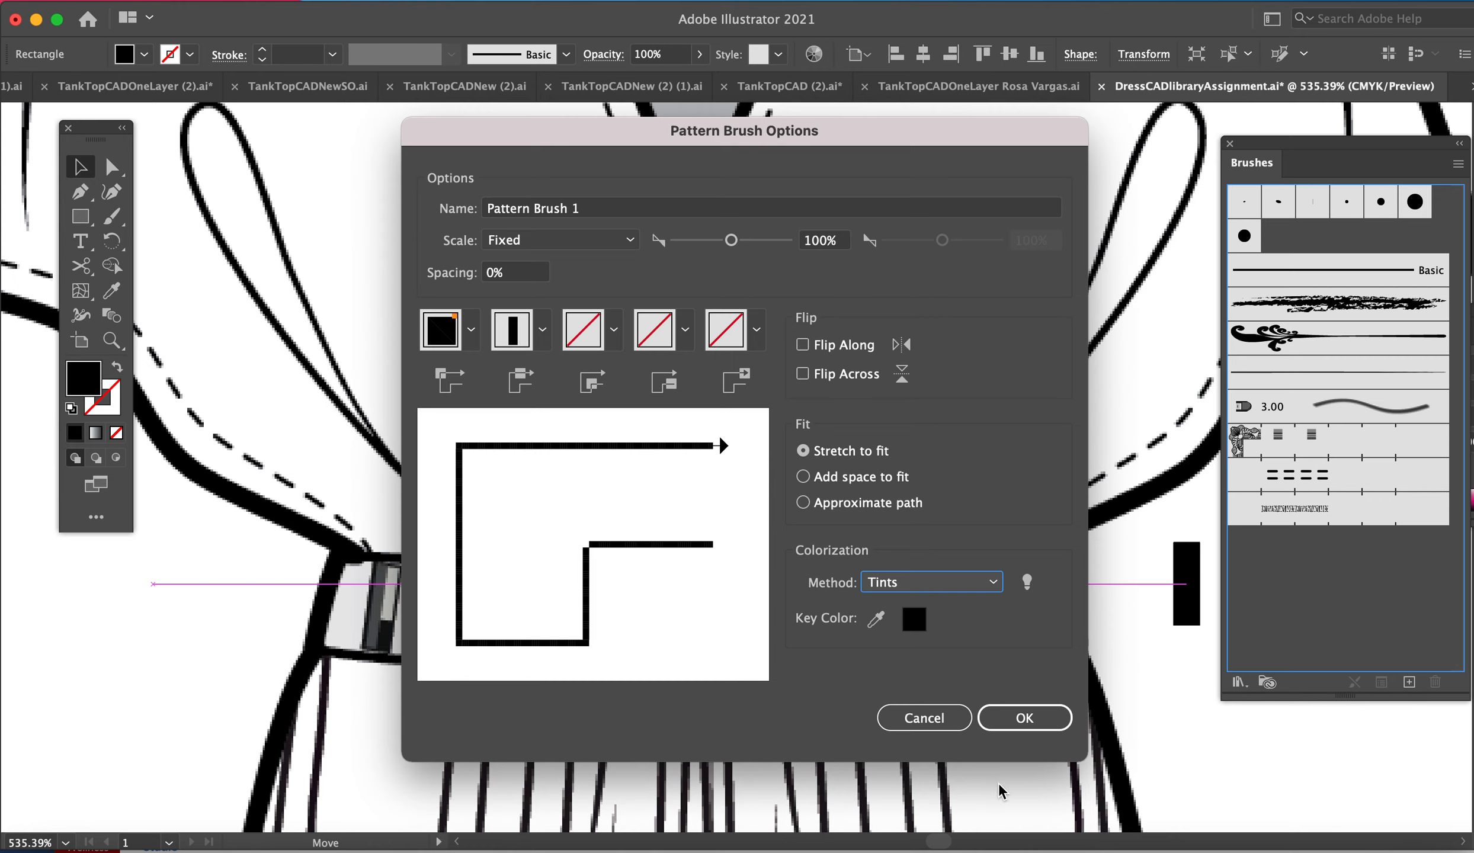
{"action": "mouse_move", "coordinate": [788, 398]}
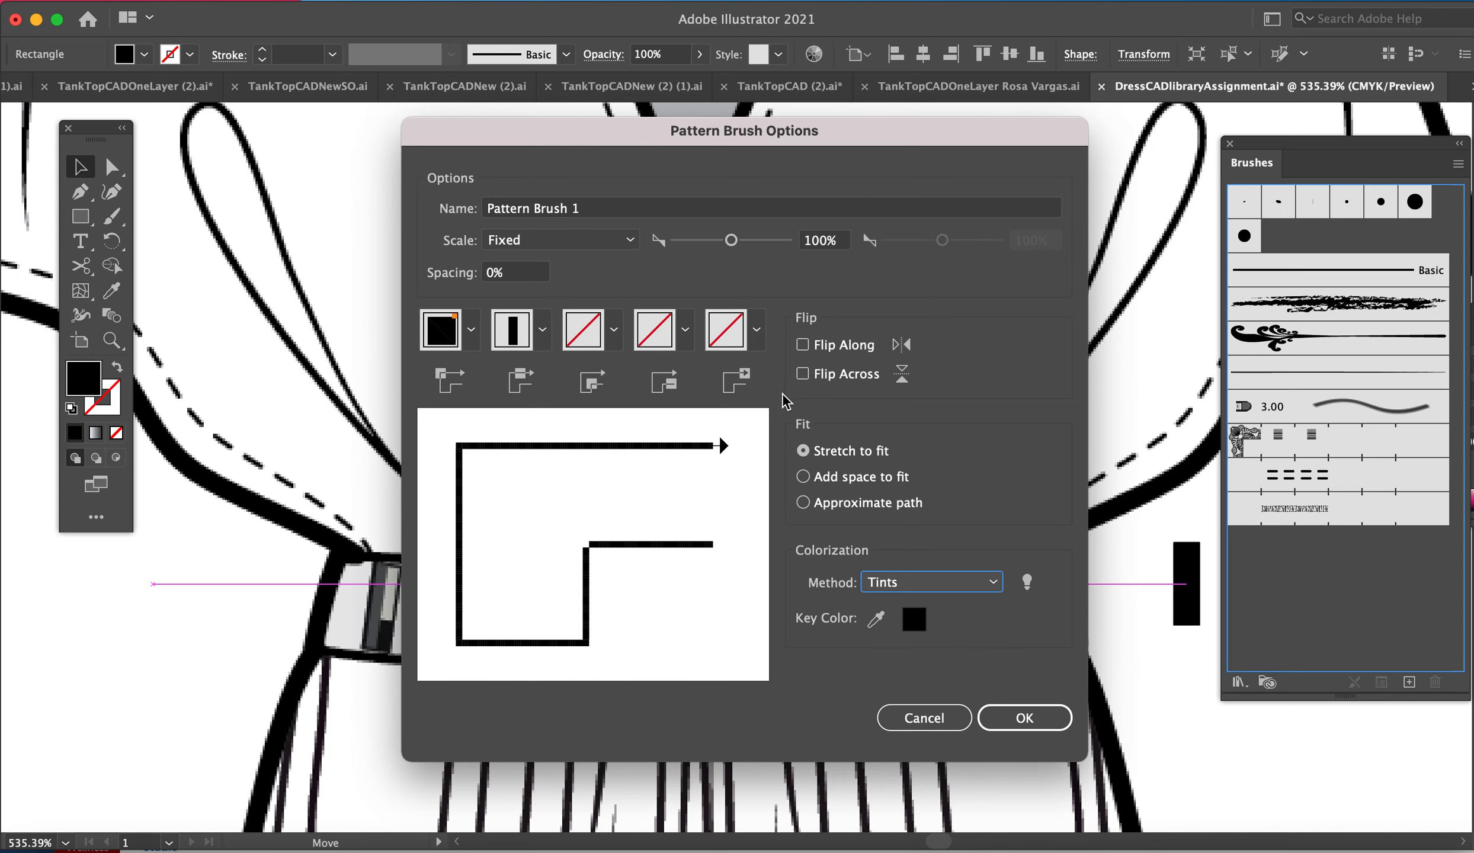
{"action": "mouse_move", "coordinate": [779, 439]}
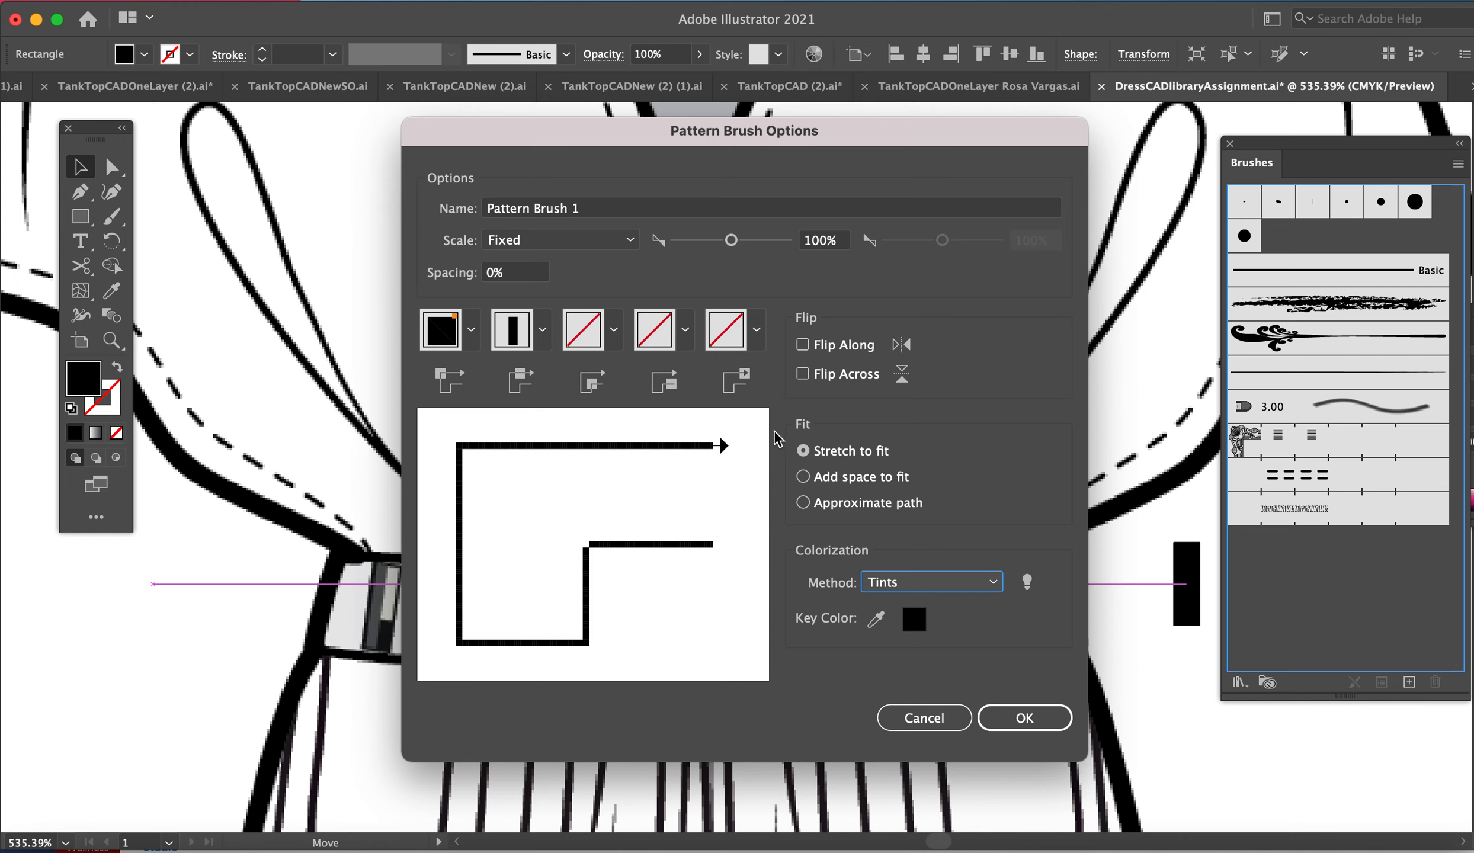
{"action": "left_click", "coordinate": [931, 582]}
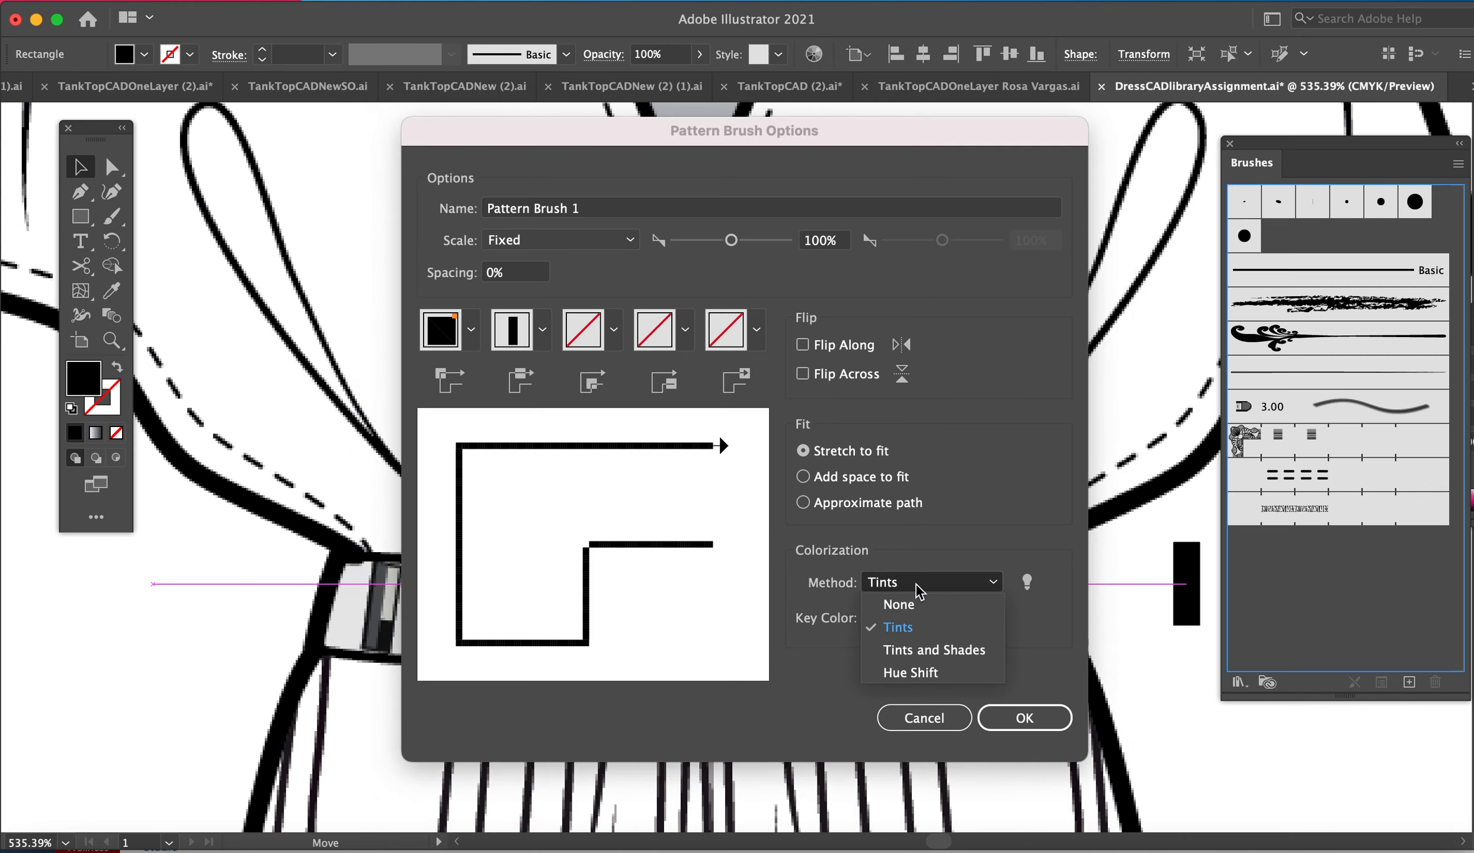
{"action": "left_click", "coordinate": [897, 605]}
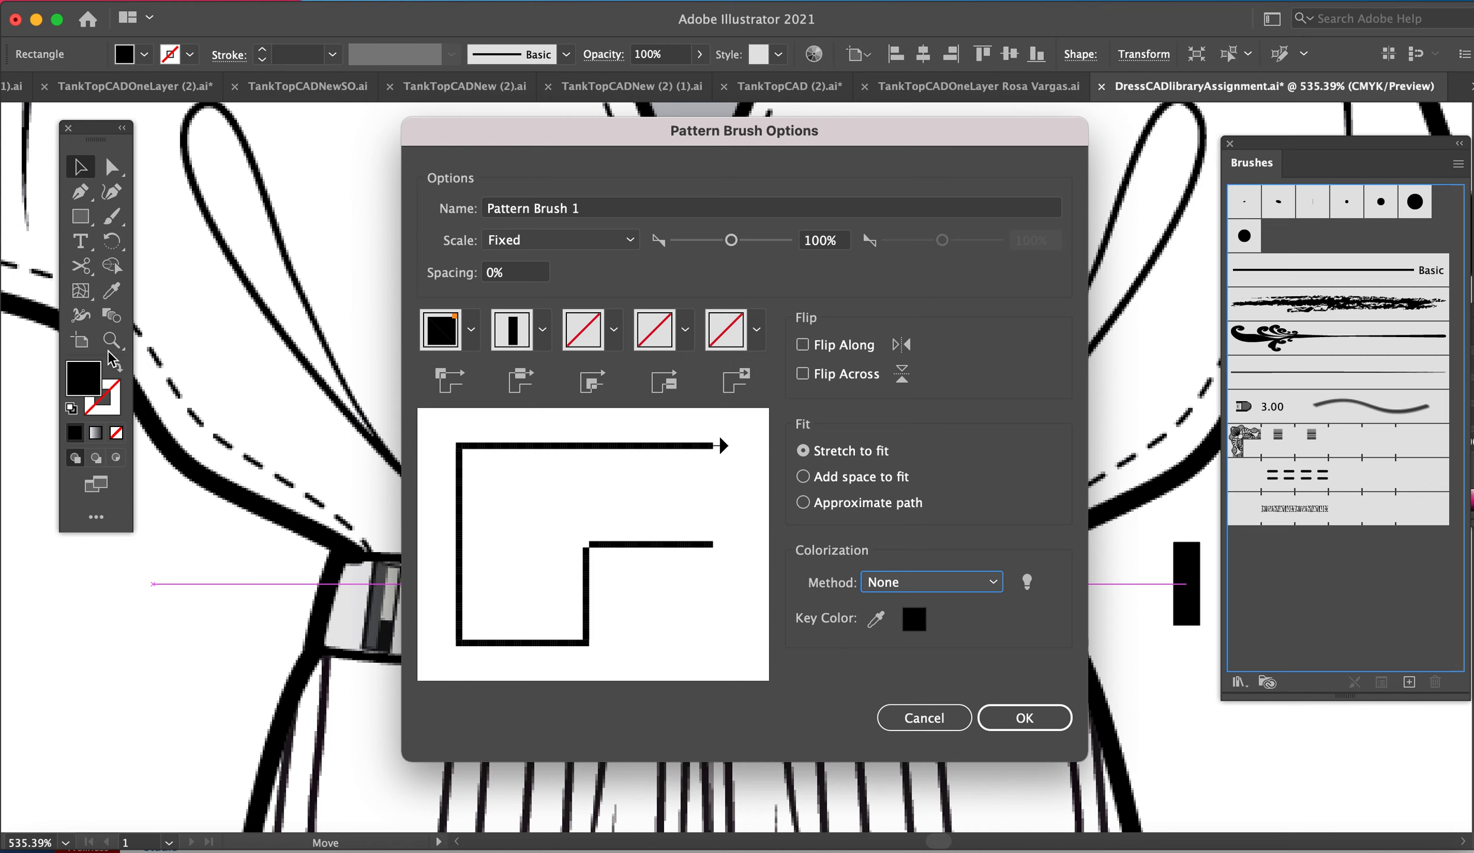
{"action": "mouse_move", "coordinate": [138, 418]}
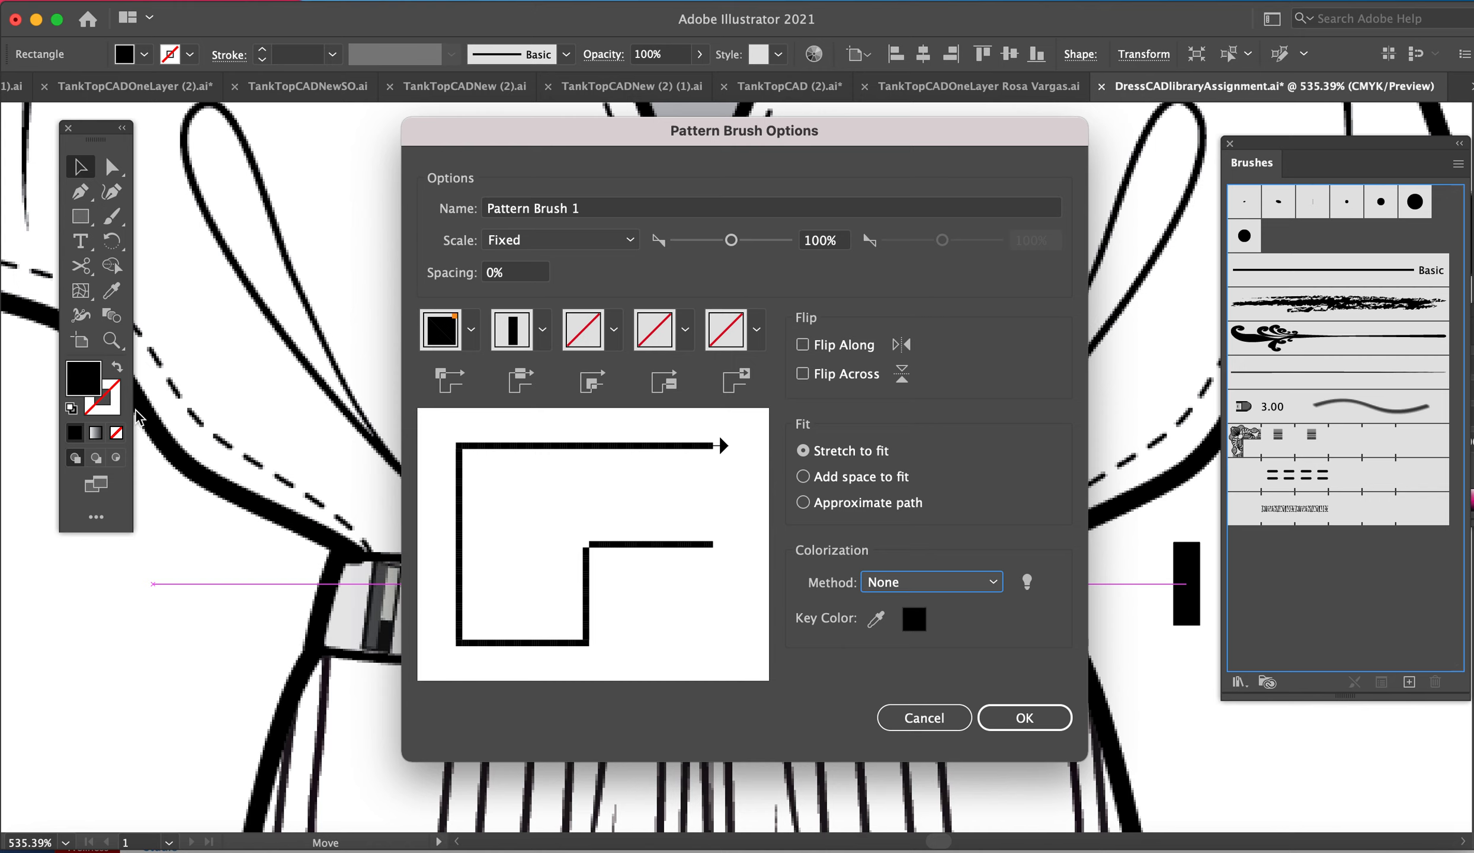
{"action": "mouse_move", "coordinate": [1239, 598]}
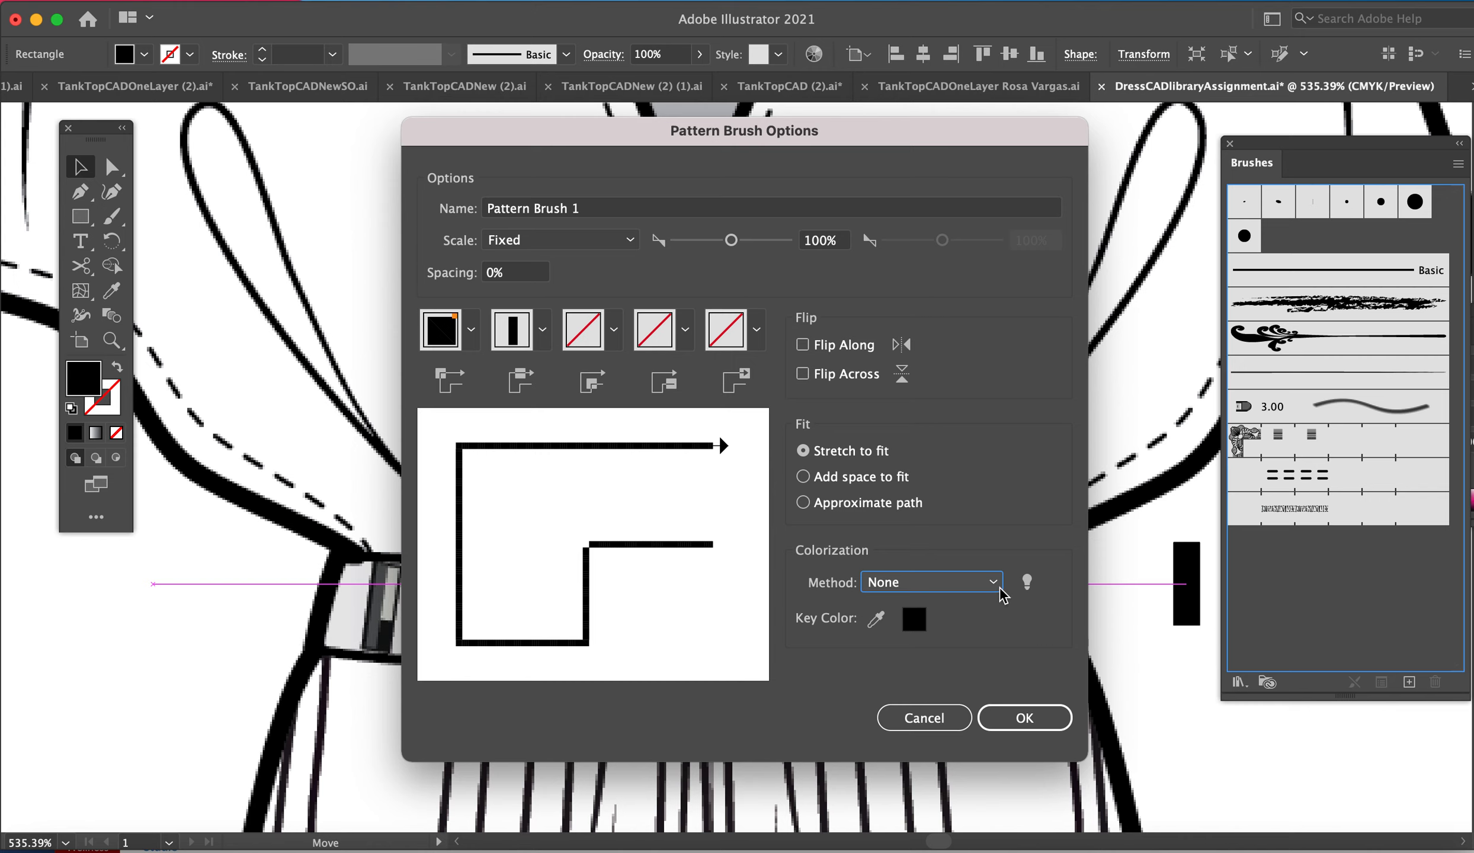
{"action": "left_click", "coordinate": [930, 582]}
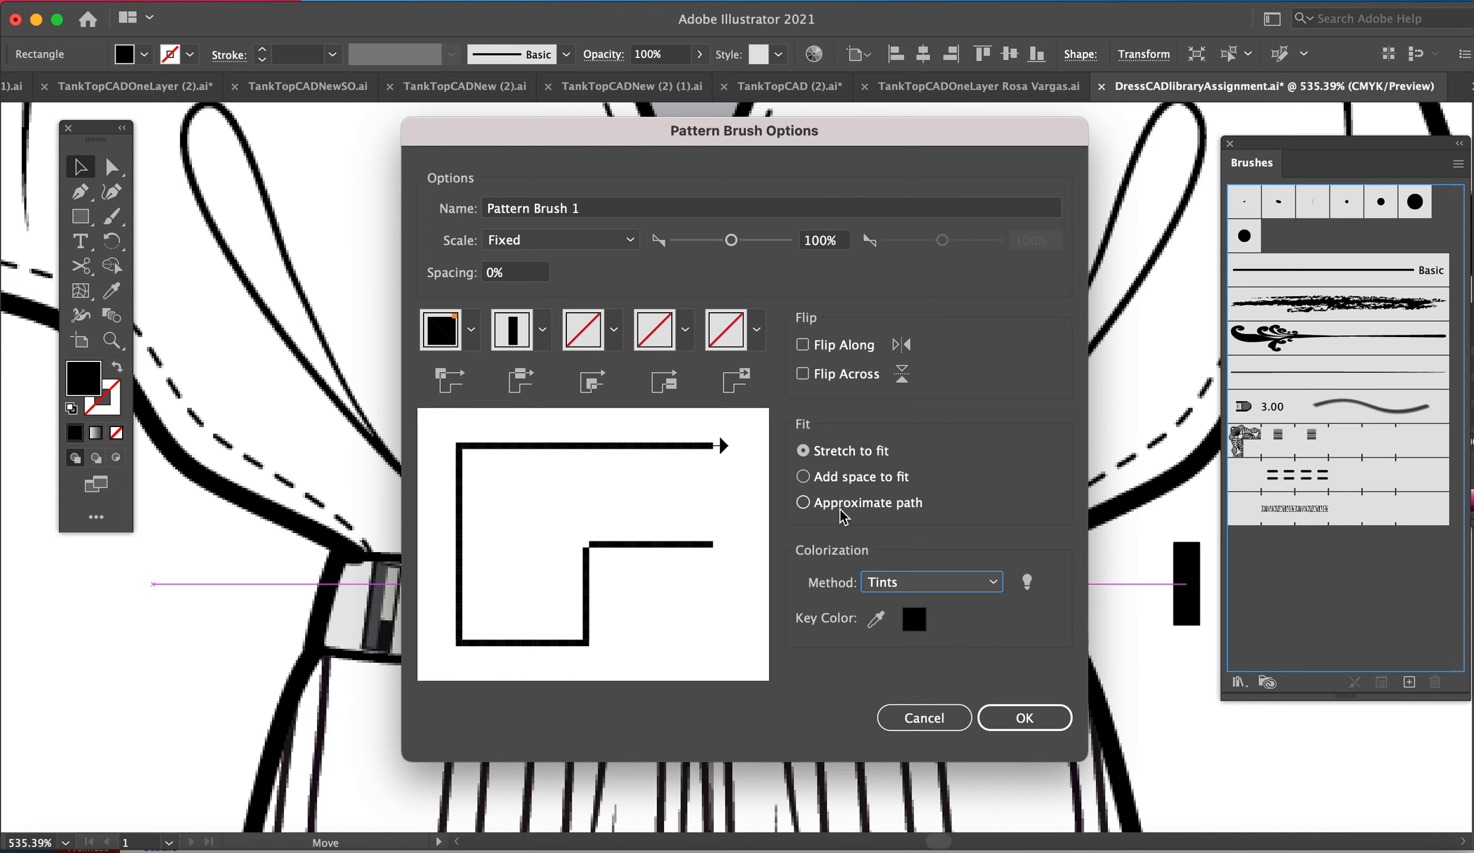
{"action": "mouse_move", "coordinate": [603, 297]}
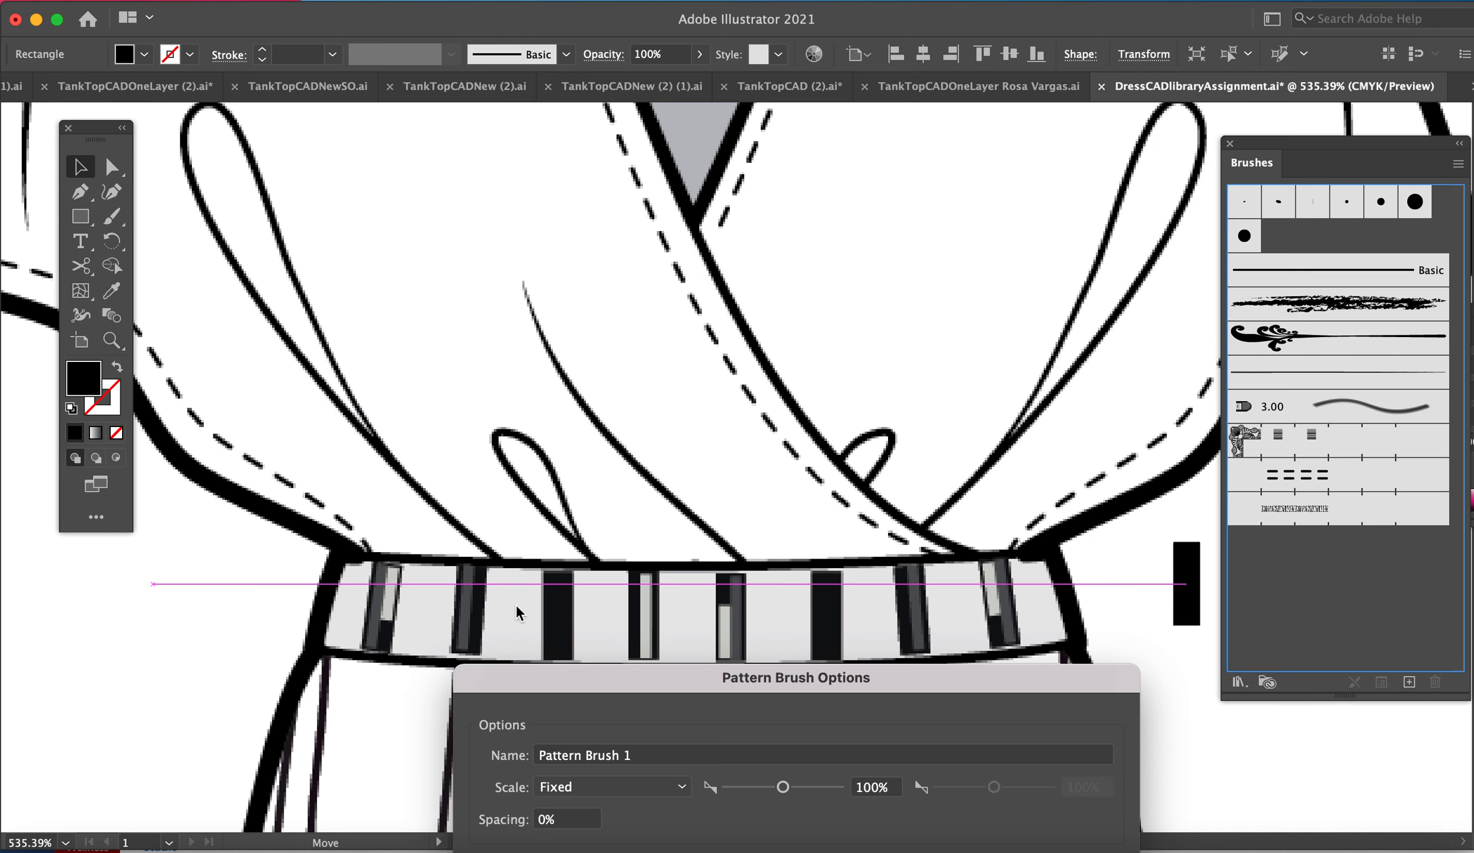
{"action": "mouse_move", "coordinate": [575, 682]}
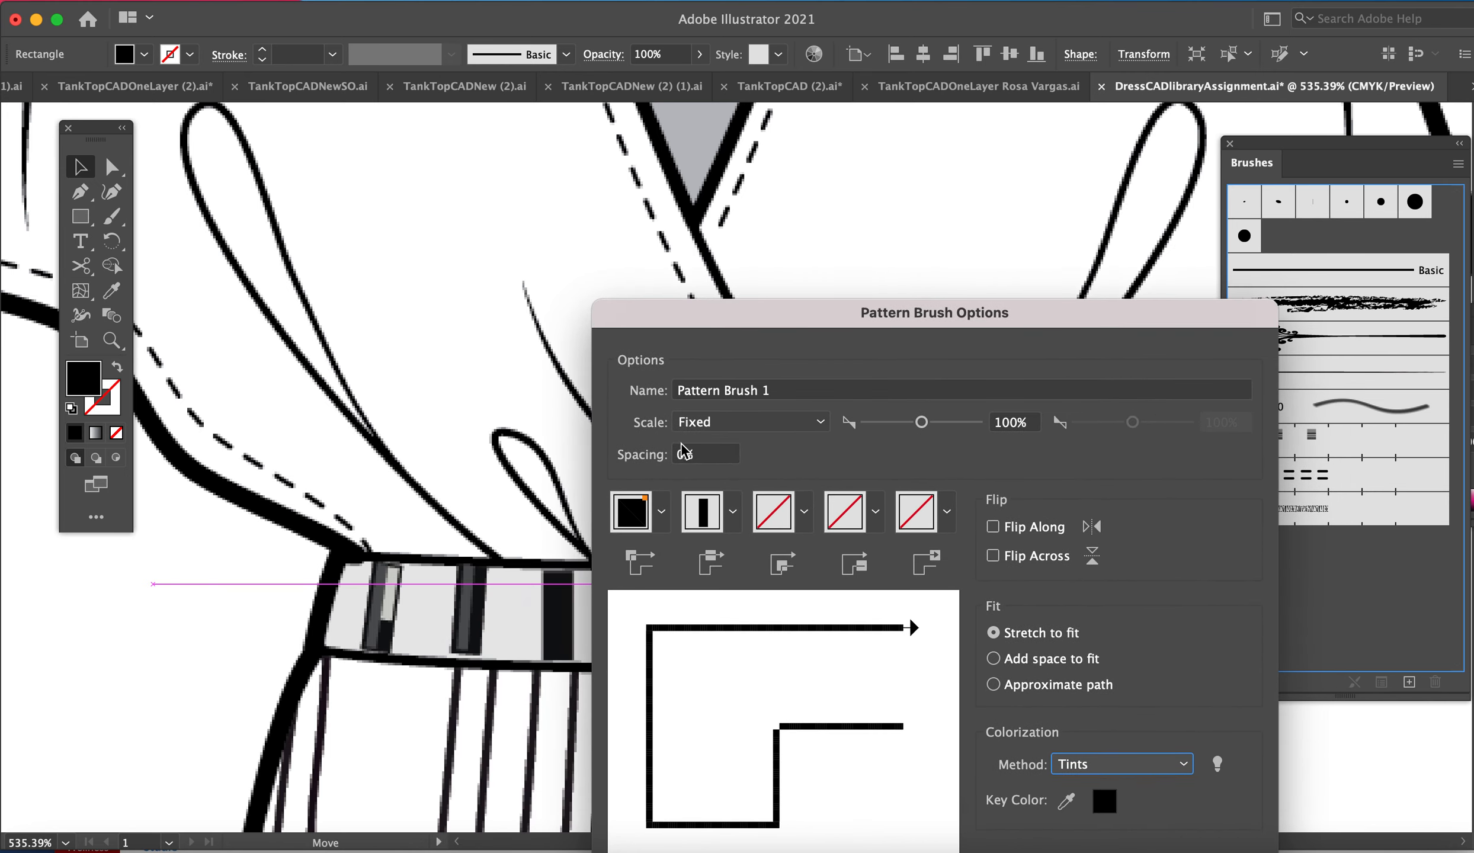
Enter 200 as the pattern brush spacing.
{"action": "left_click", "coordinate": [704, 454]}
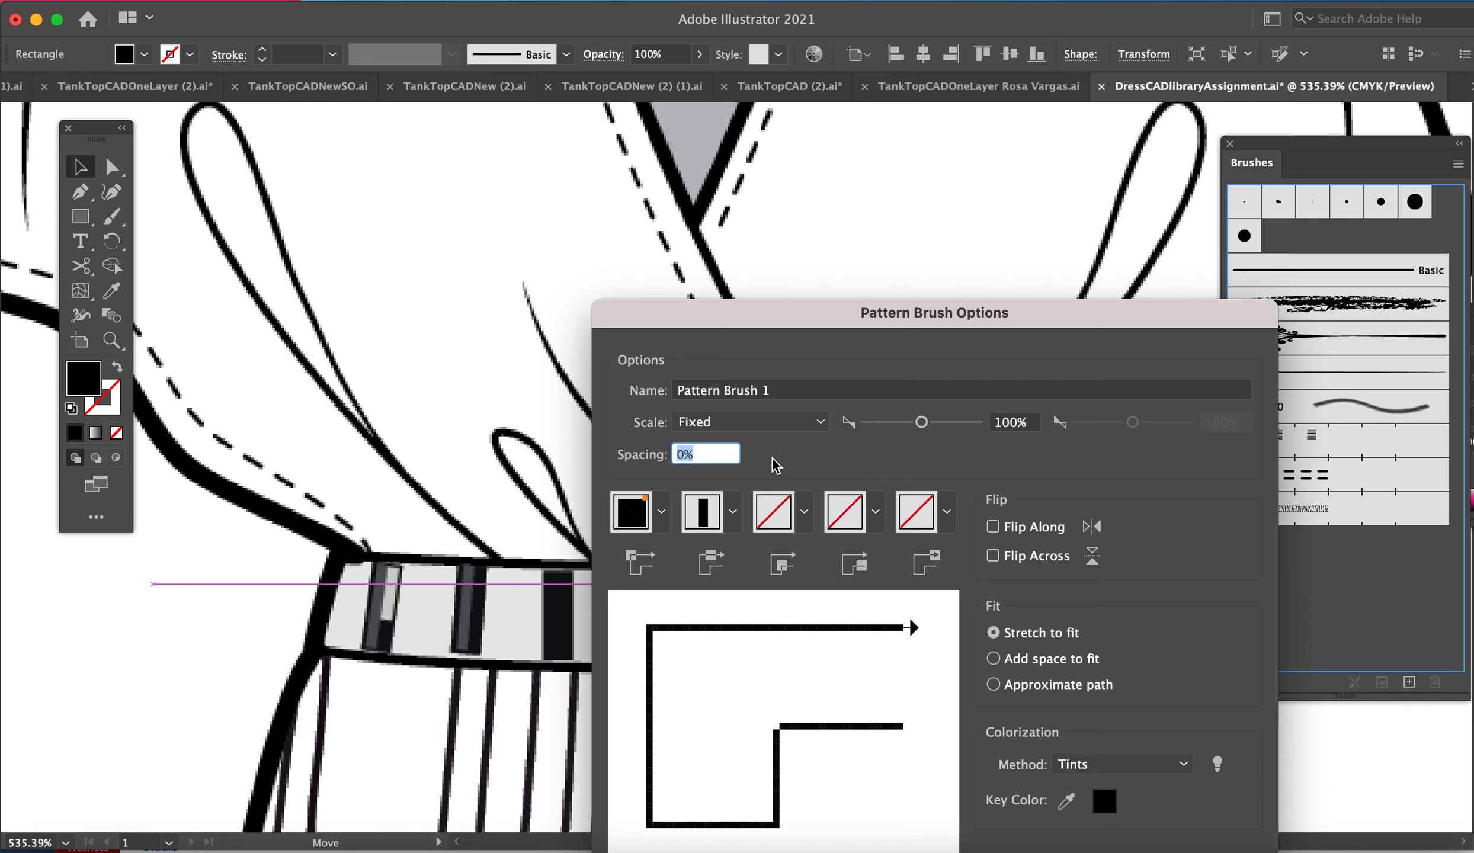
{"action": "type", "text": "200"}
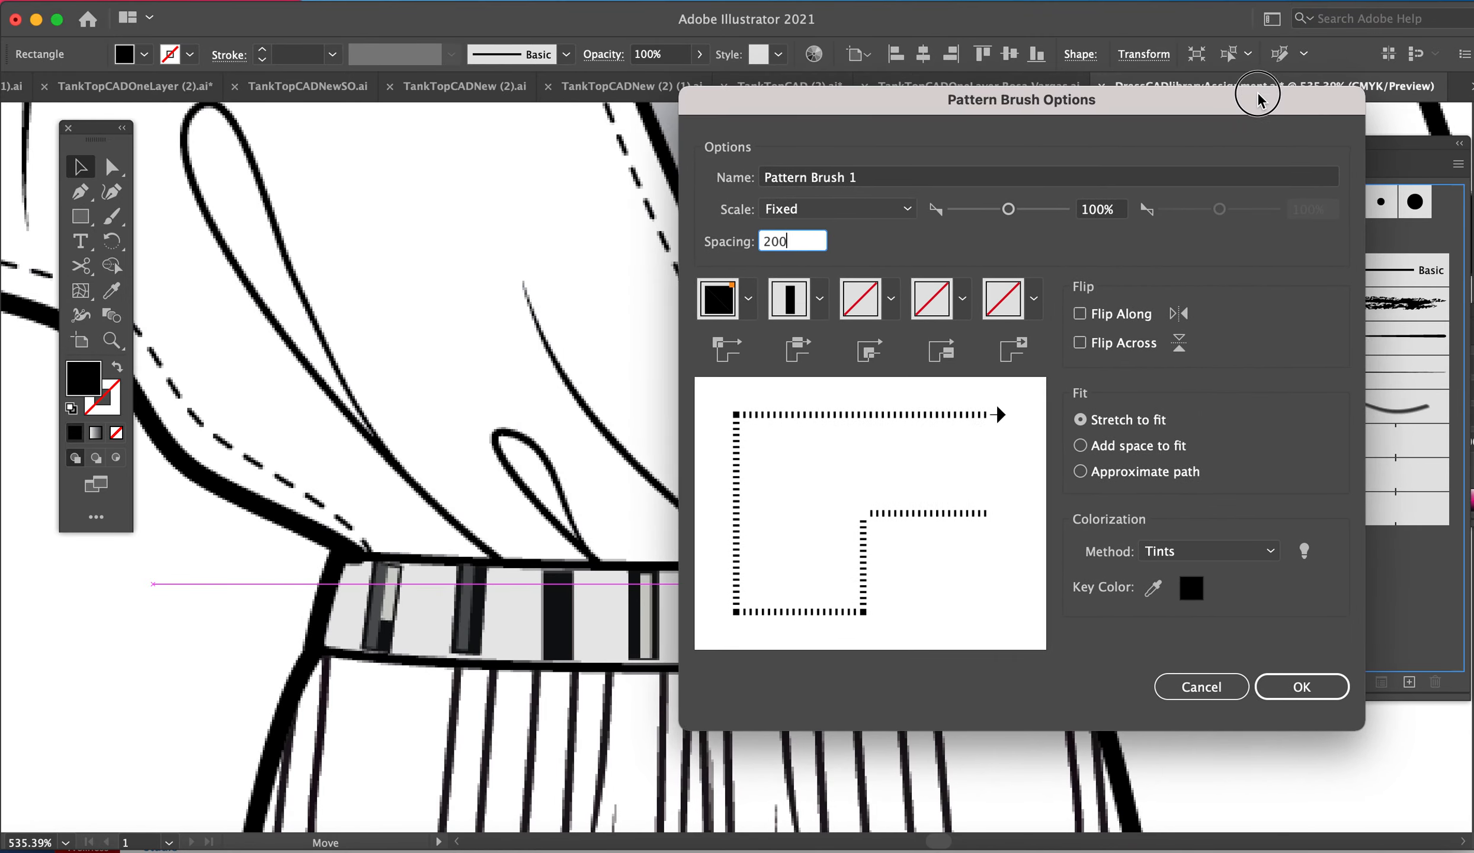
{"action": "left_click_drag", "start_coordinate": [1020, 99], "coordinate": [388, 79]}
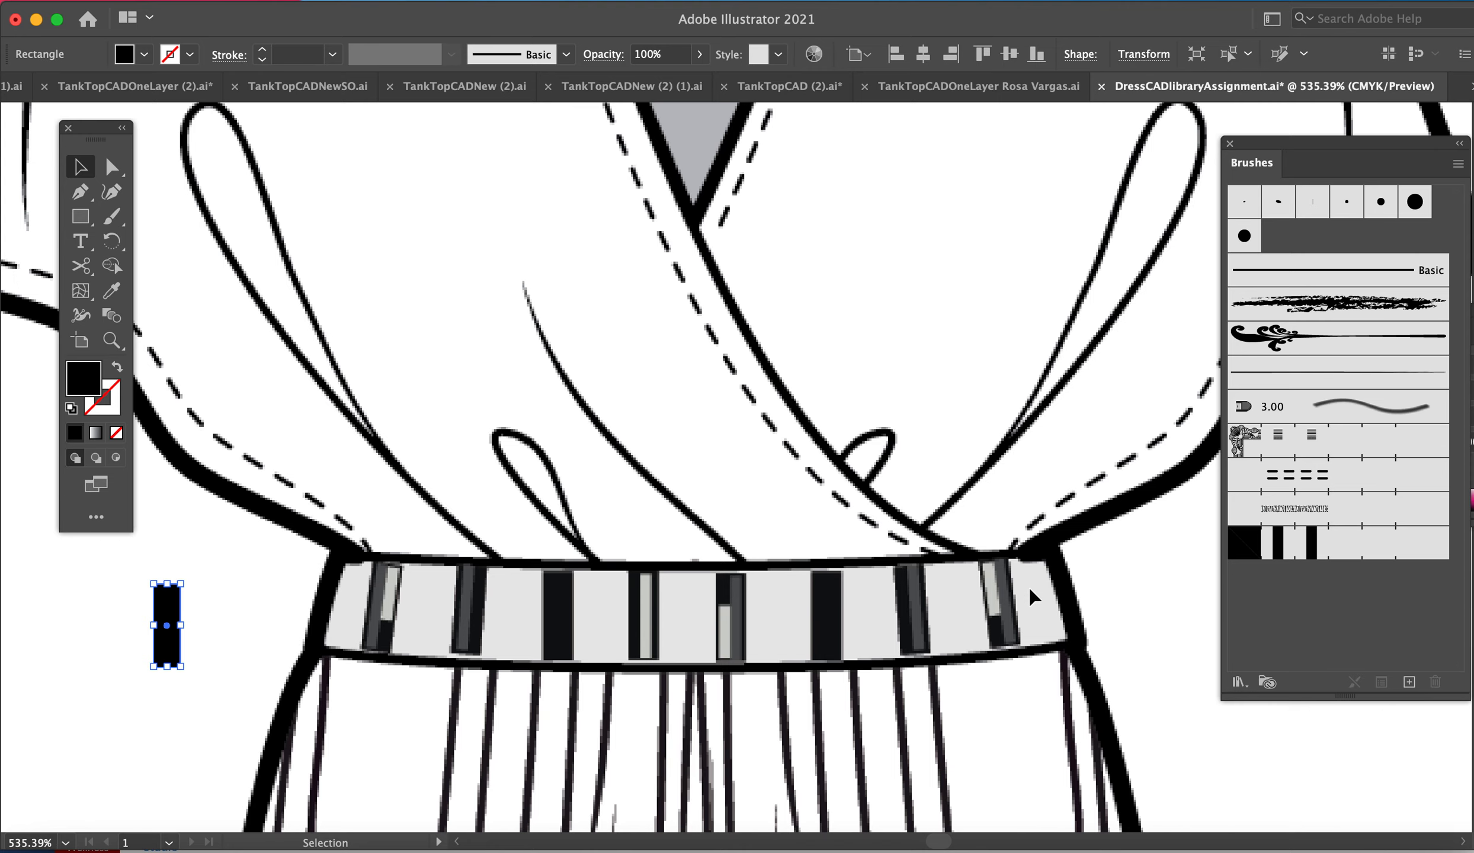
{"action": "mouse_move", "coordinate": [236, 620]}
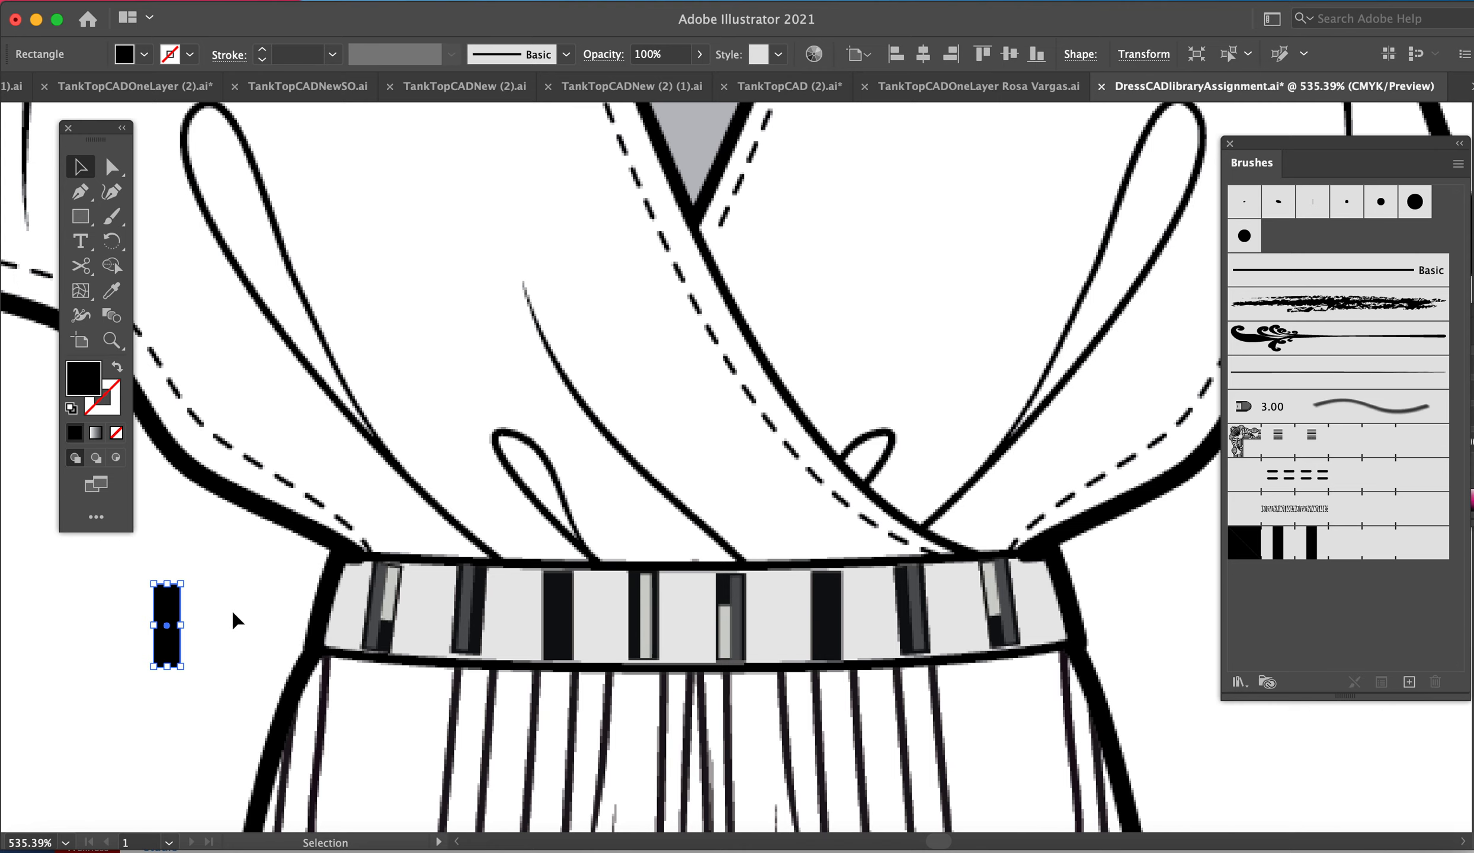
Draw a freeform path across the waistband and give its stroke a magenta colour.
{"action": "left_click", "coordinate": [80, 191]}
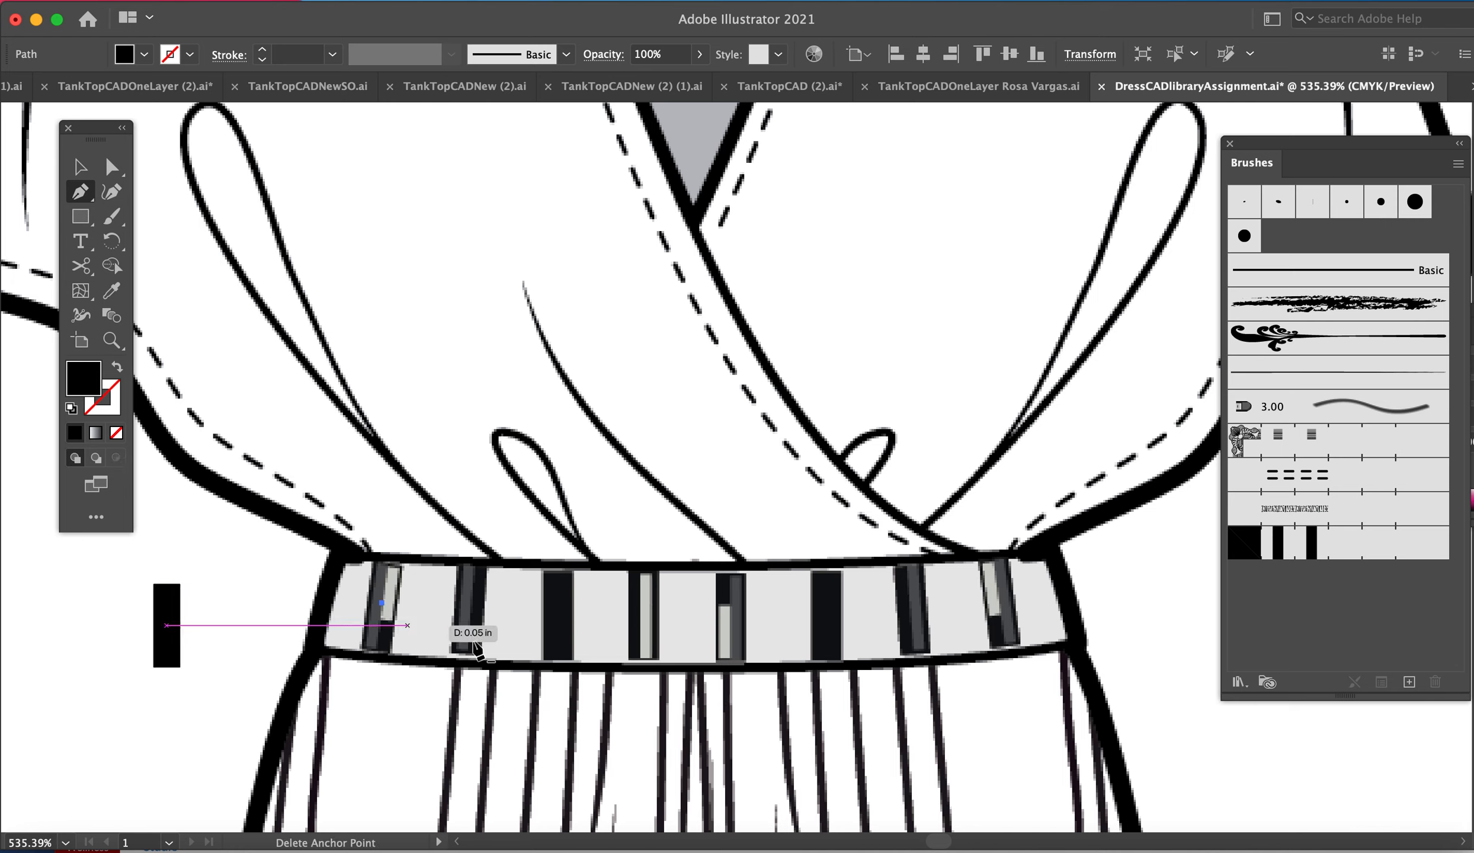
{"action": "mouse_move", "coordinate": [999, 602]}
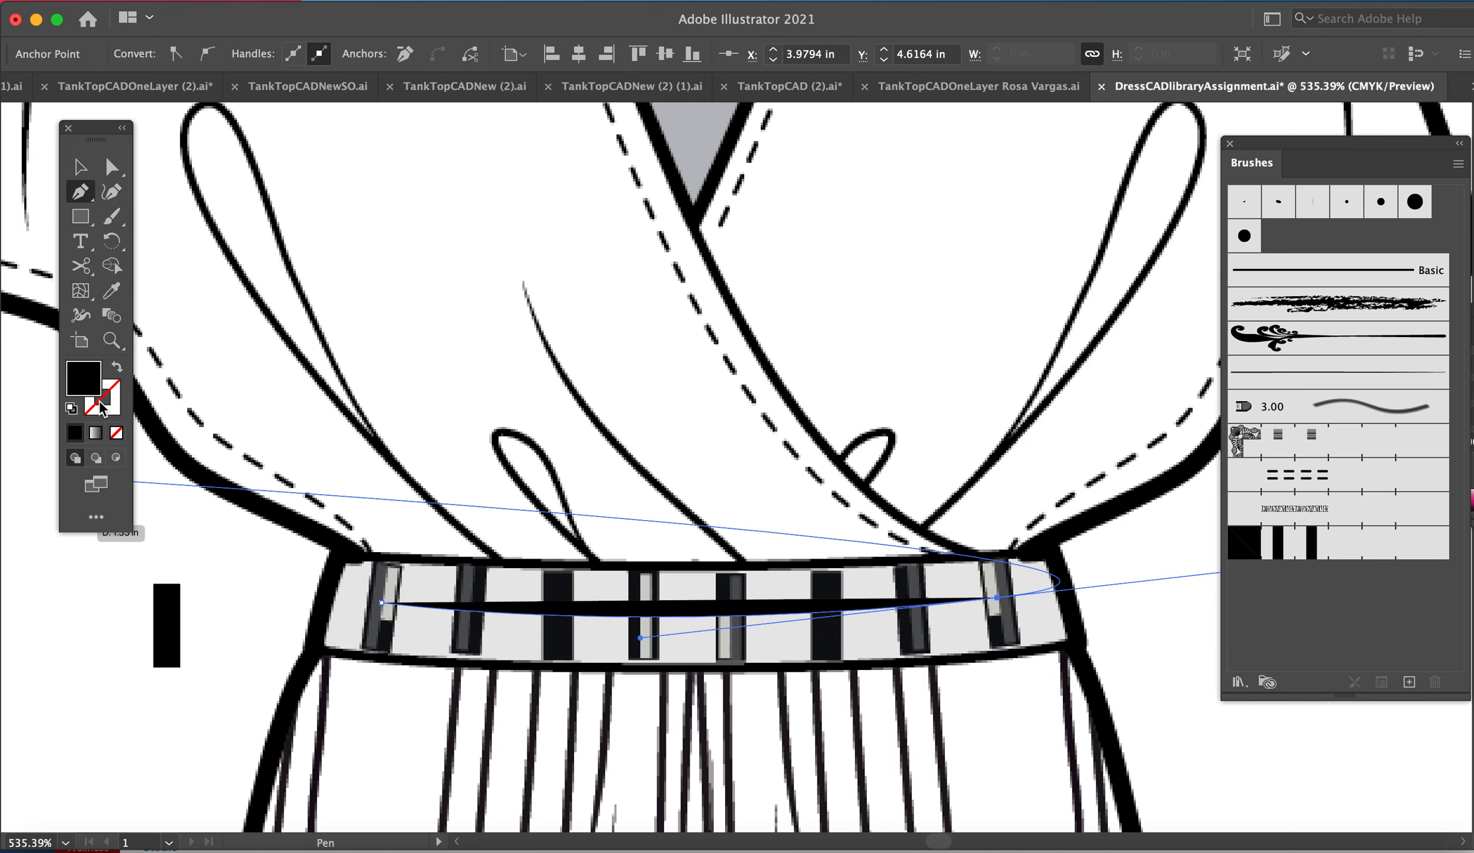
{"action": "mouse_move", "coordinate": [85, 390]}
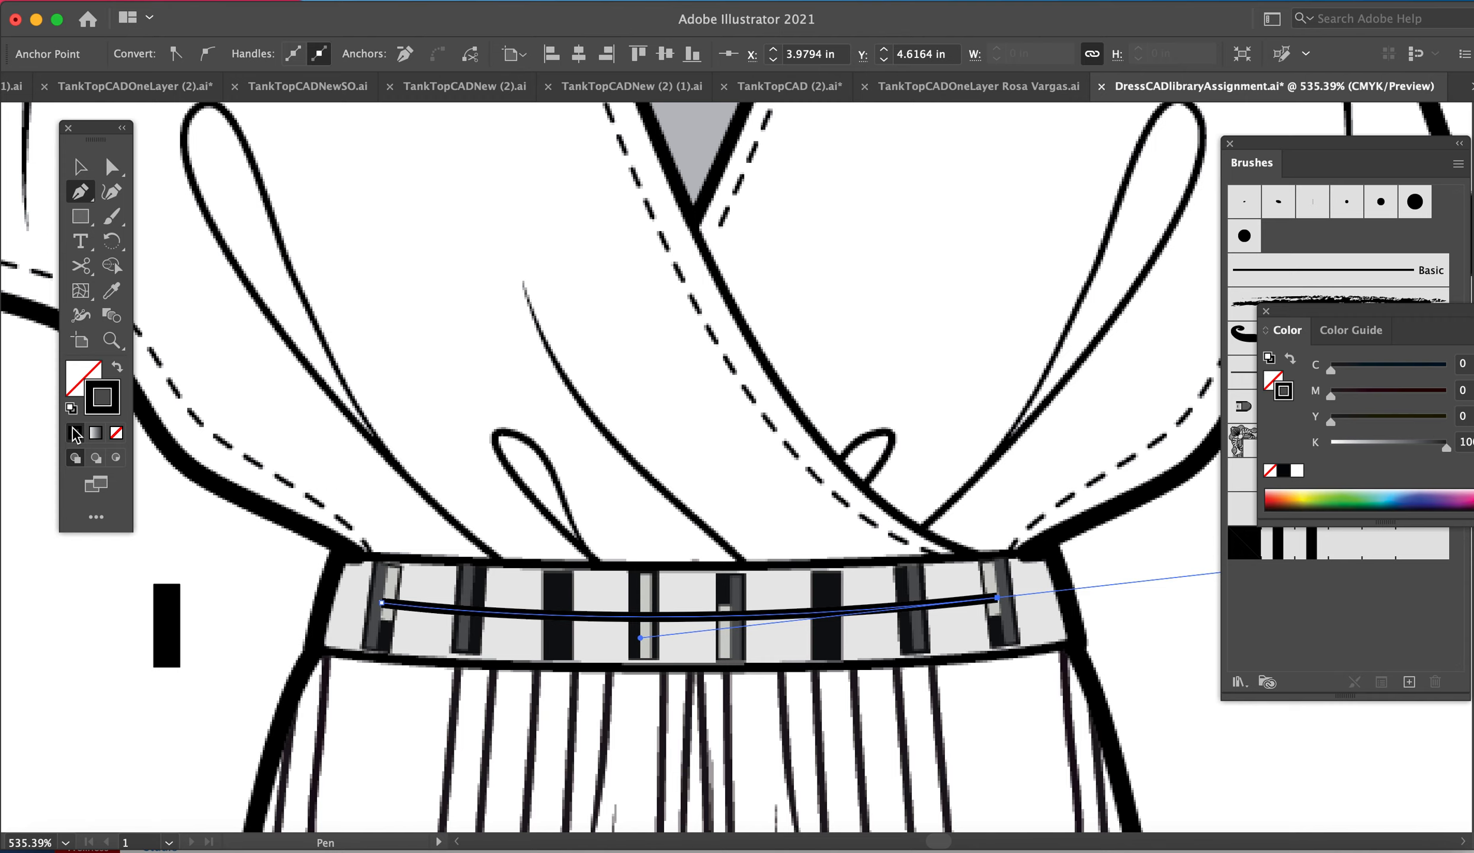
{"action": "double_click", "coordinate": [102, 398]}
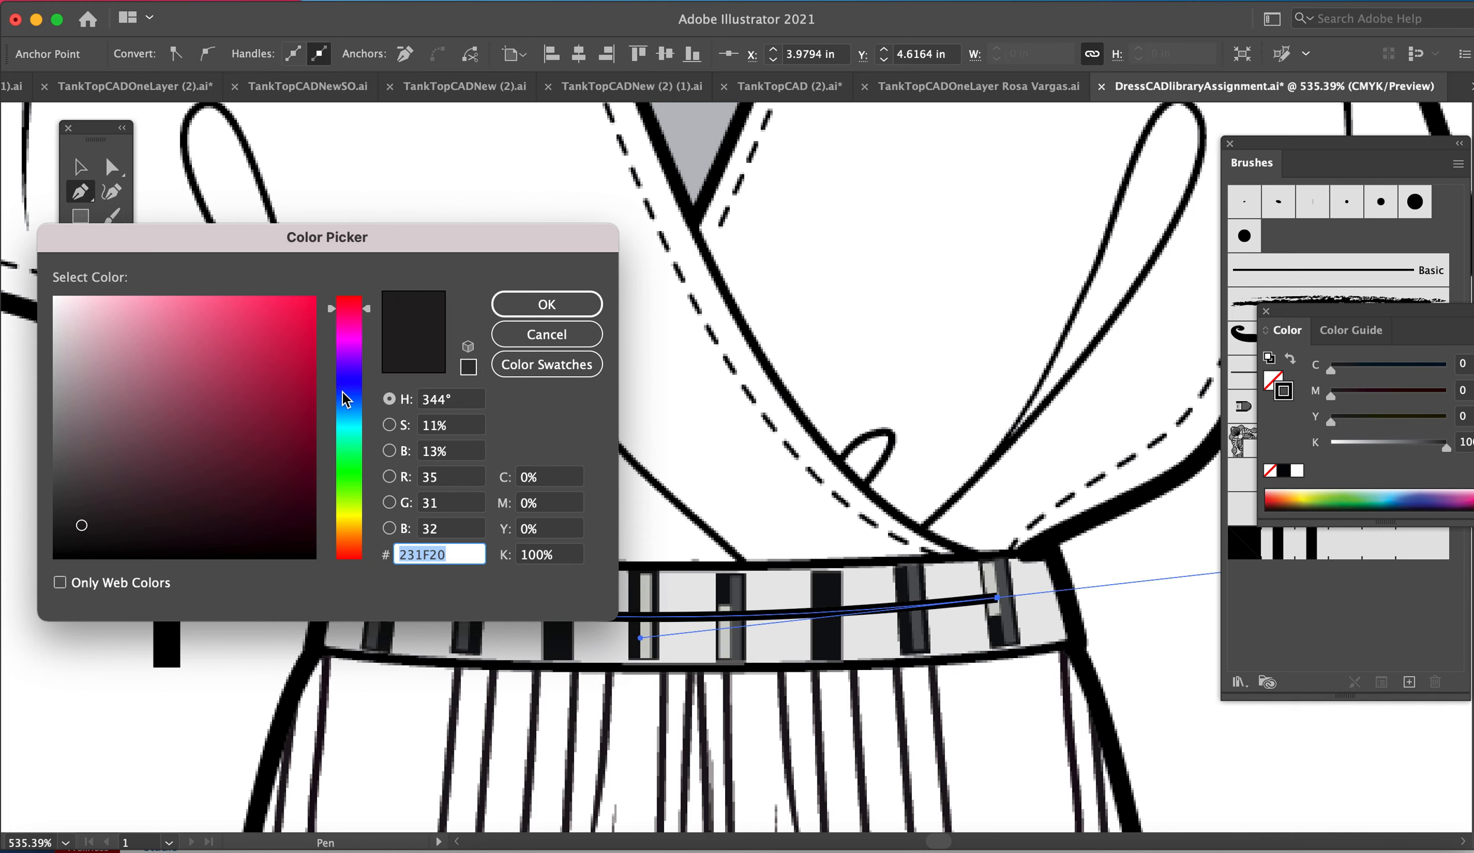
{"action": "left_click", "coordinate": [291, 307]}
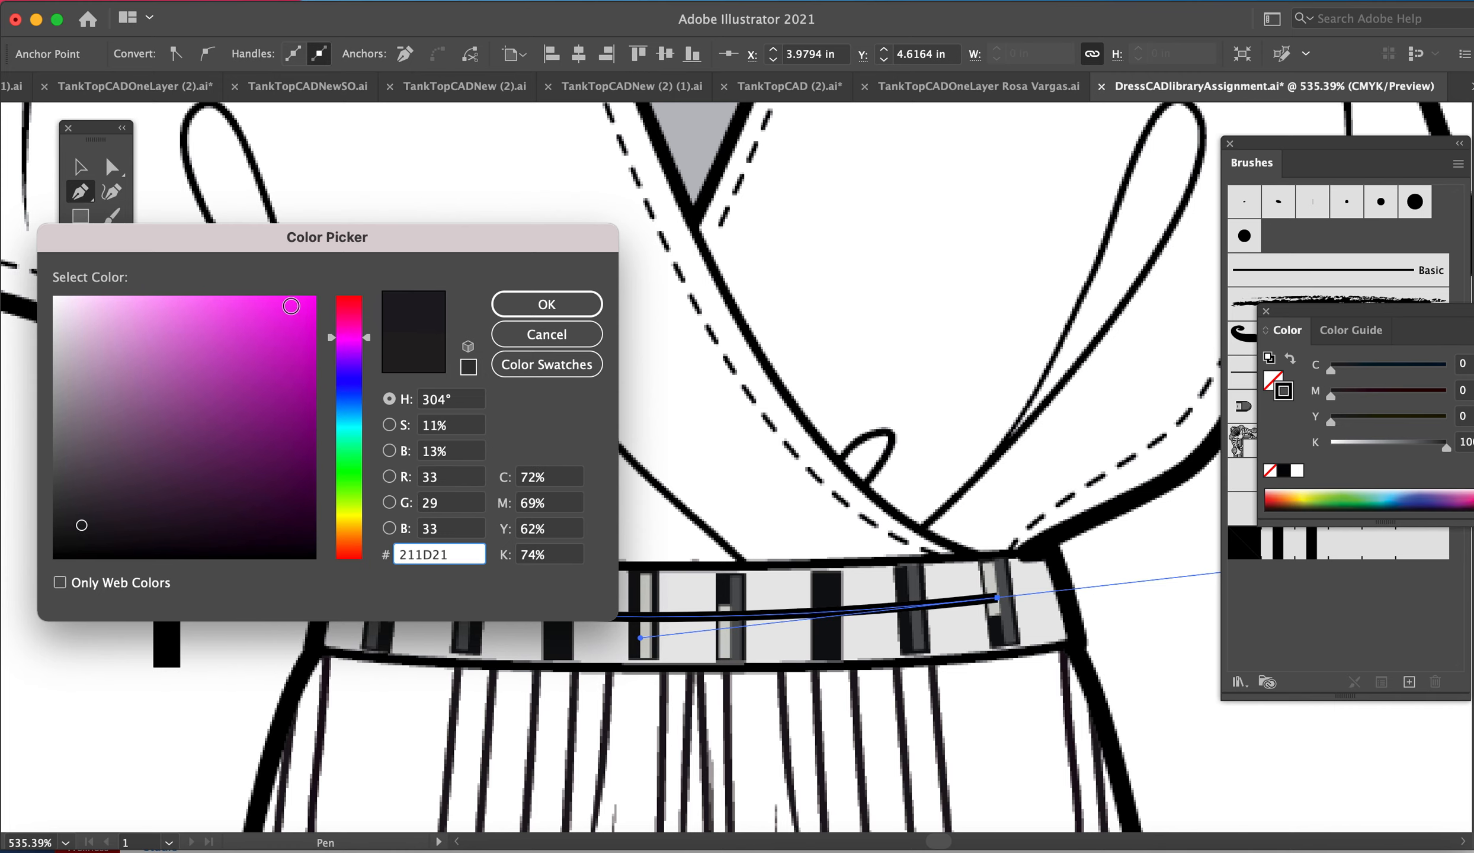
{"action": "left_click", "coordinate": [545, 304]}
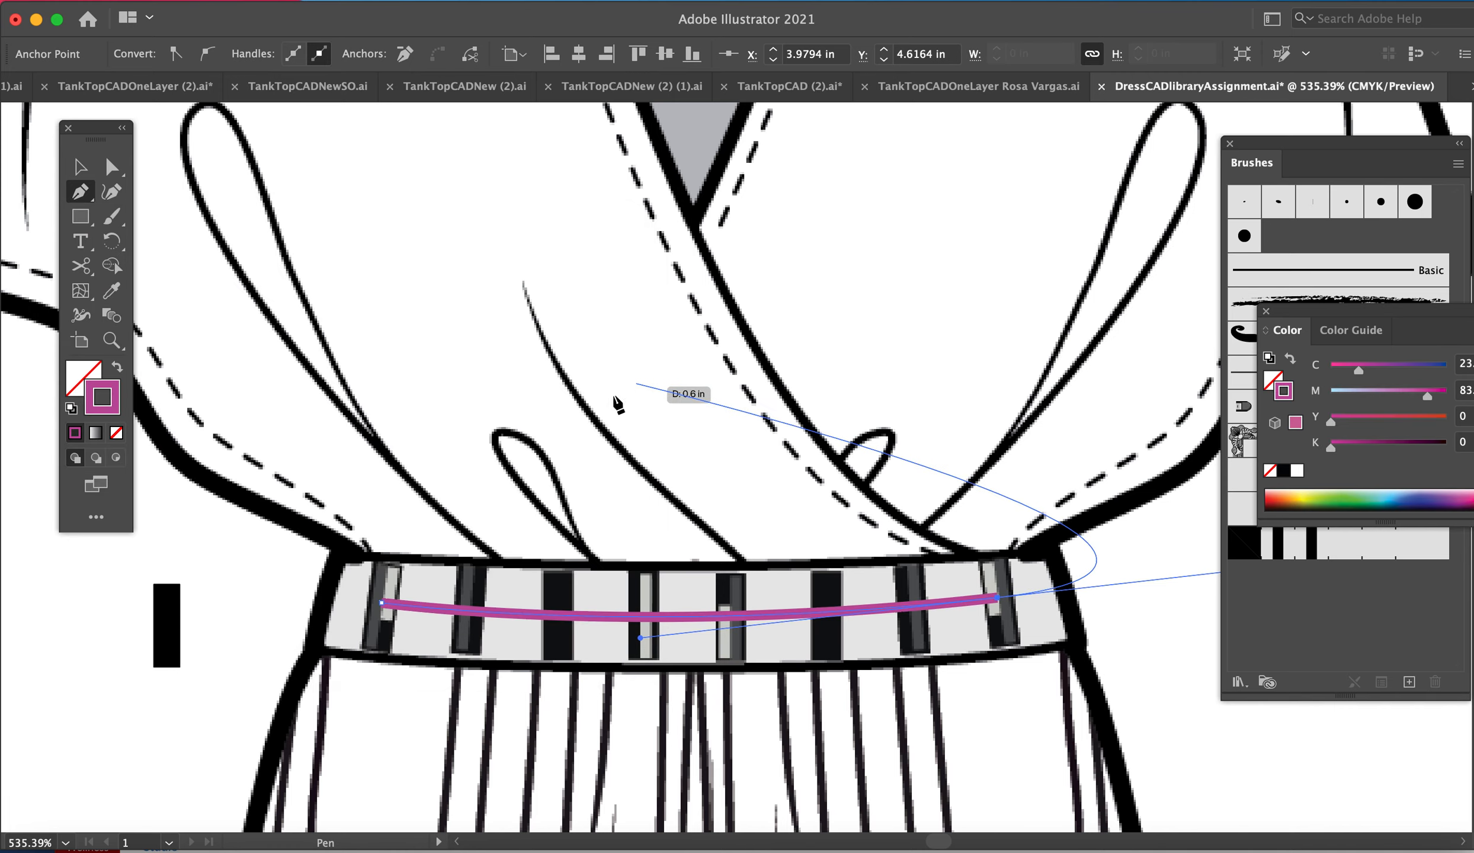
{"action": "left_click", "coordinate": [80, 167]}
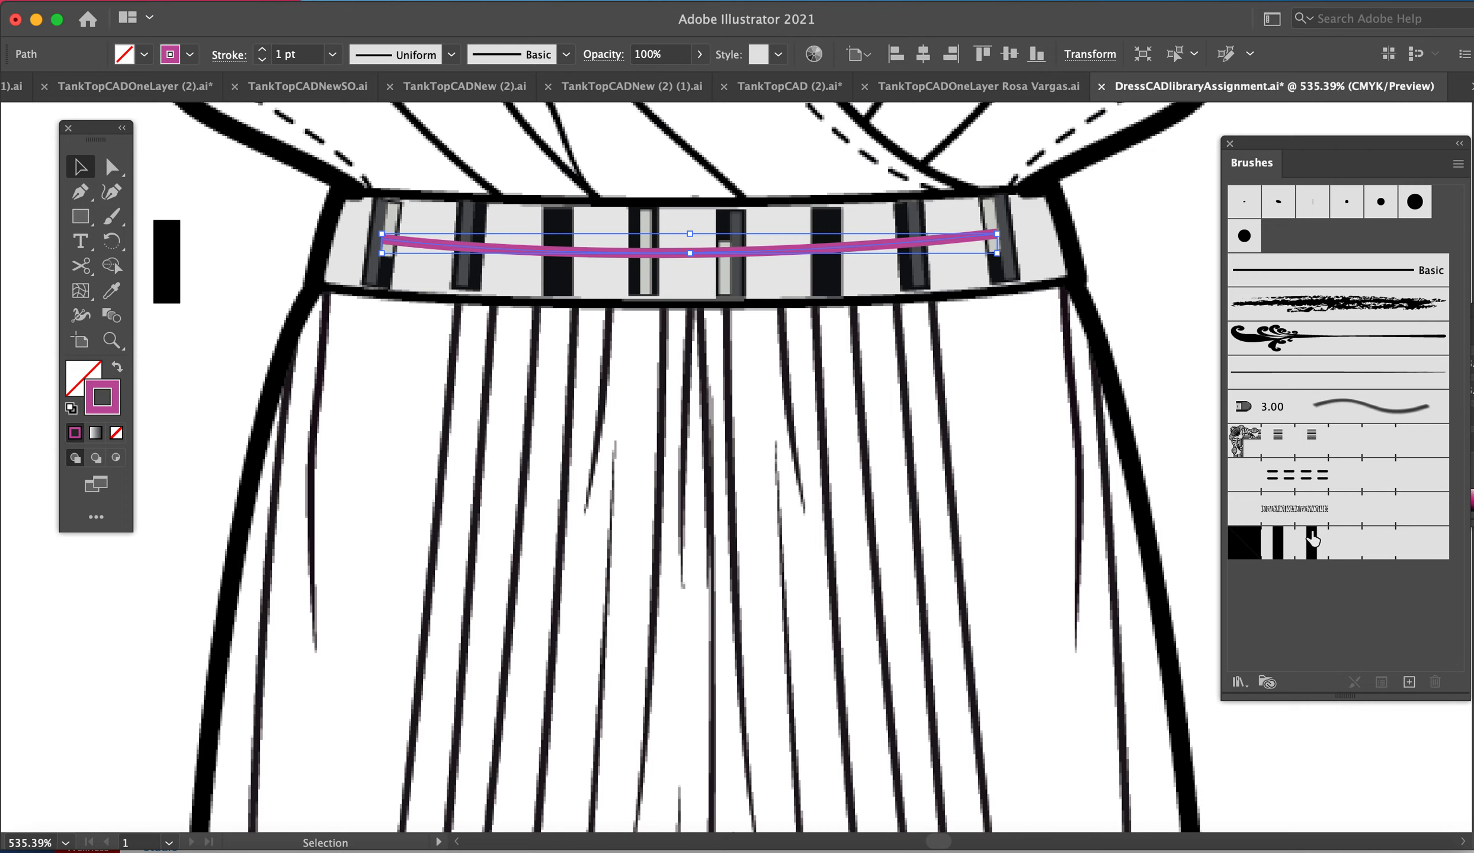
{"action": "mouse_move", "coordinate": [1296, 553]}
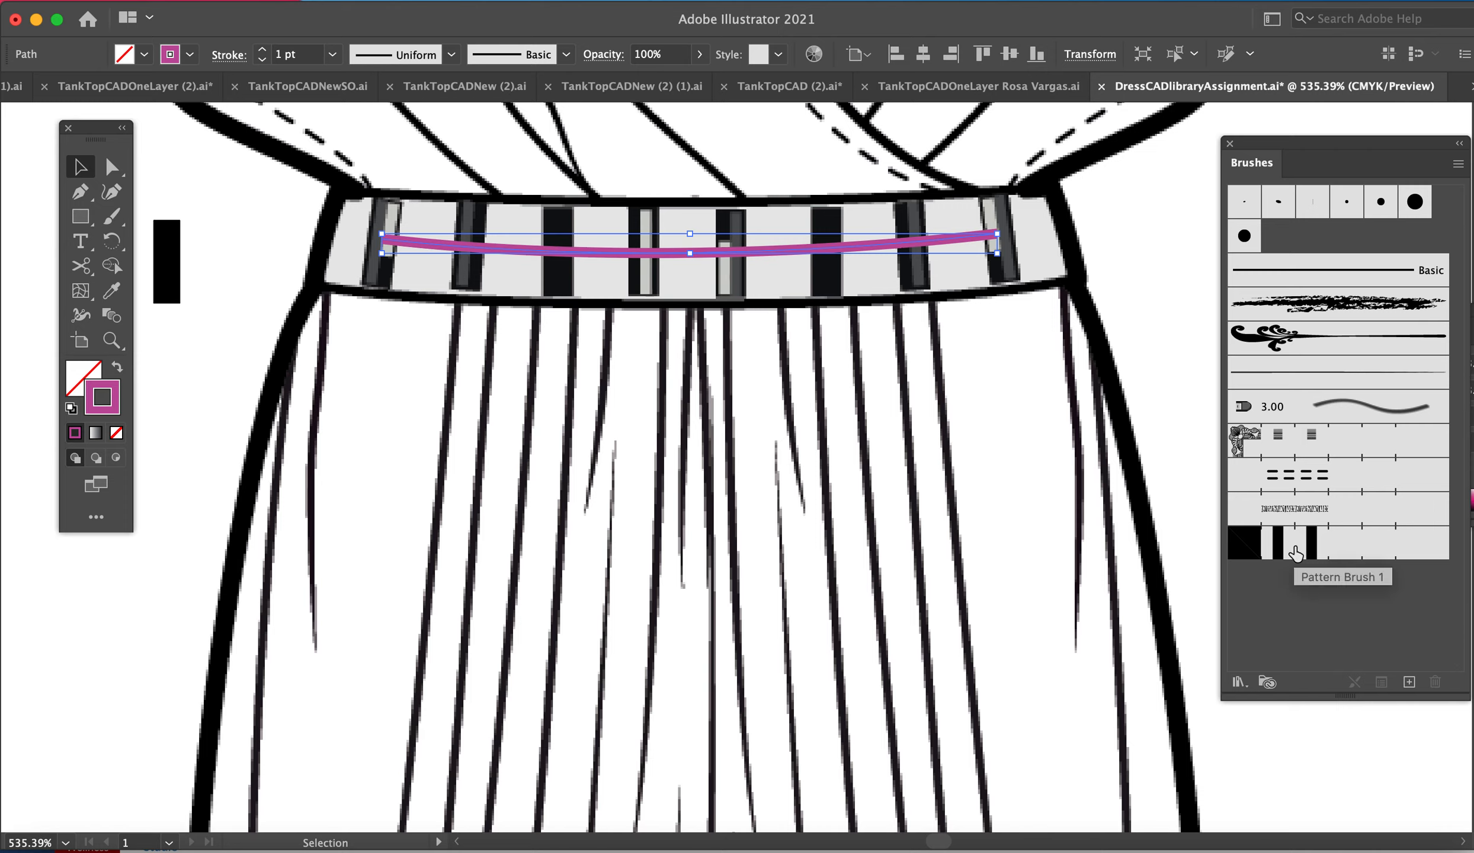
Apply Pattern Brush 1 to the belt path and drag its endpoints to both waistband edges.
{"action": "left_click", "coordinate": [1293, 553]}
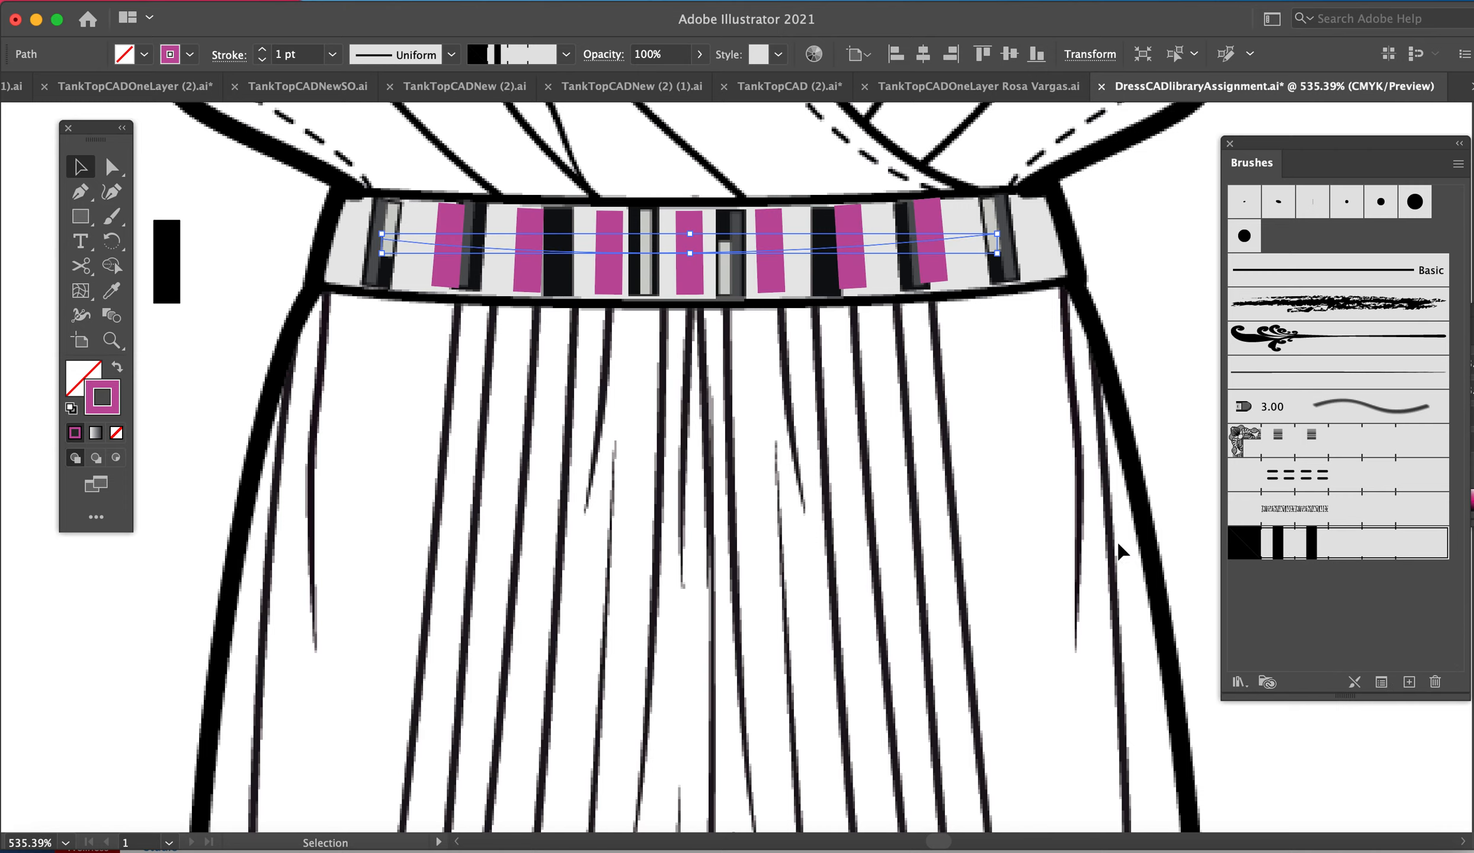
{"action": "mouse_move", "coordinate": [354, 355]}
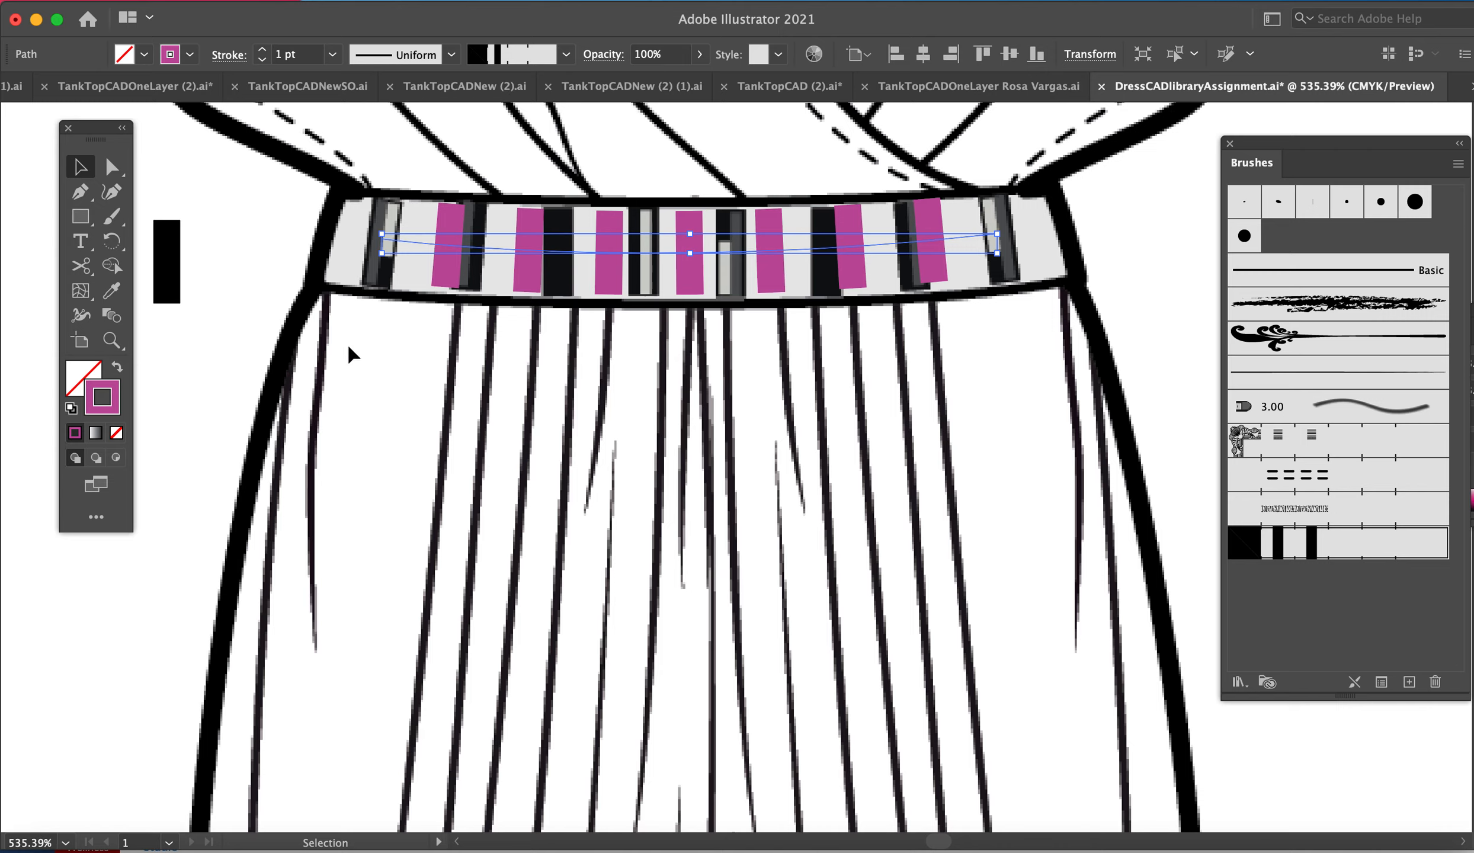
{"action": "left_click", "coordinate": [111, 167]}
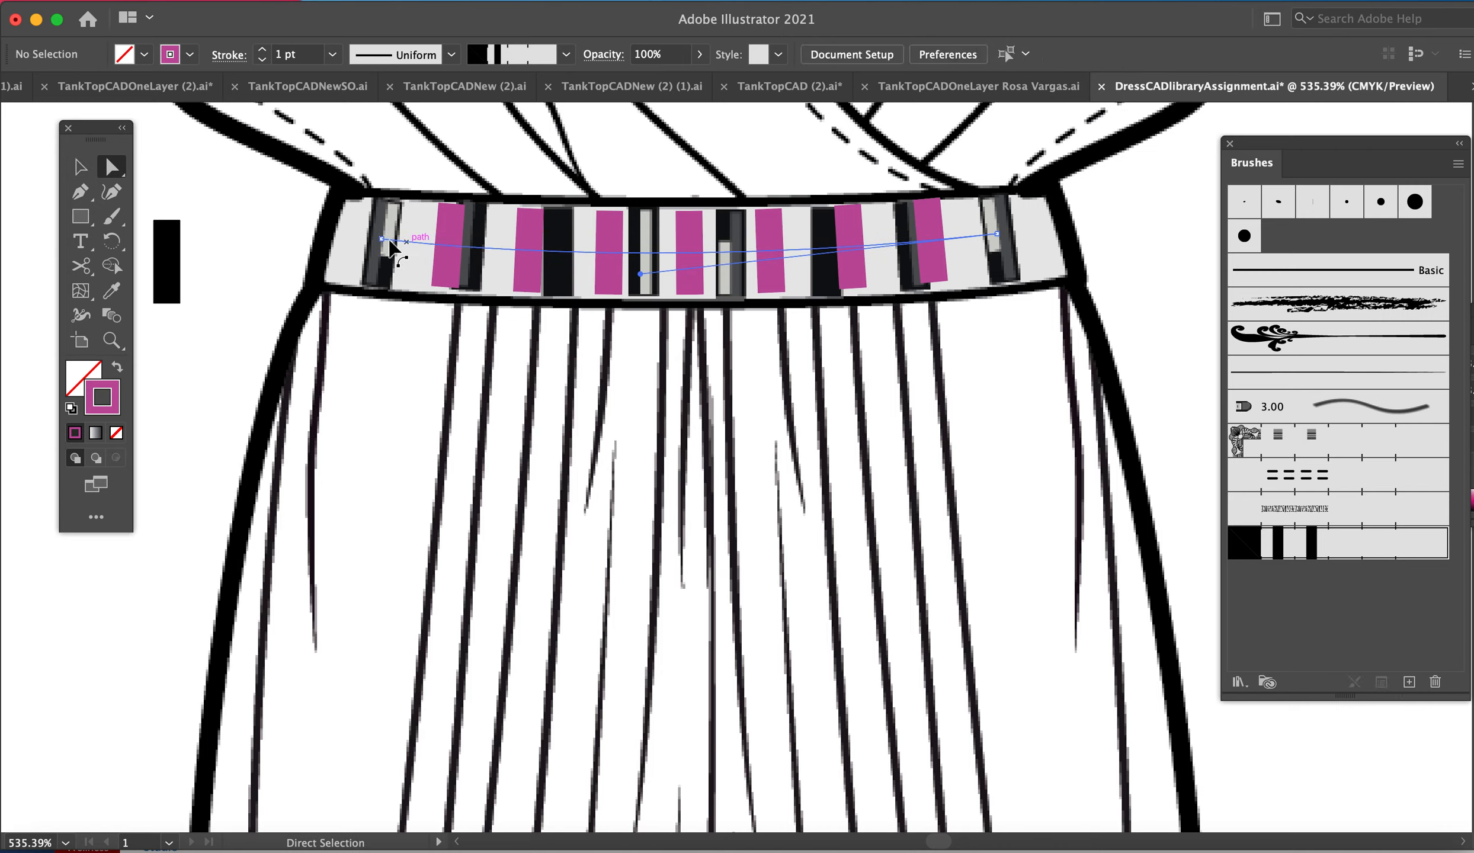
{"action": "left_click_drag", "start_coordinate": [395, 240], "coordinate": [320, 235]}
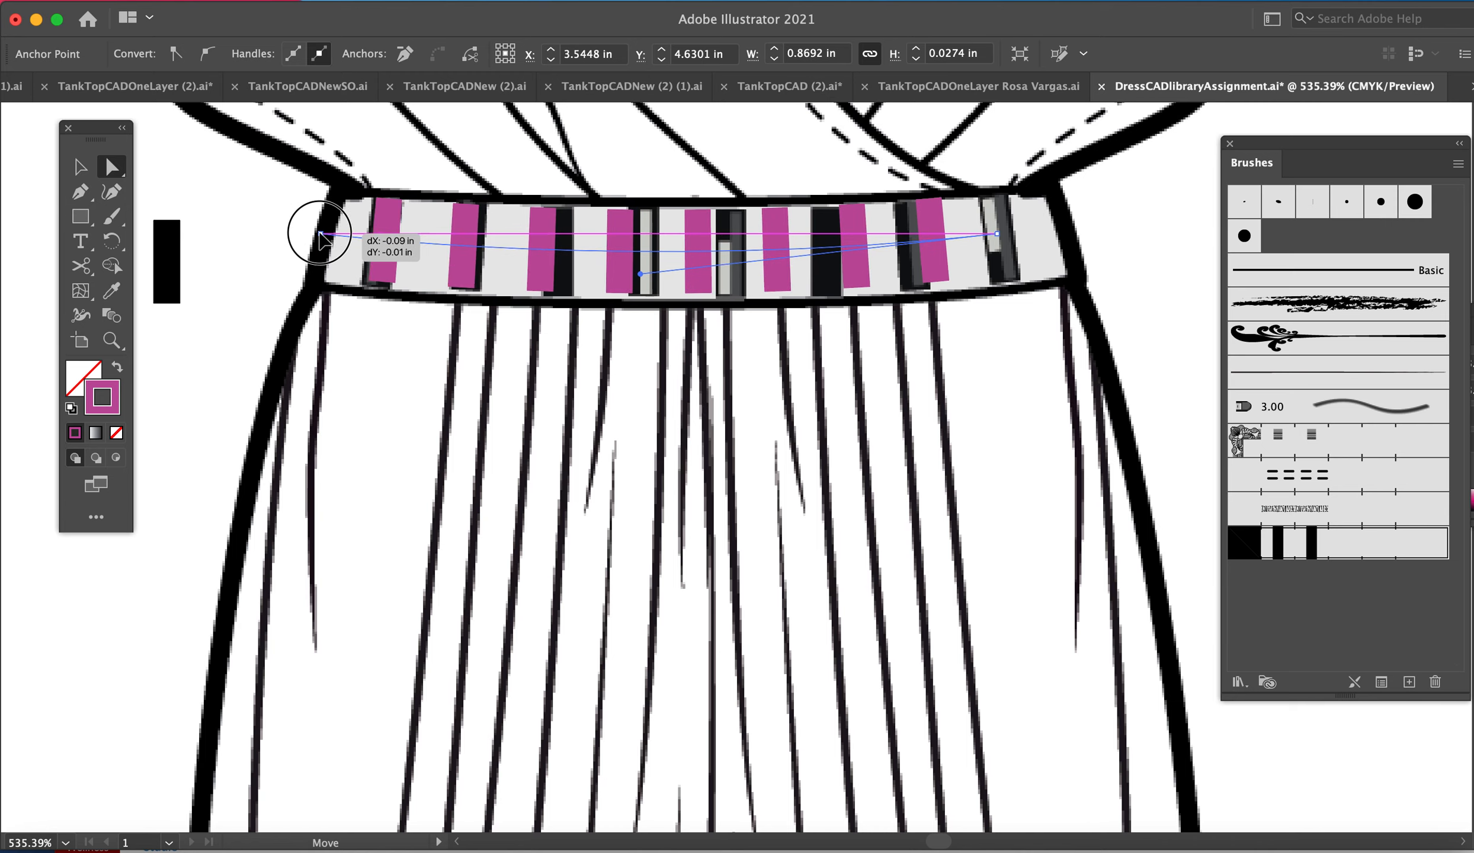
{"action": "left_click_drag", "start_coordinate": [319, 234], "coordinate": [1001, 235]}
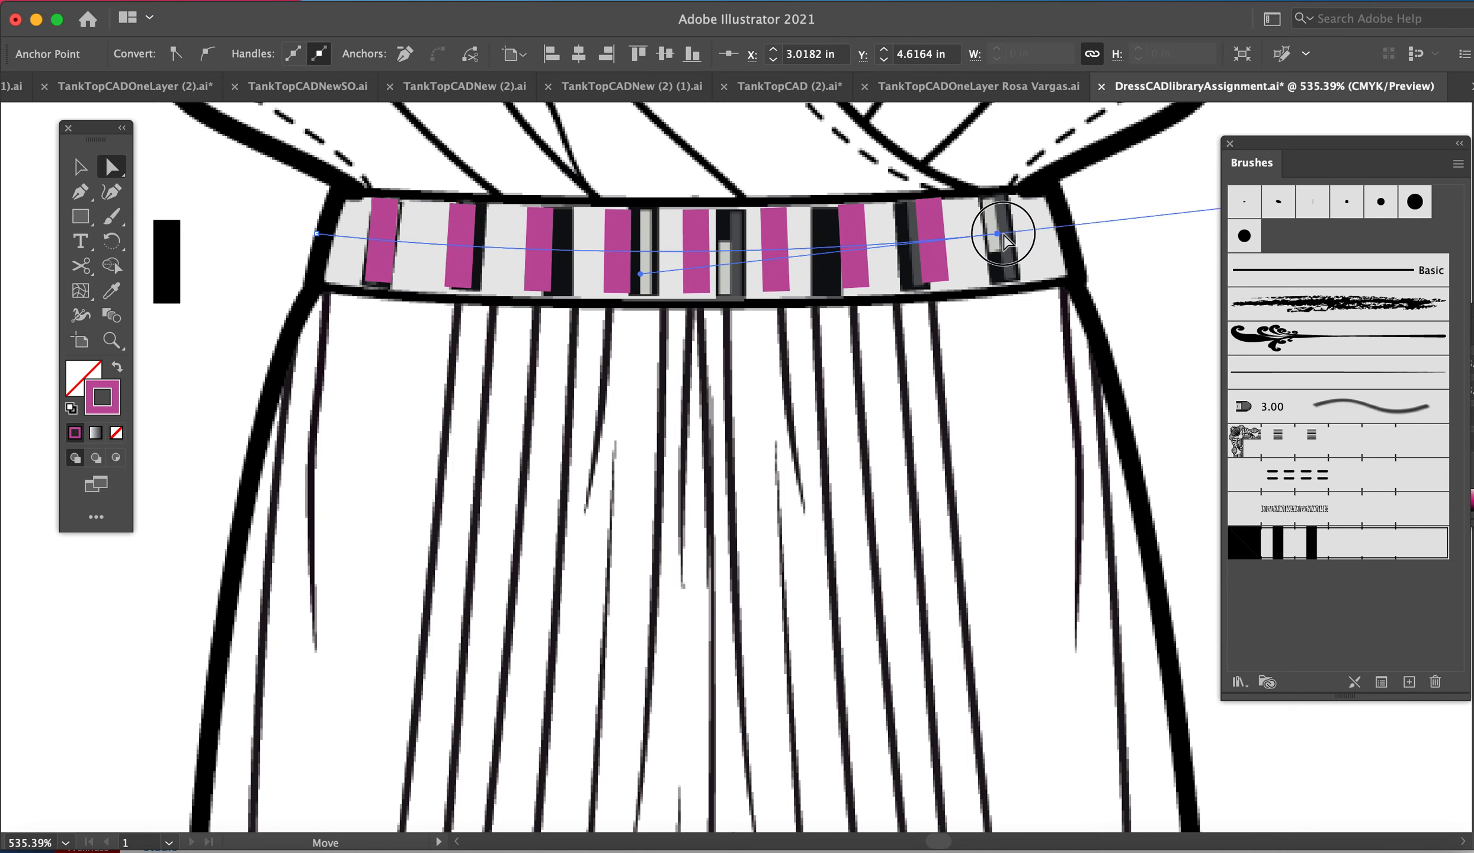
{"action": "left_click_drag", "start_coordinate": [1005, 233], "coordinate": [1080, 233]}
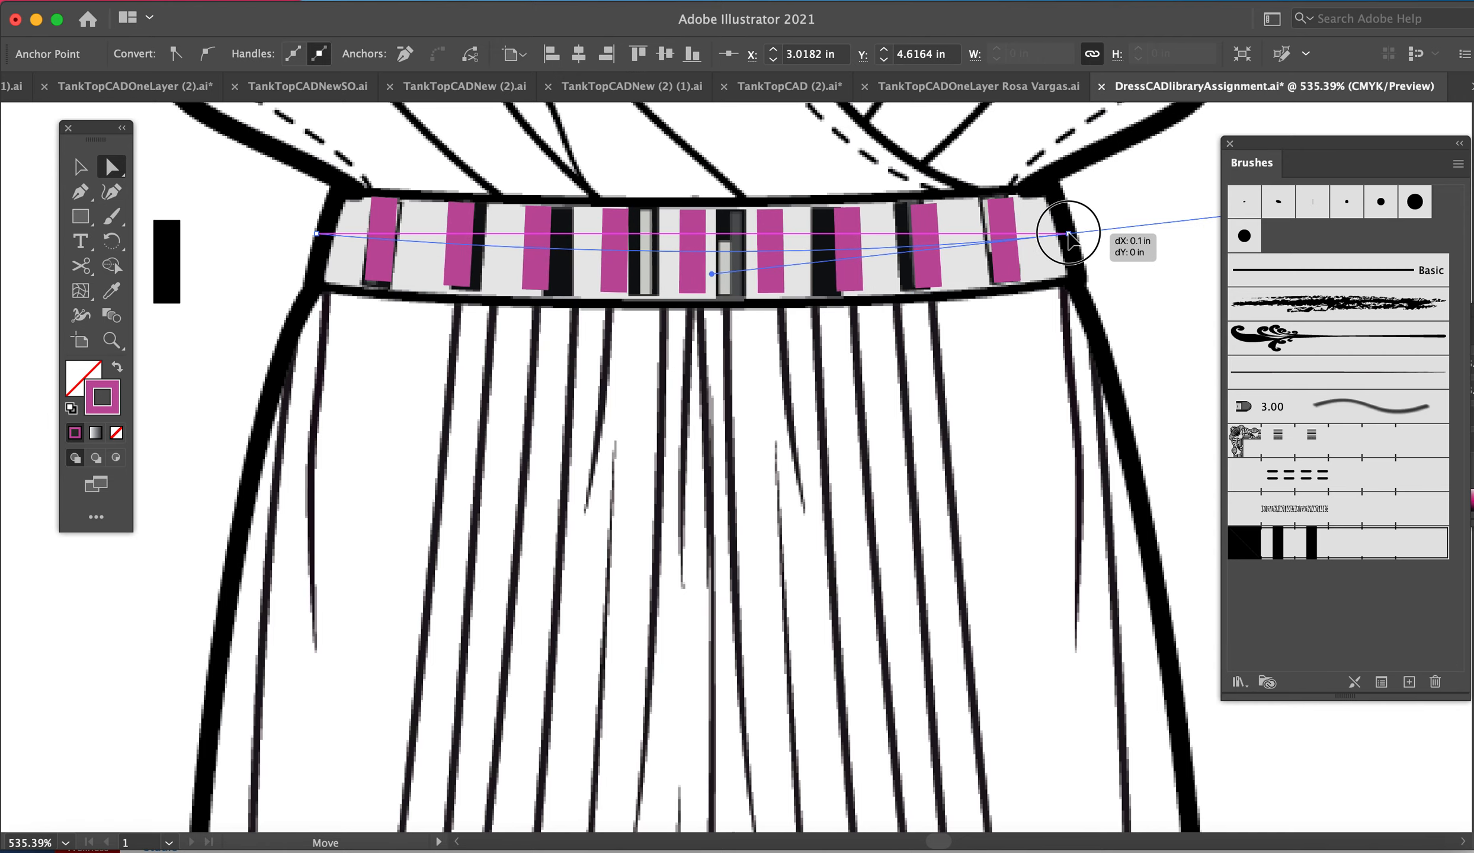
{"action": "left_click_drag", "start_coordinate": [1072, 239], "coordinate": [984, 273]}
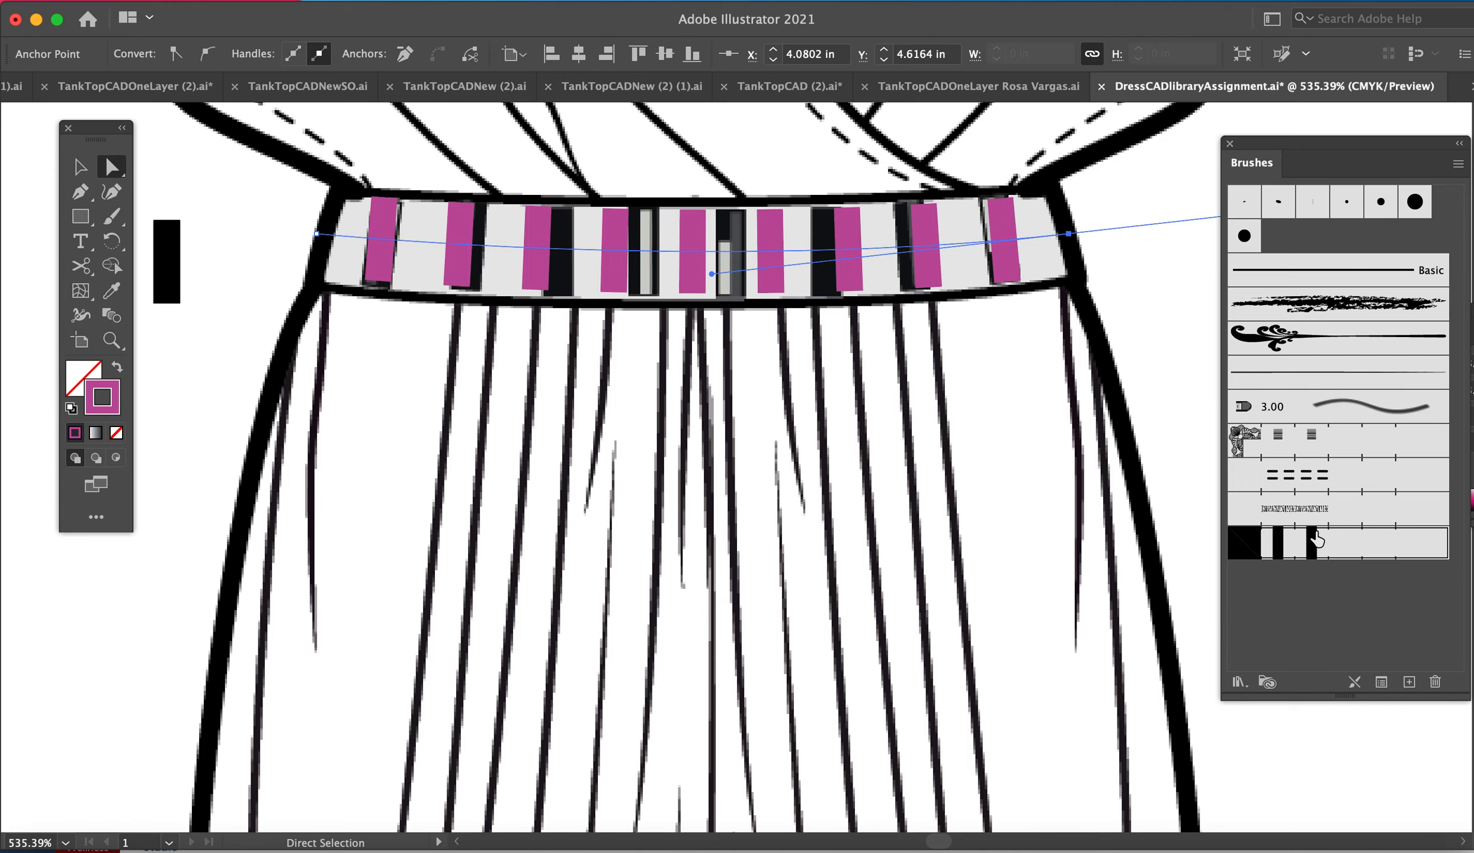
With Preview on, change Pattern Brush 1's spacing to 215% and apply it to existing strokes.
{"action": "double_click", "coordinate": [1336, 542]}
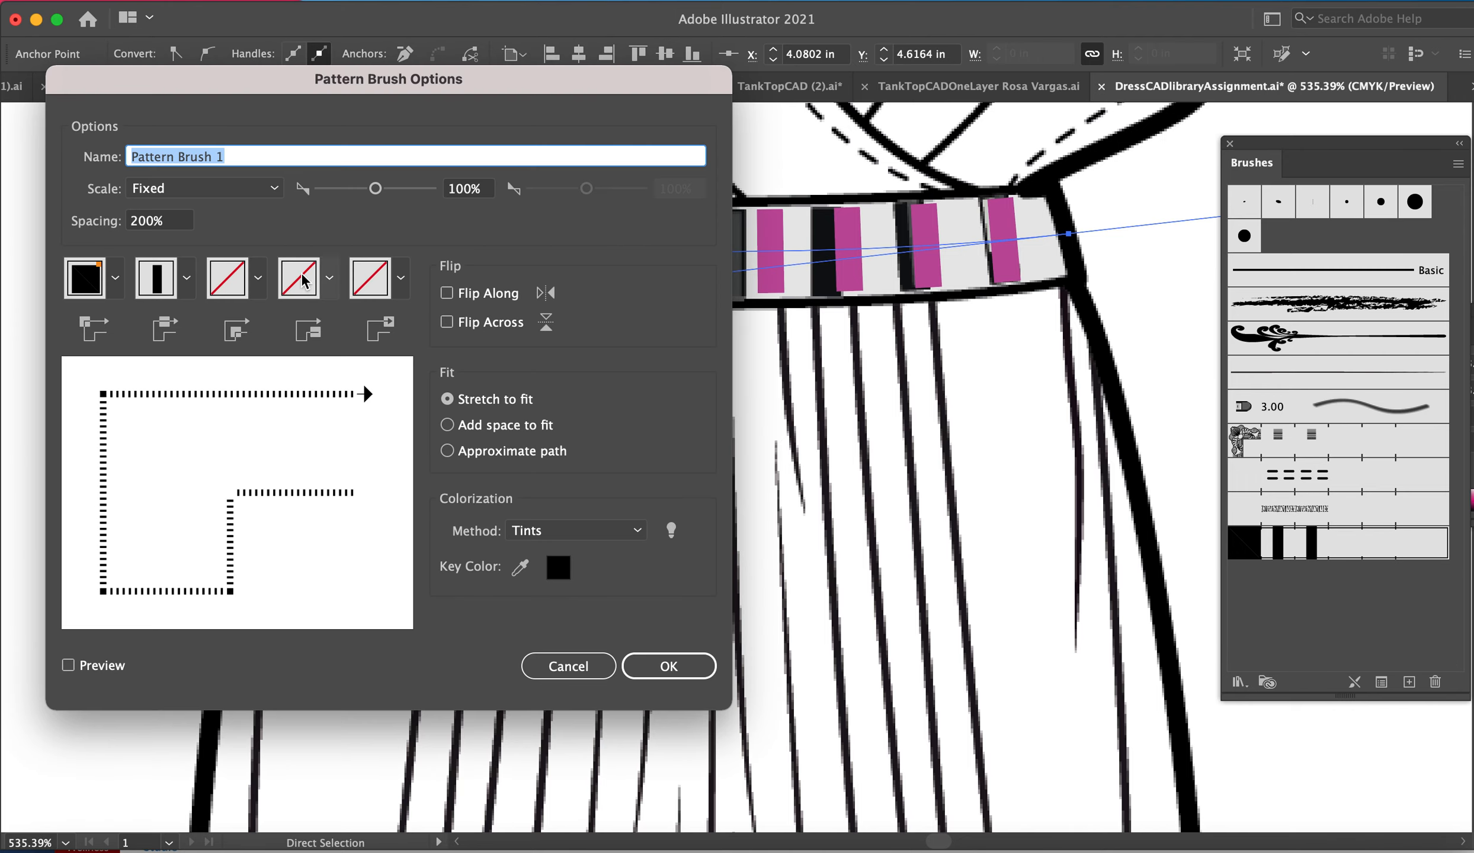
{"action": "left_click", "coordinate": [160, 220]}
{"action": "type", "text": "225"}
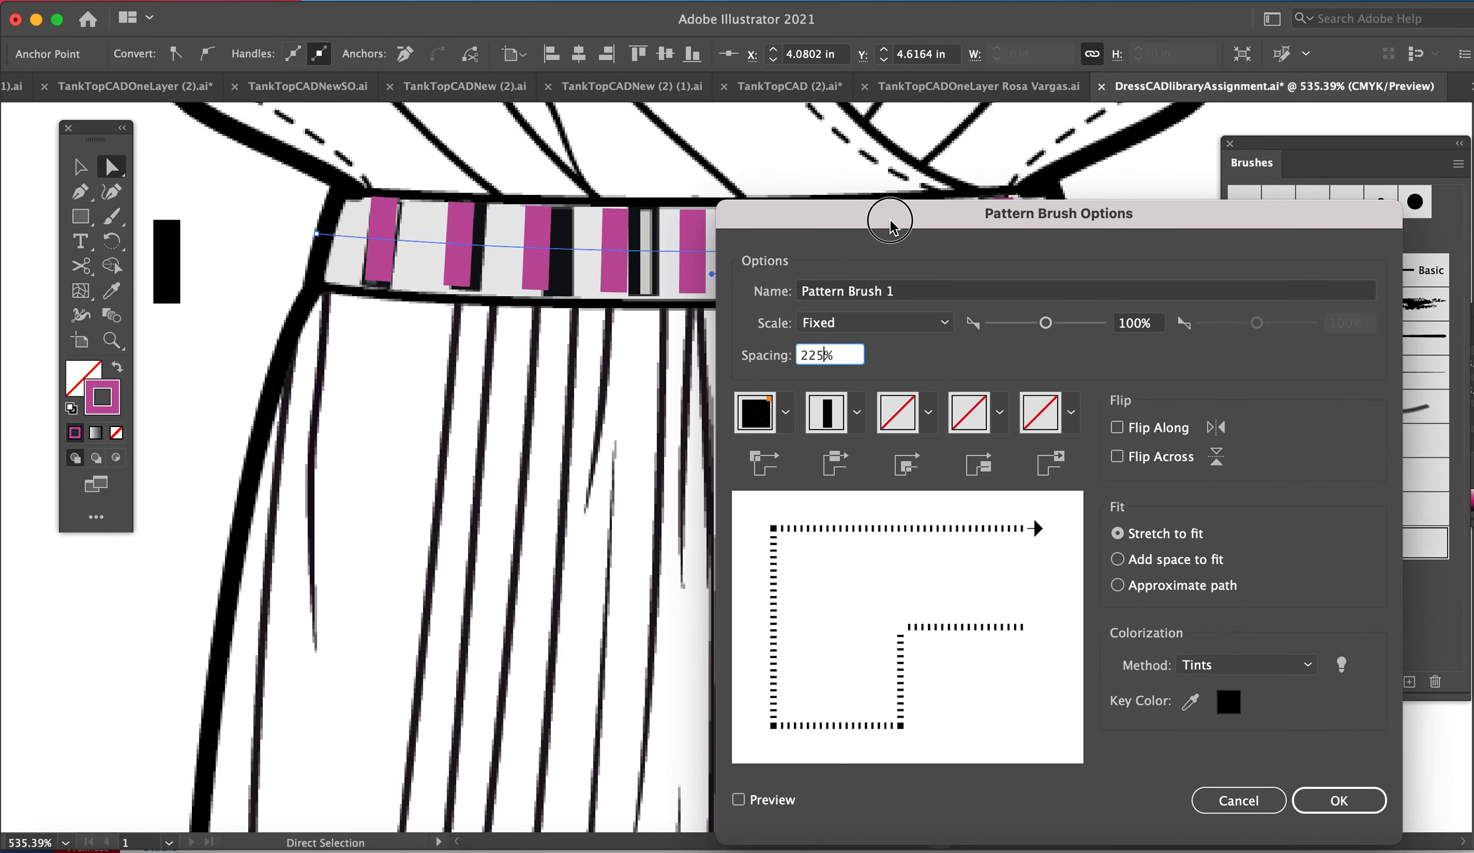
{"action": "left_click", "coordinate": [737, 800]}
{"action": "type", "text": "220"}
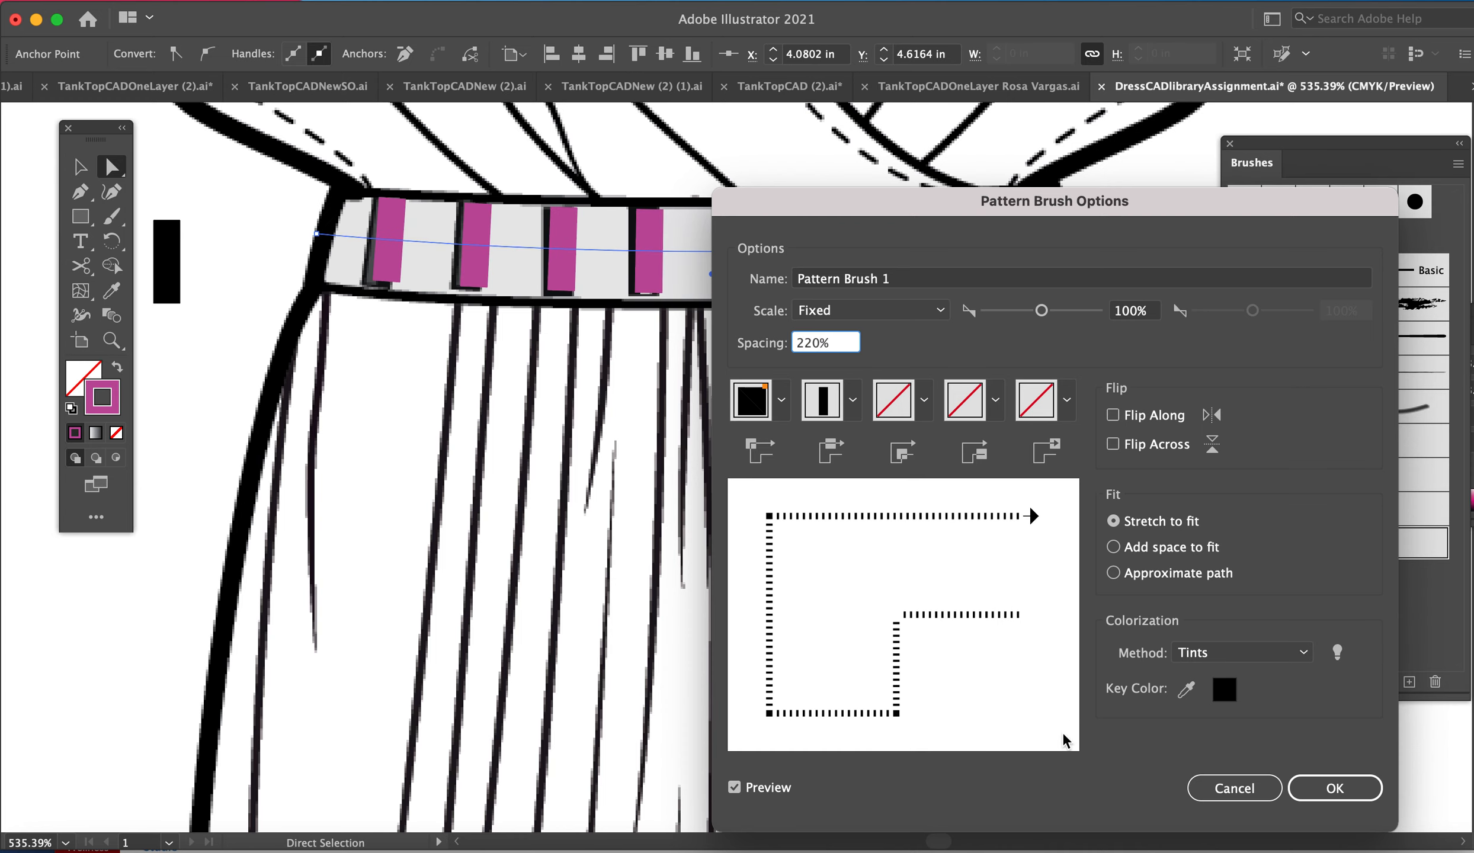
{"action": "left_click", "coordinate": [734, 788]}
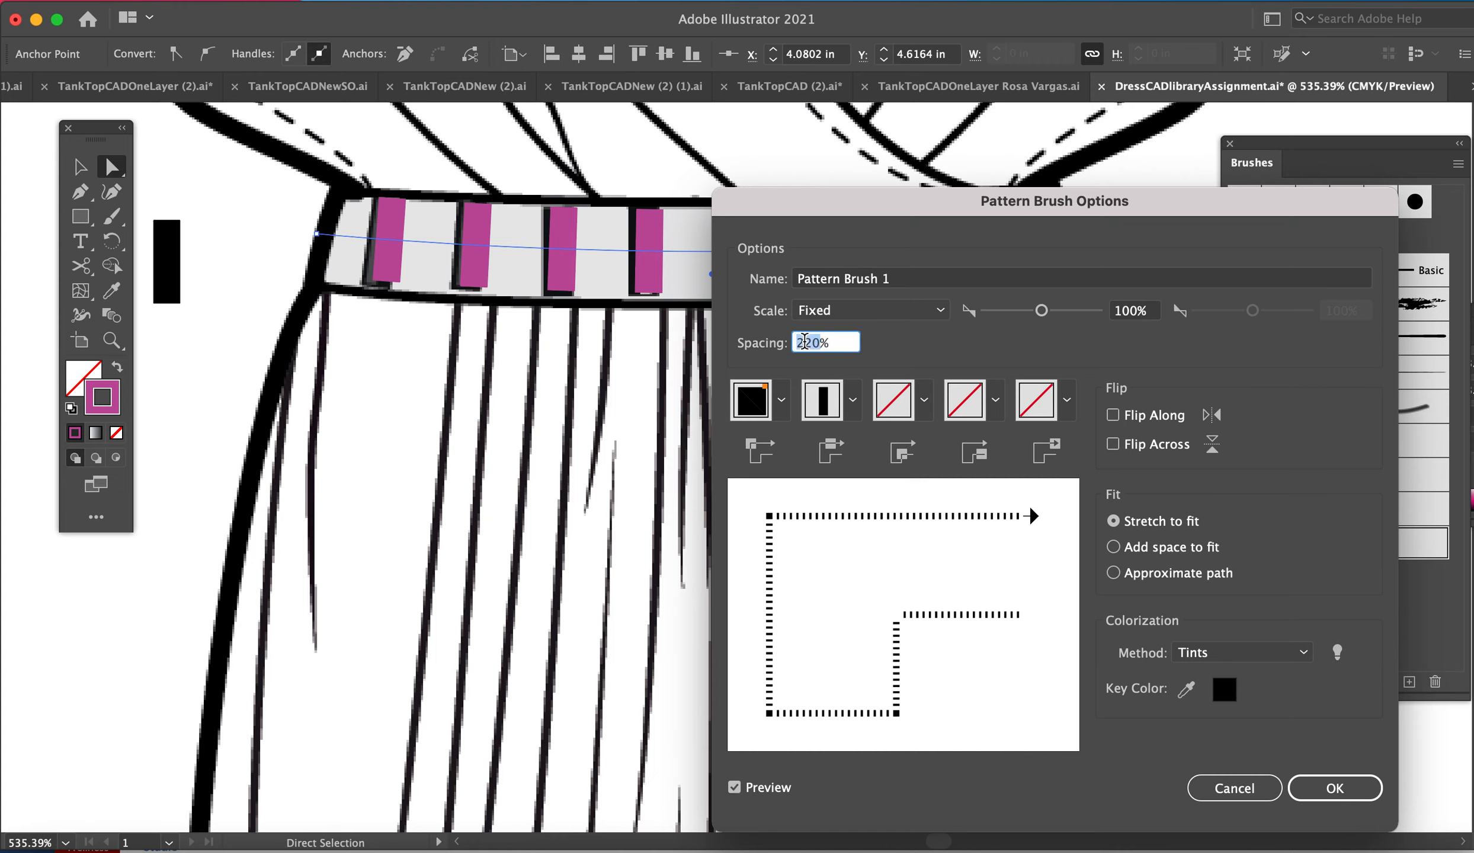
{"action": "type", "text": "215%"}
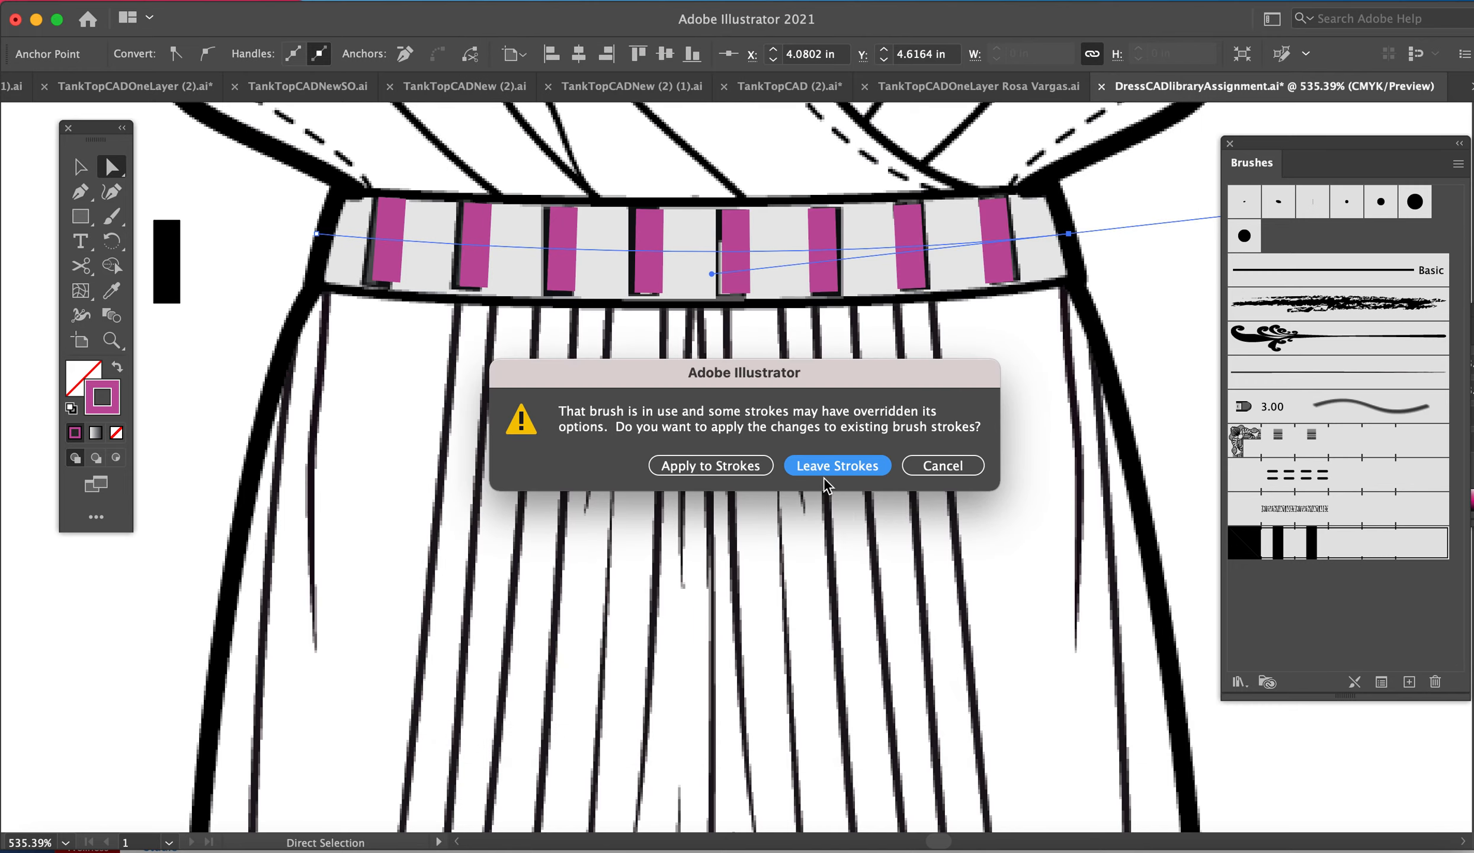
{"action": "left_click", "coordinate": [836, 465]}
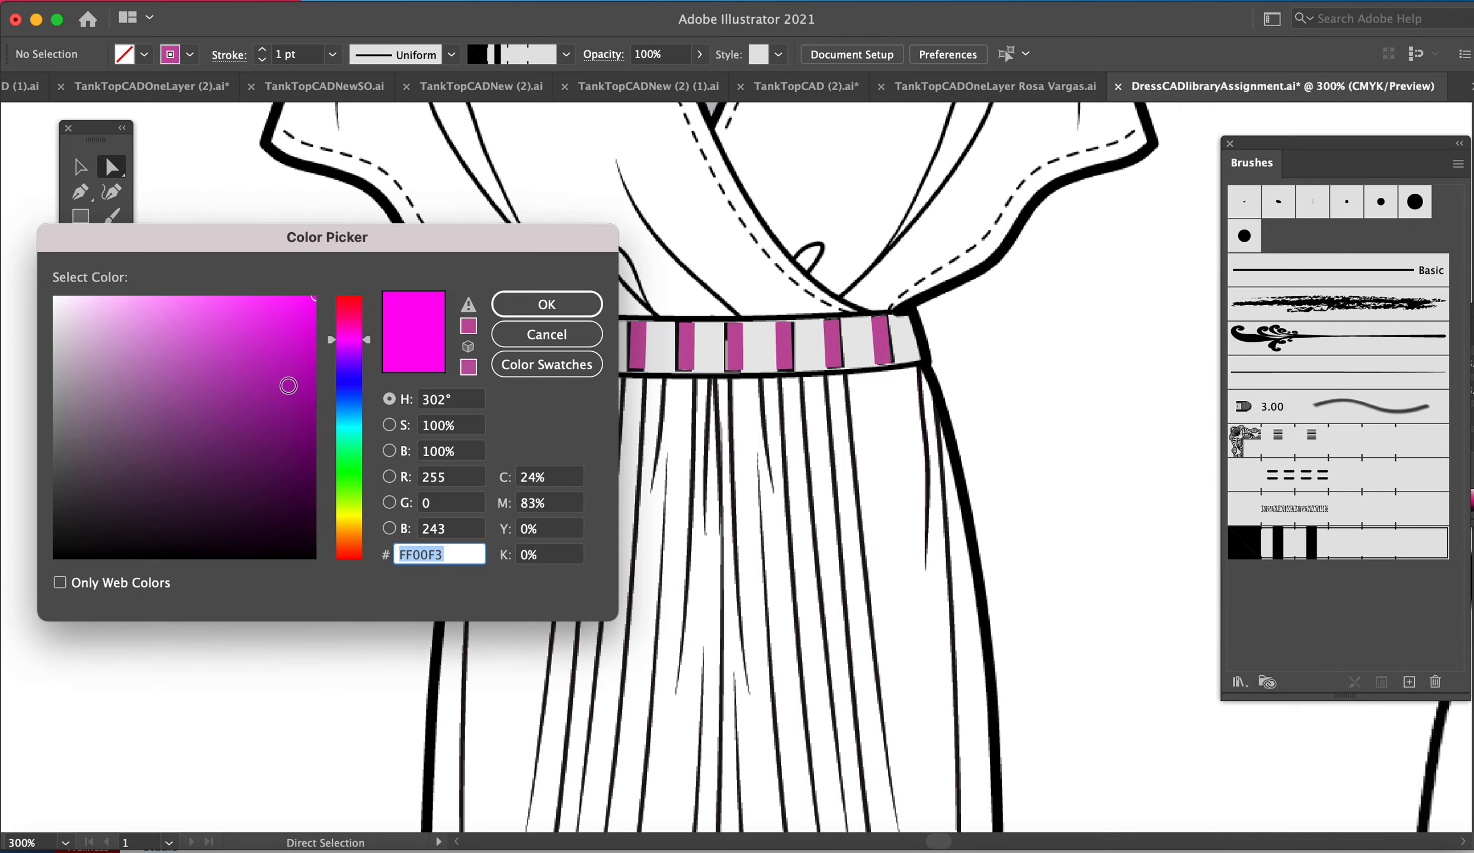
Select the belt path and switch its stroke colour from magenta to green.
{"action": "left_click", "coordinate": [545, 303]}
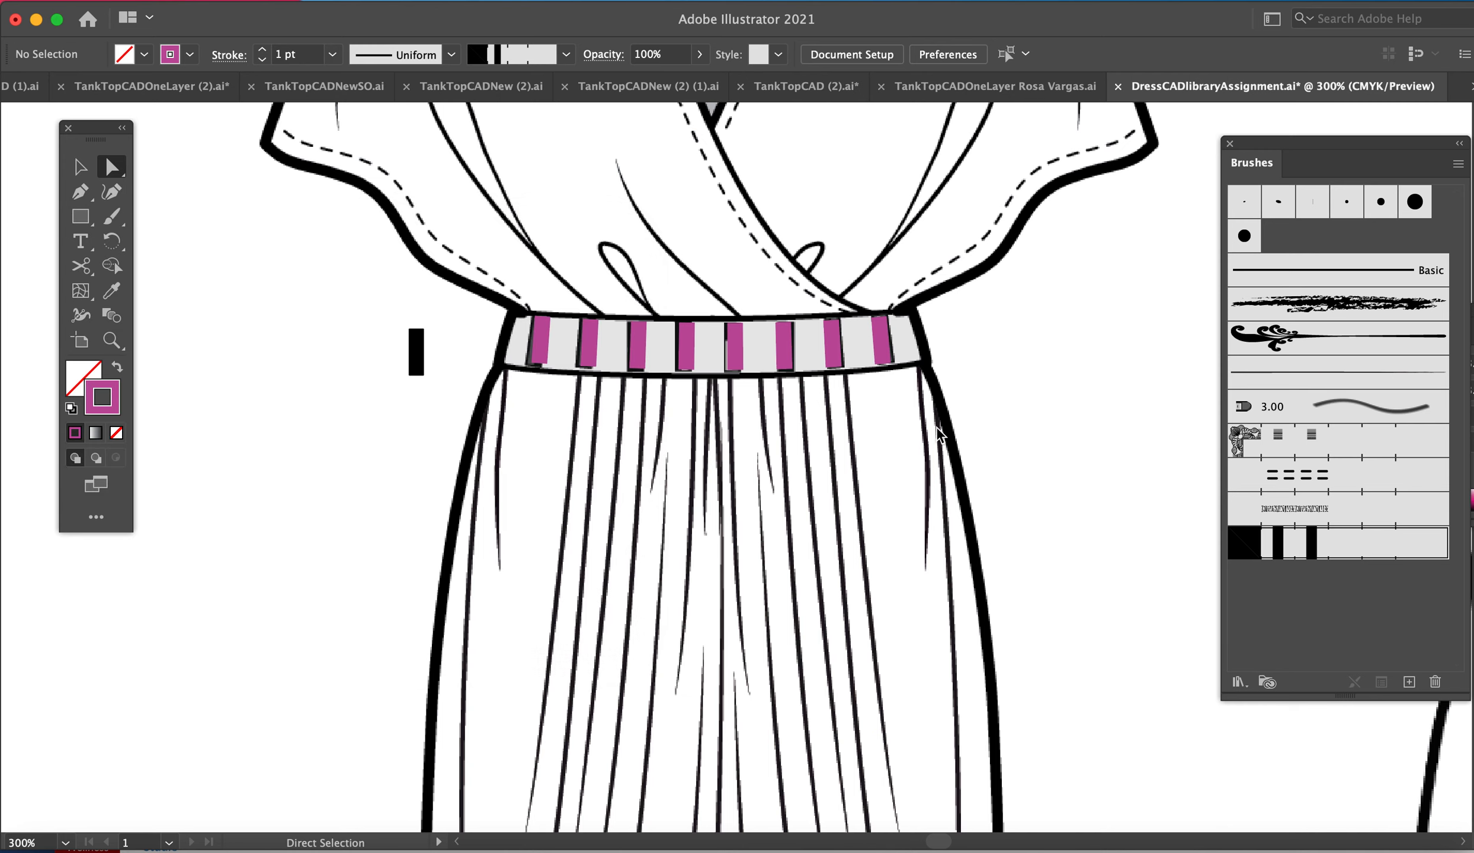
{"action": "left_click", "coordinate": [719, 359]}
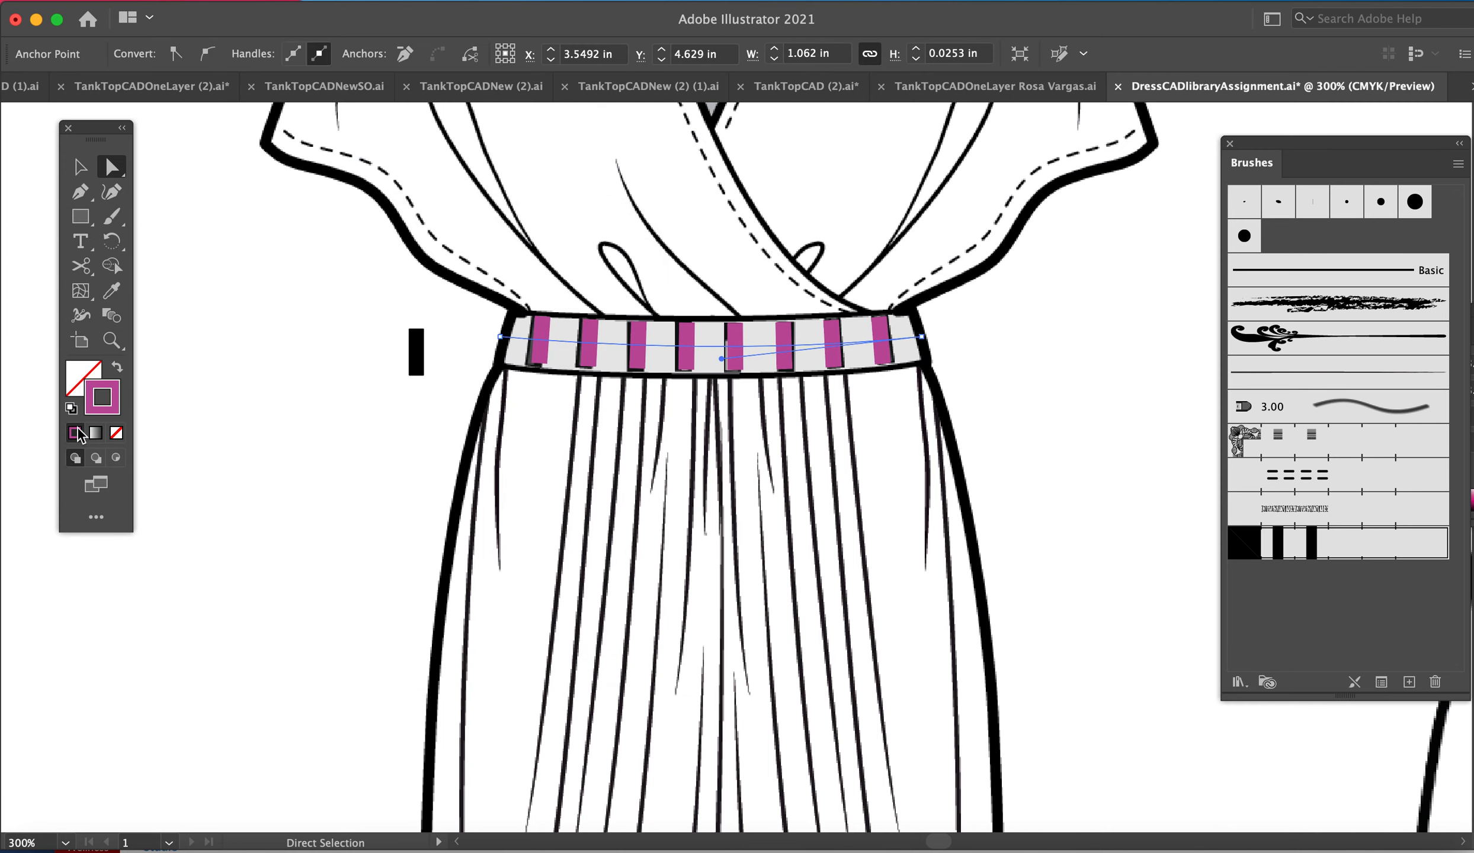
{"action": "double_click", "coordinate": [101, 397]}
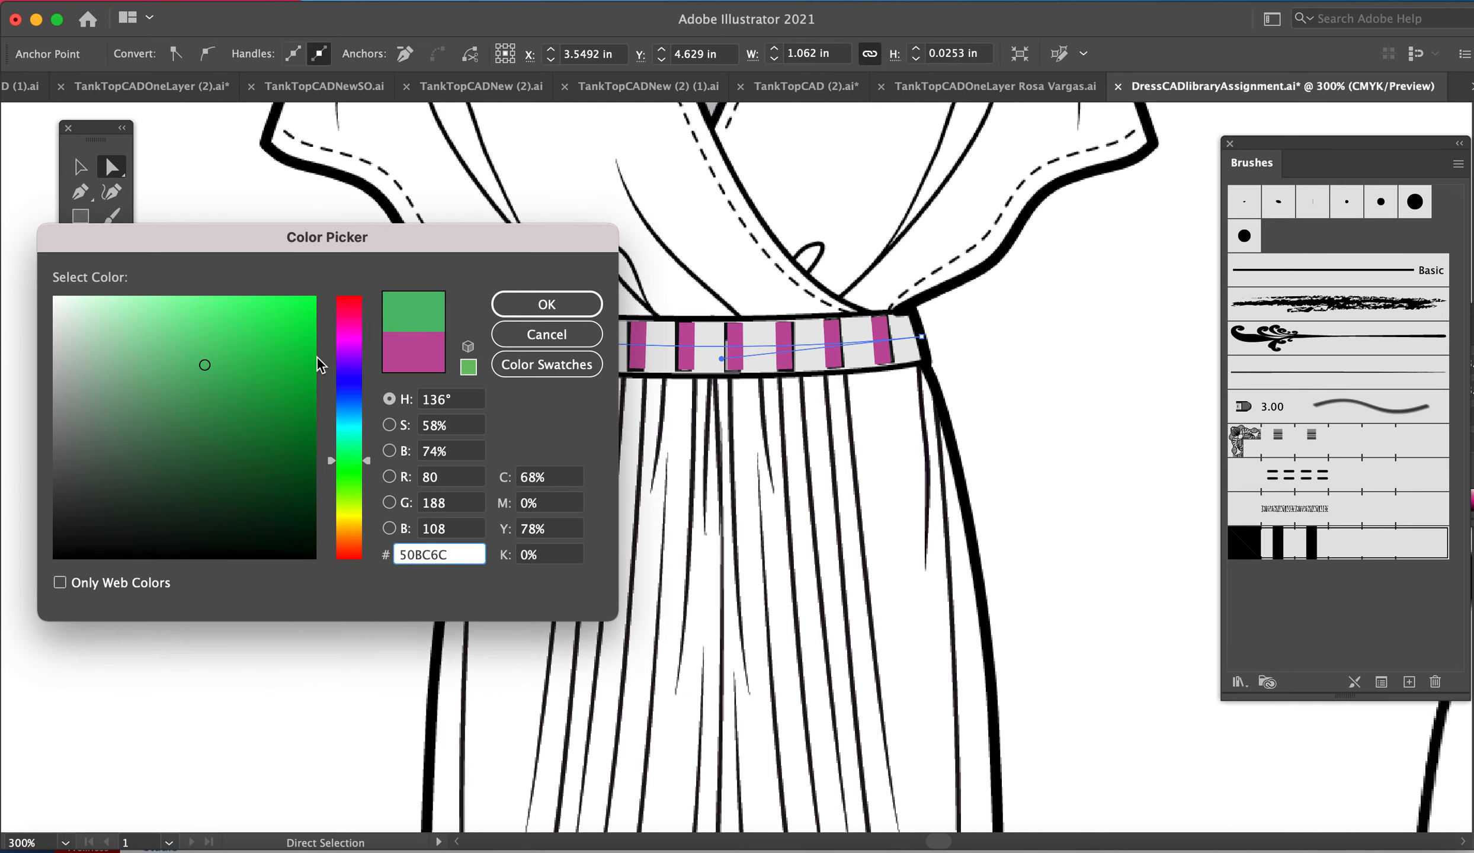
{"action": "left_click", "coordinate": [545, 304]}
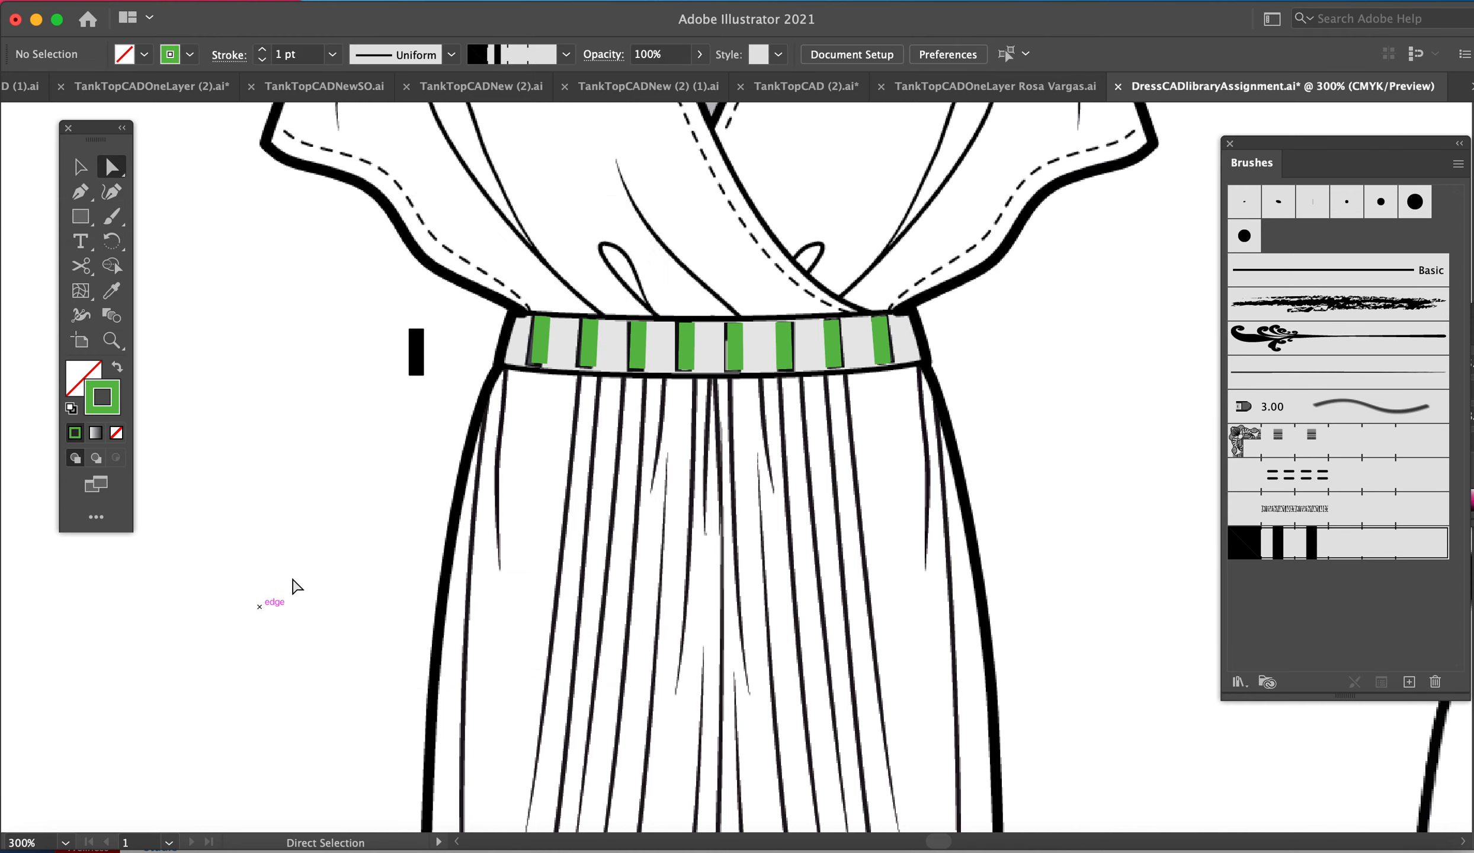
{"action": "mouse_move", "coordinate": [1207, 553]}
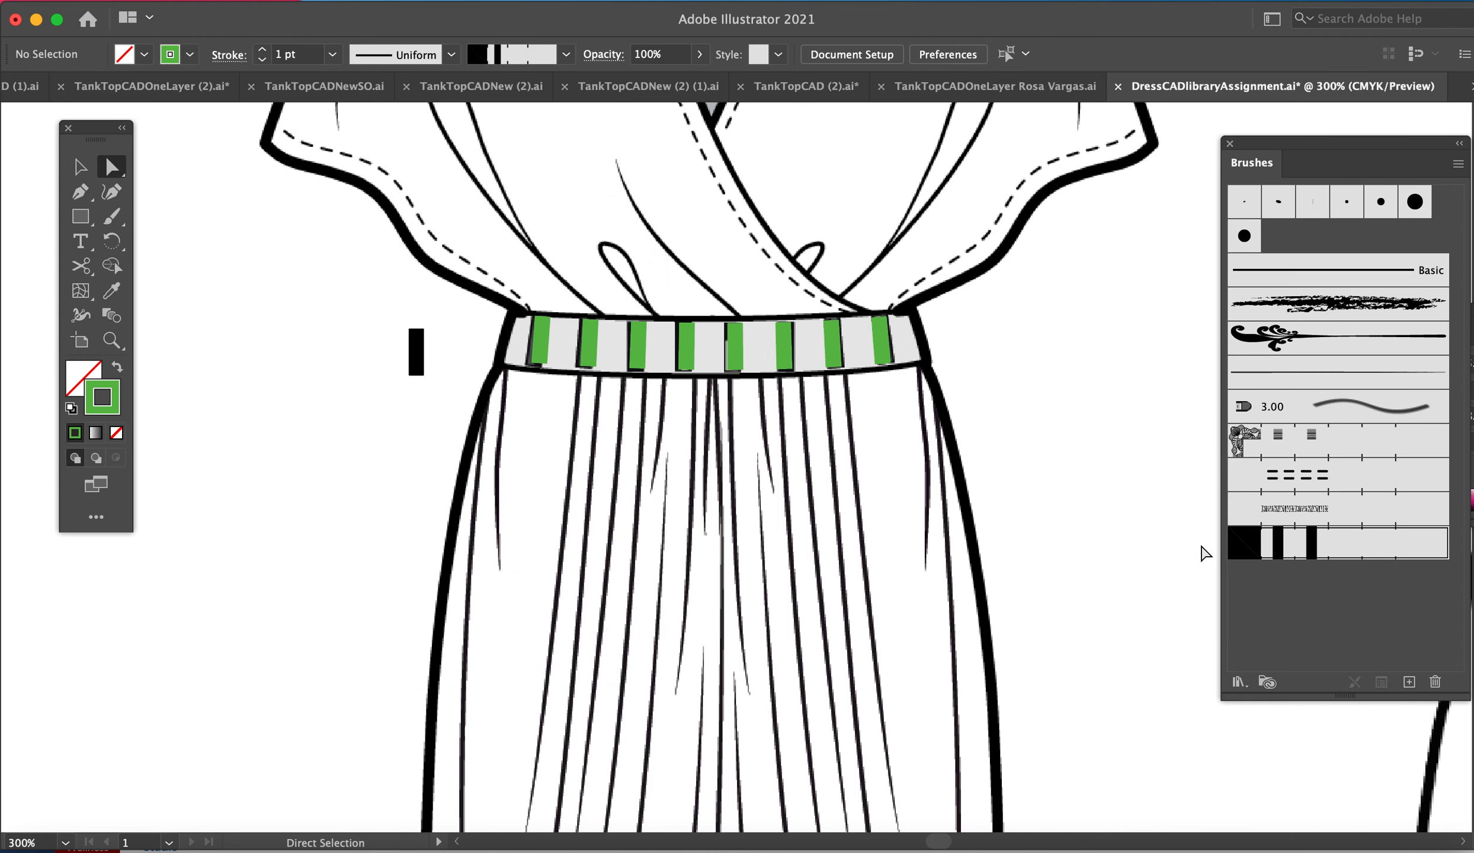
{"action": "mouse_move", "coordinate": [844, 398]}
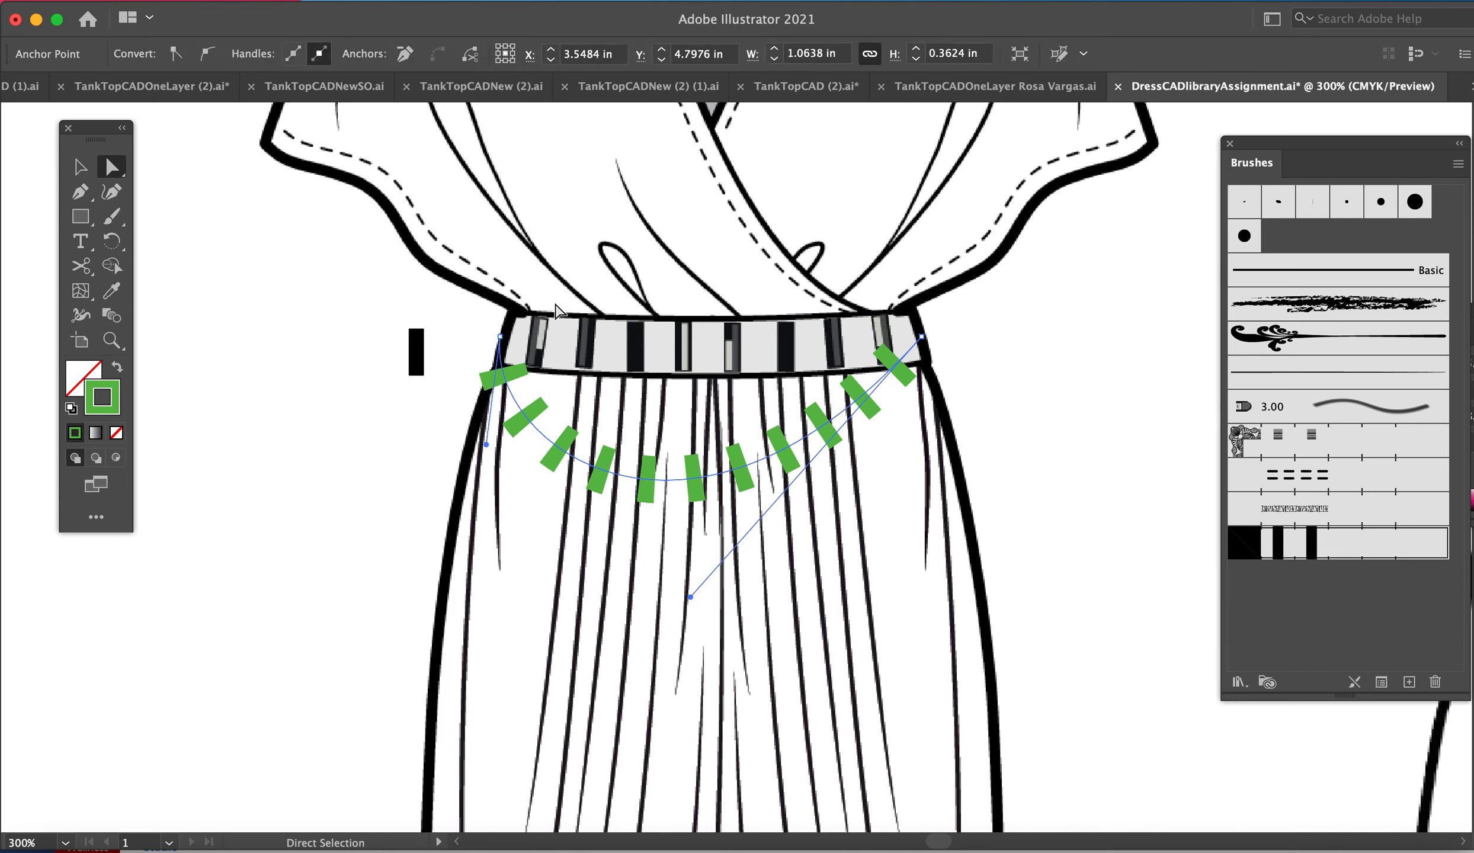
{"action": "left_click_drag", "start_coordinate": [689, 598], "coordinate": [719, 359]}
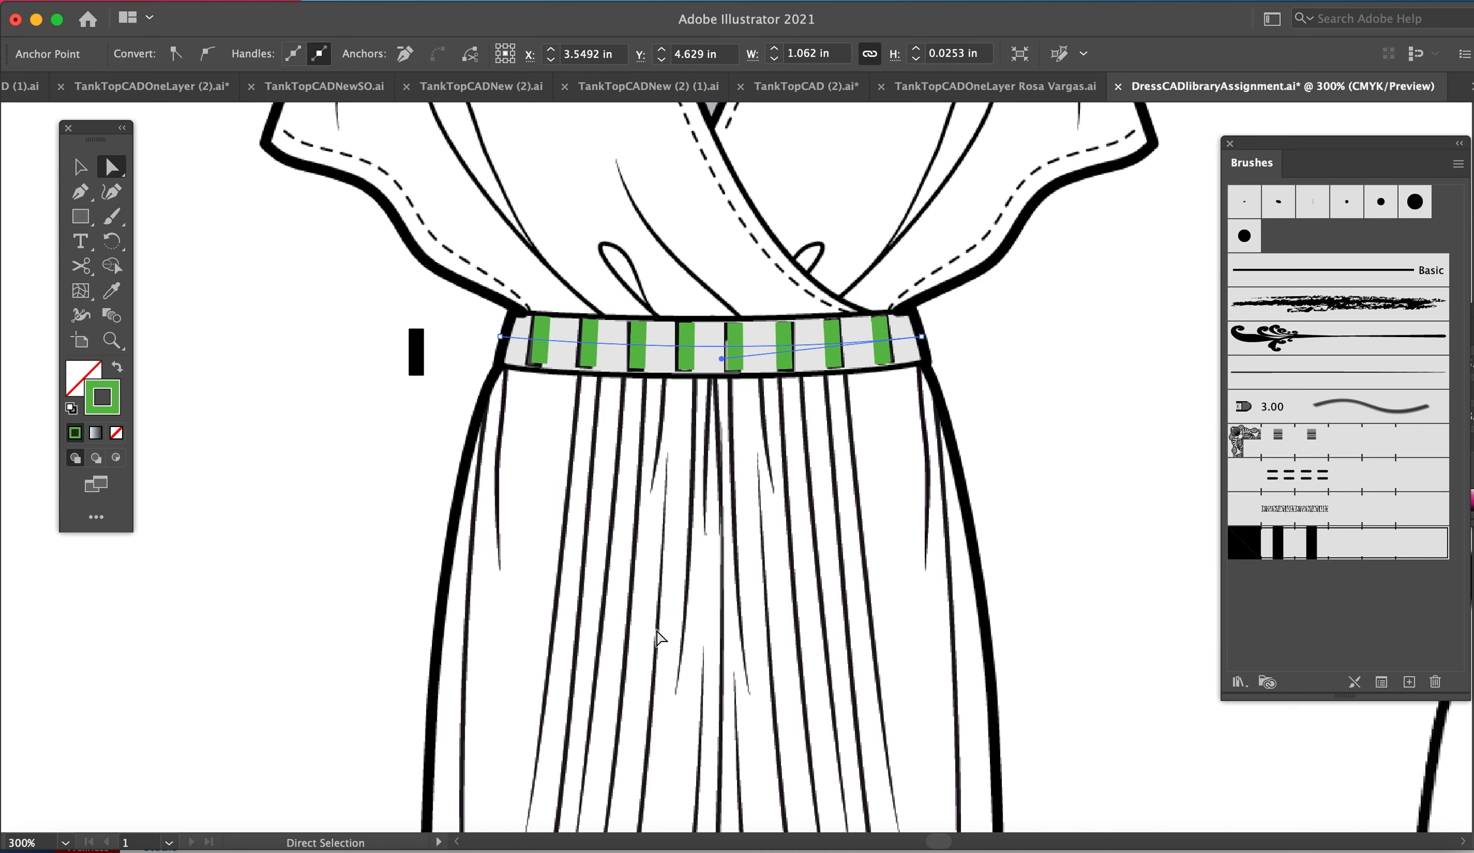
{"action": "mouse_move", "coordinate": [1093, 496]}
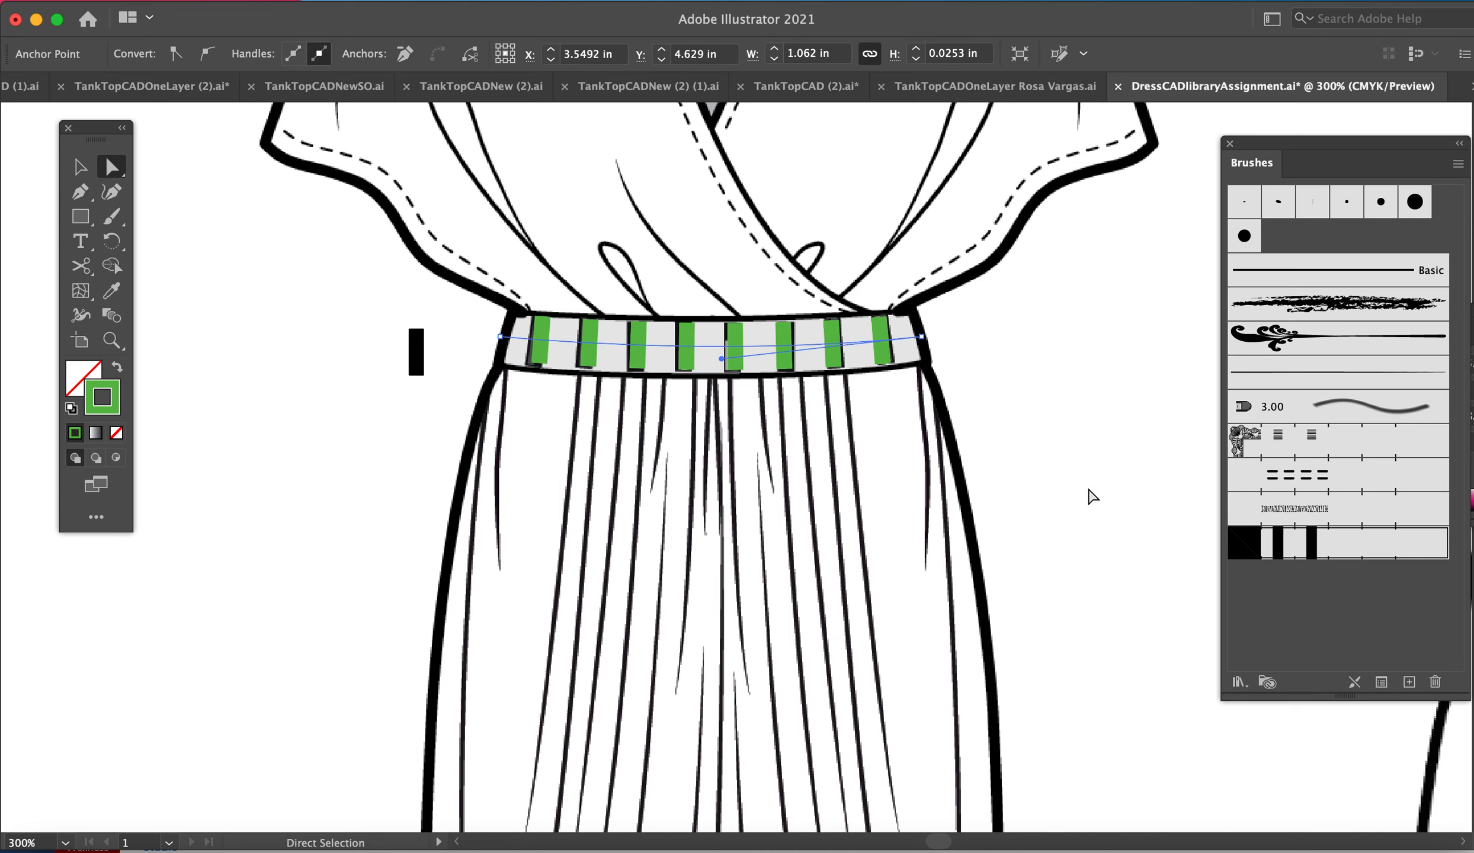
{"action": "mouse_move", "coordinate": [1117, 478]}
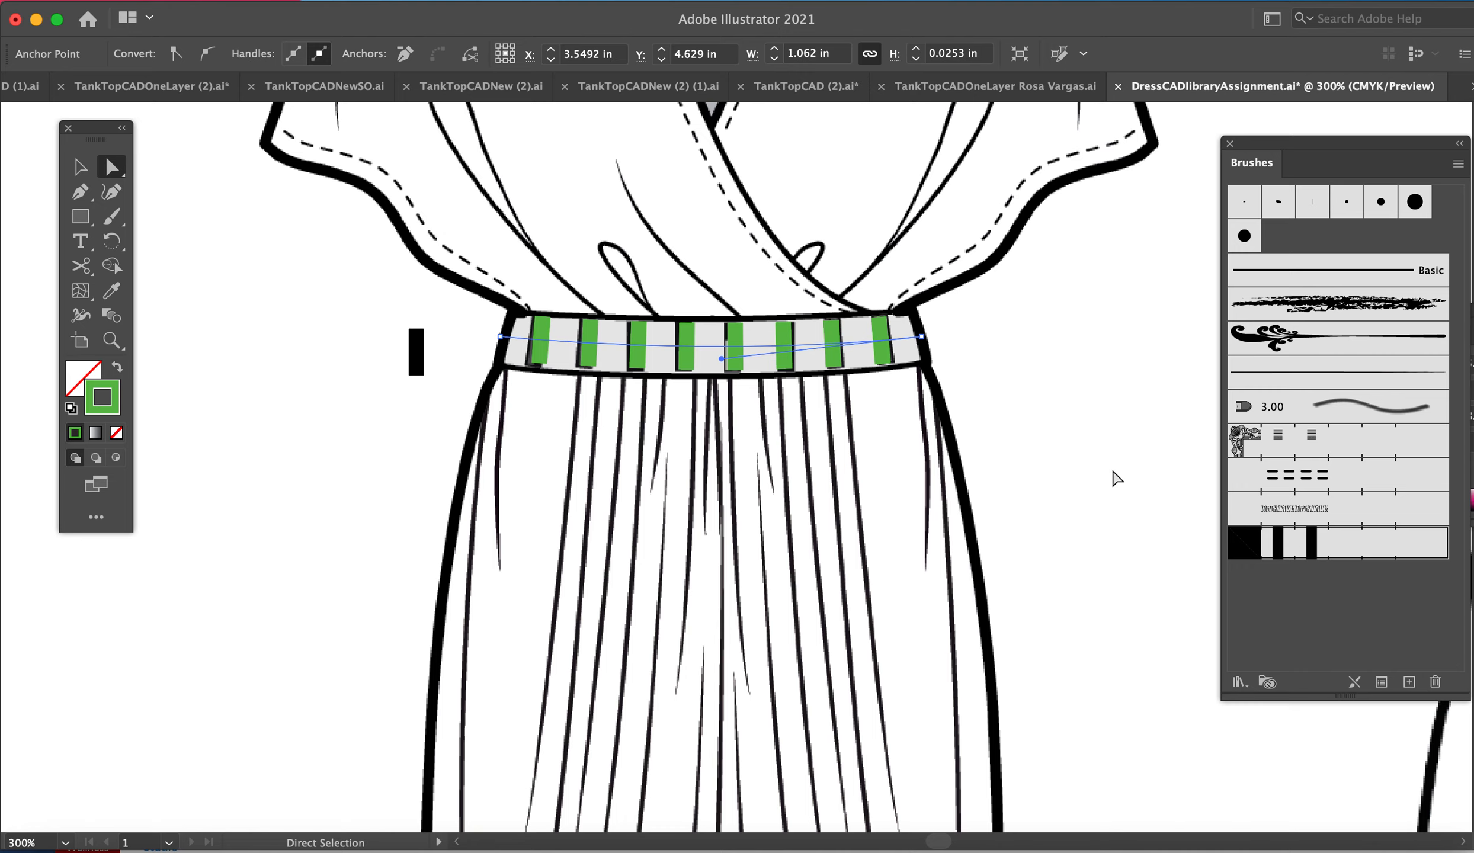